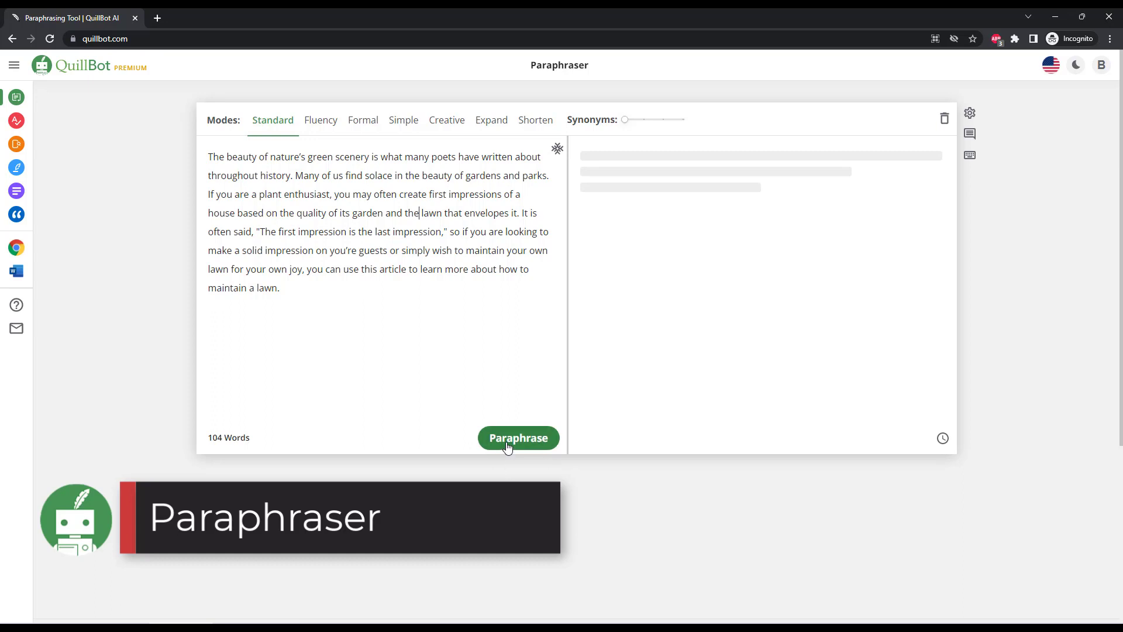
Paraphrase the lawn-care paragraph in Standard mode, then raise the Synonyms slider for more word changes.
left_click(519, 437)
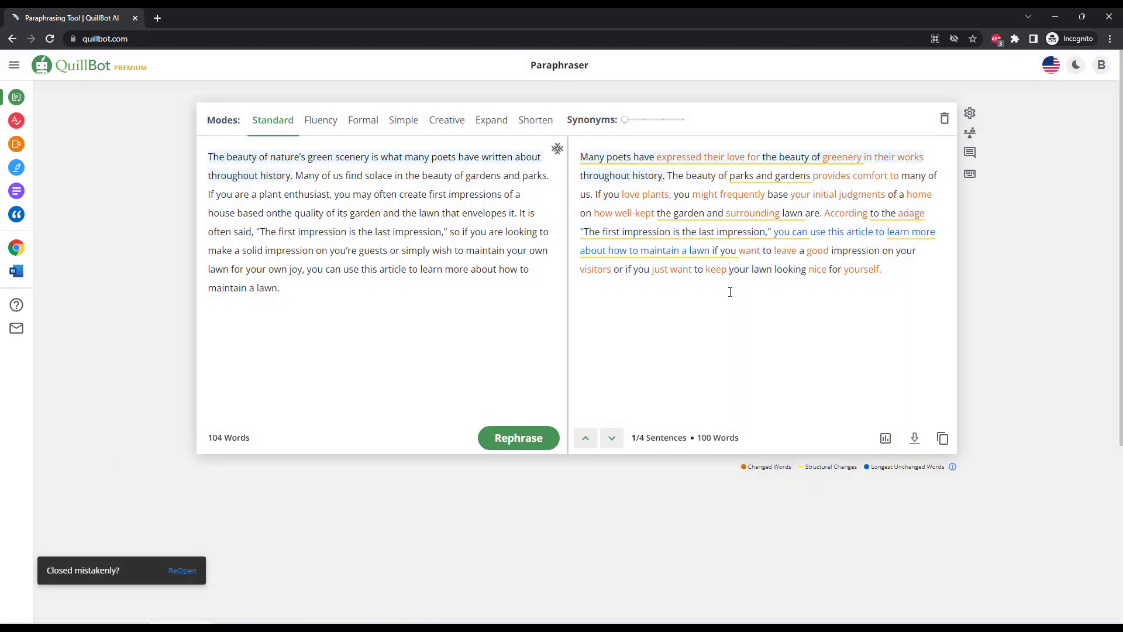
mouse_move(637, 123)
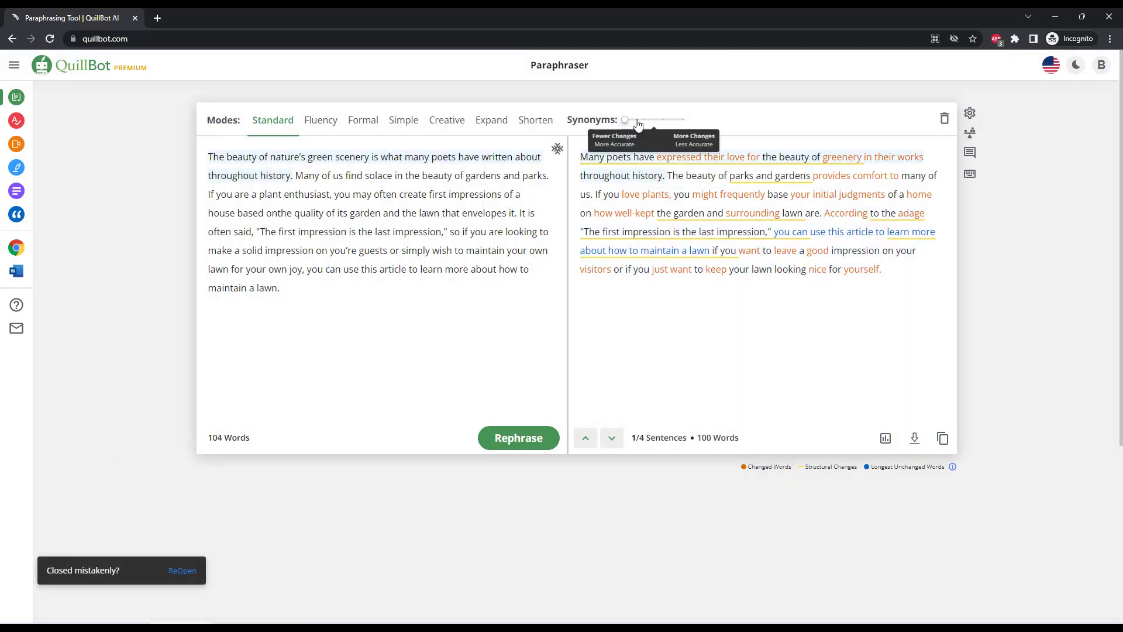
left_click_drag(625, 119, 644, 119)
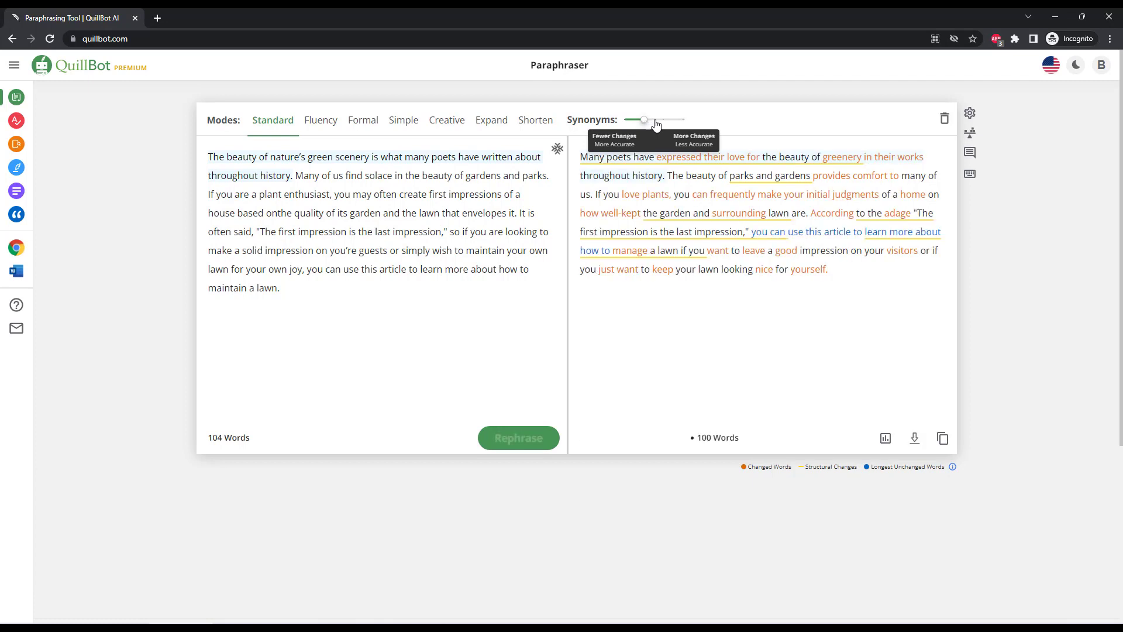
left_click_drag(643, 119, 664, 119)
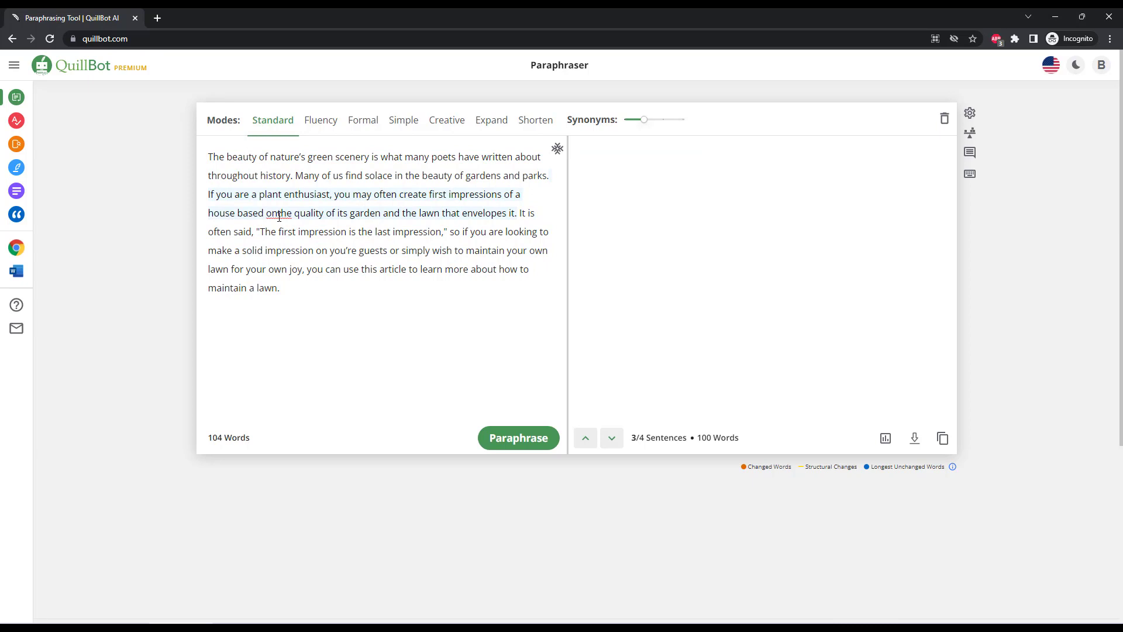
Fix the run-together 'onthe' and rephrase the corrected paragraph.
left_click(280, 288)
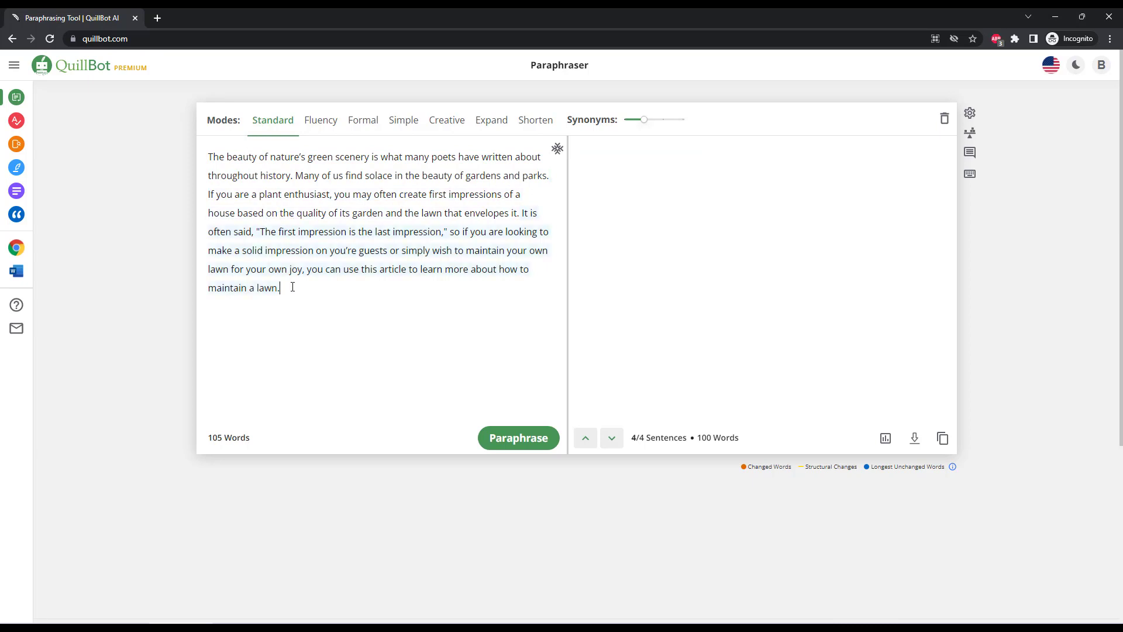
left_click(518, 437)
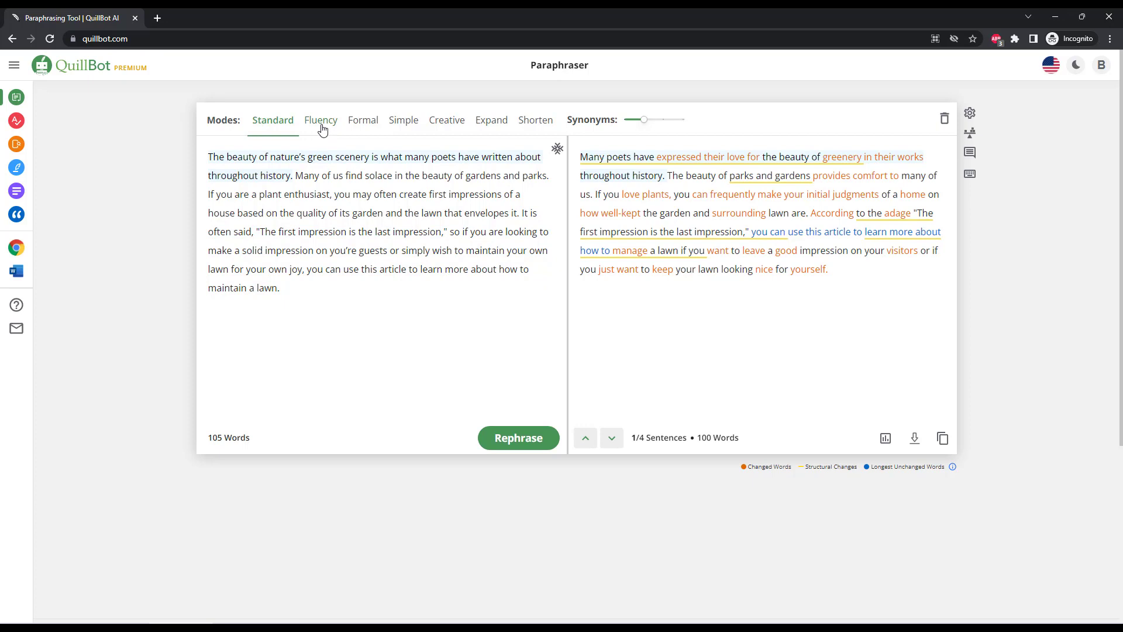
Rephrase the paragraph in Fluency, Formal, Simple, Creative and Expand modes in turn.
left_click(320, 120)
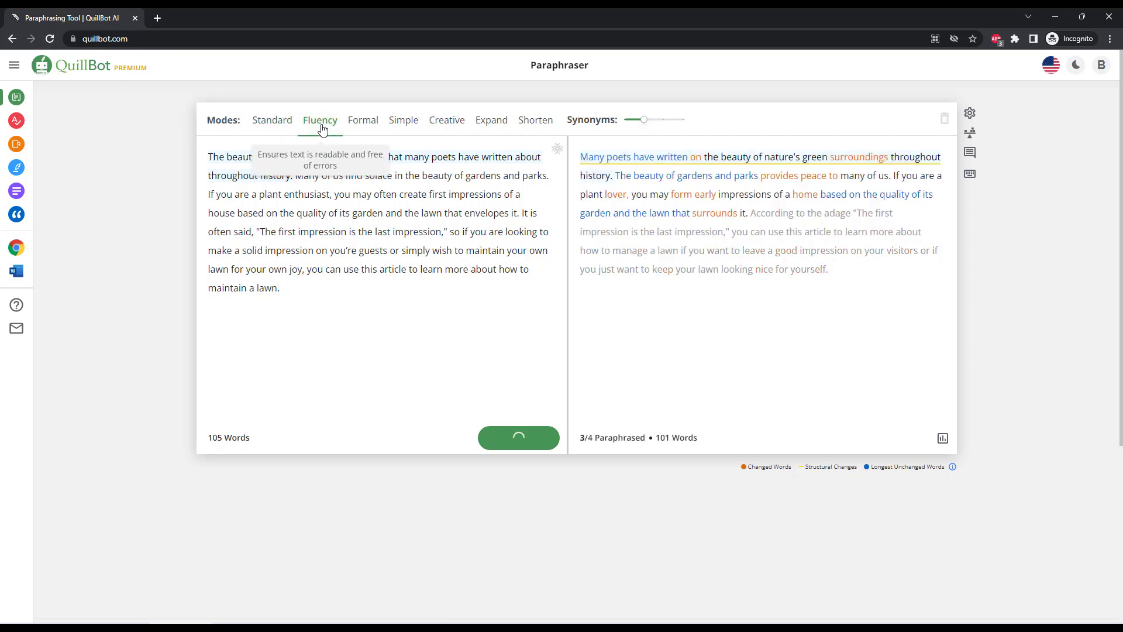
left_click(363, 120)
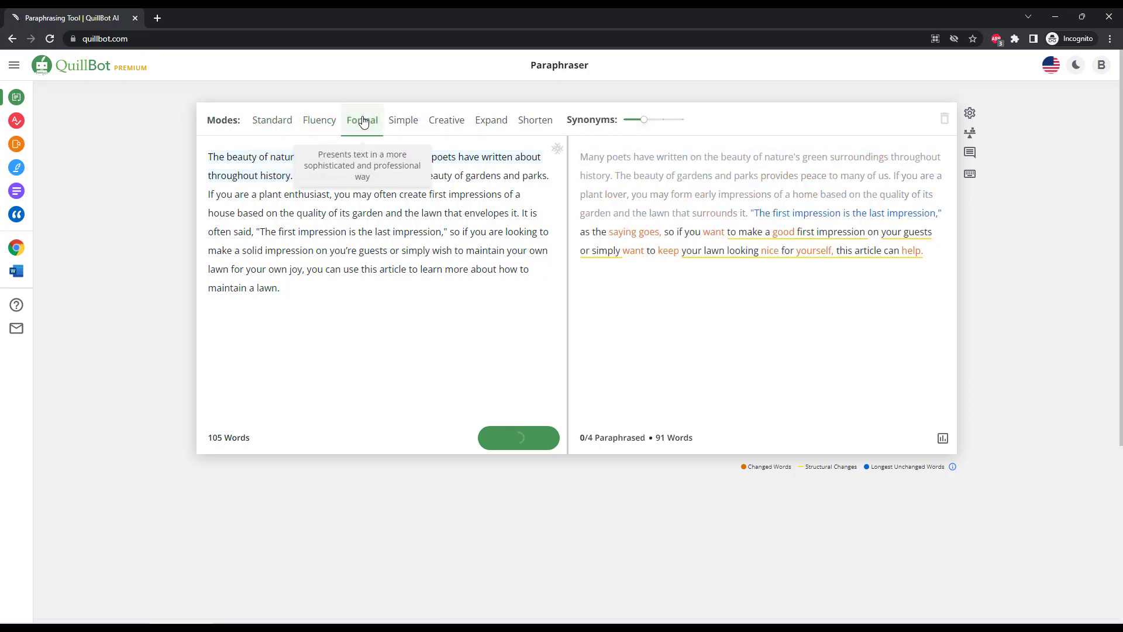
left_click(363, 120)
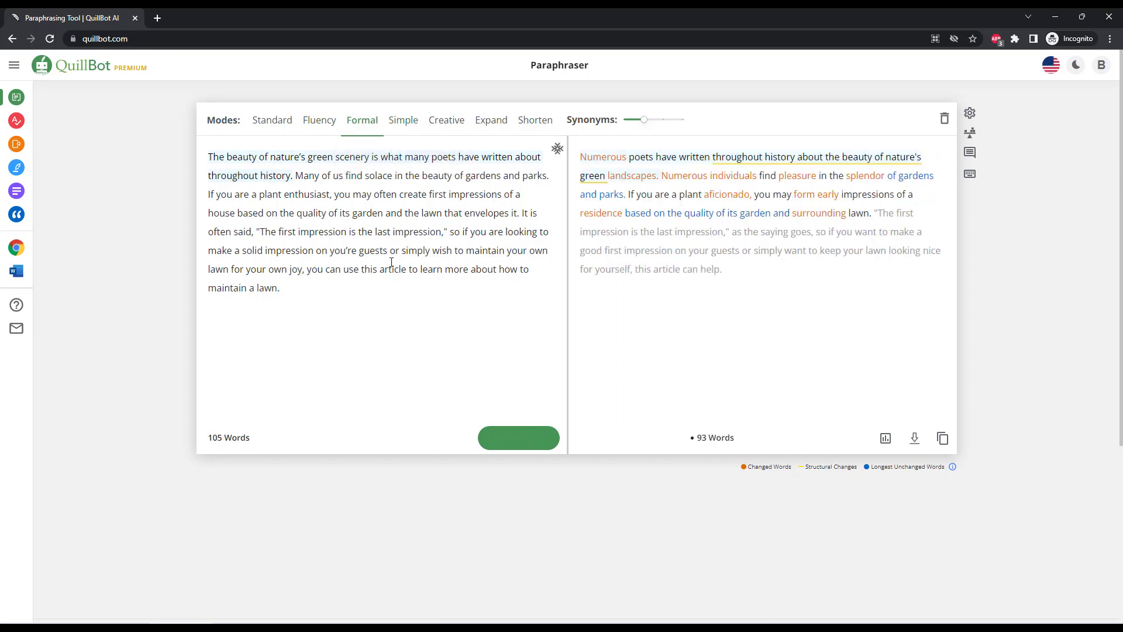
left_click(403, 120)
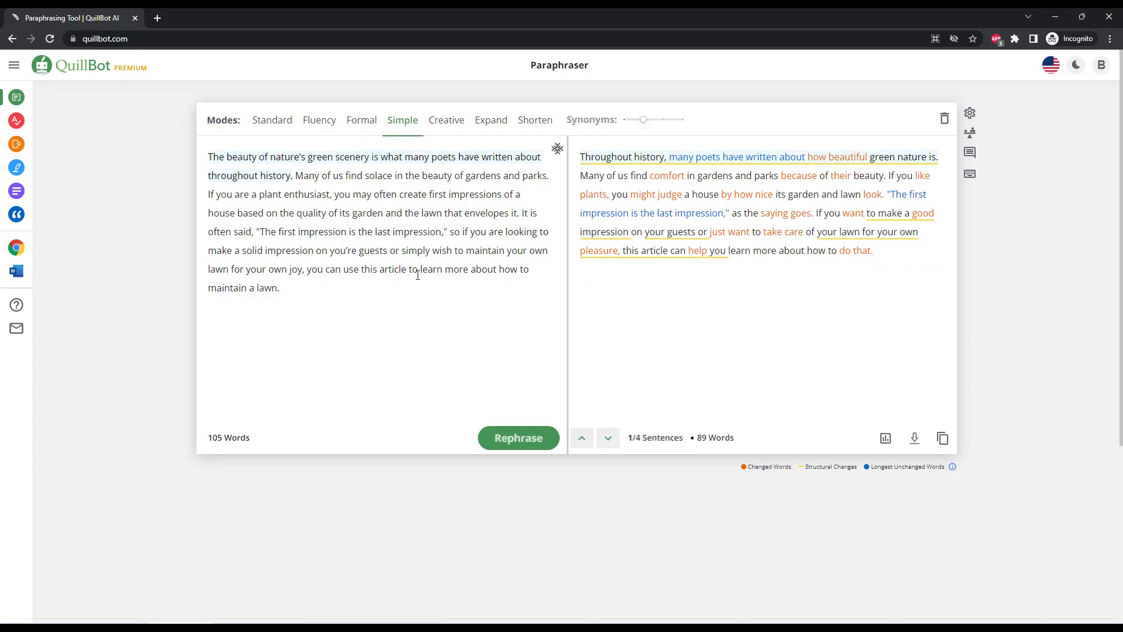
left_click(446, 120)
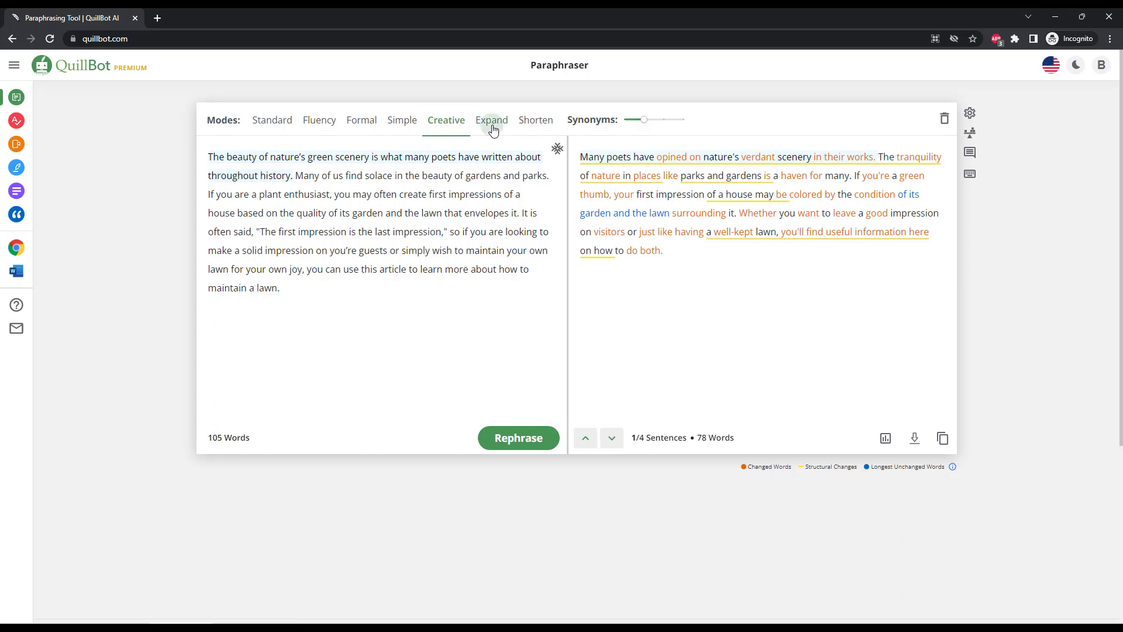
left_click(491, 120)
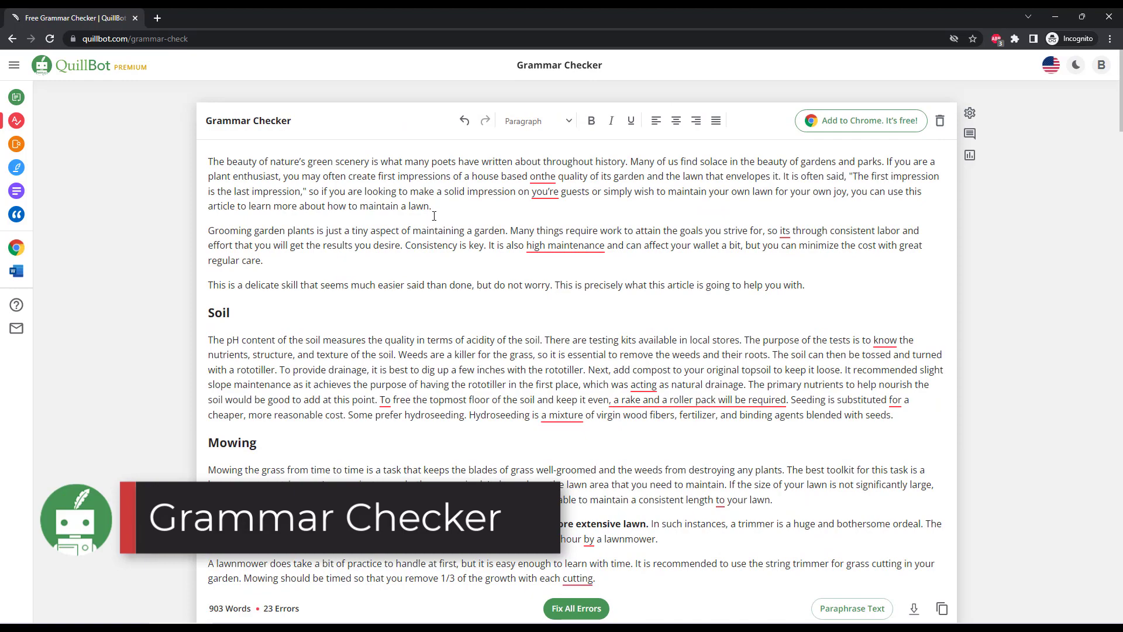
Review the 'onthe' suggestion, then fix all 23 grammar errors in the article.
left_click(543, 176)
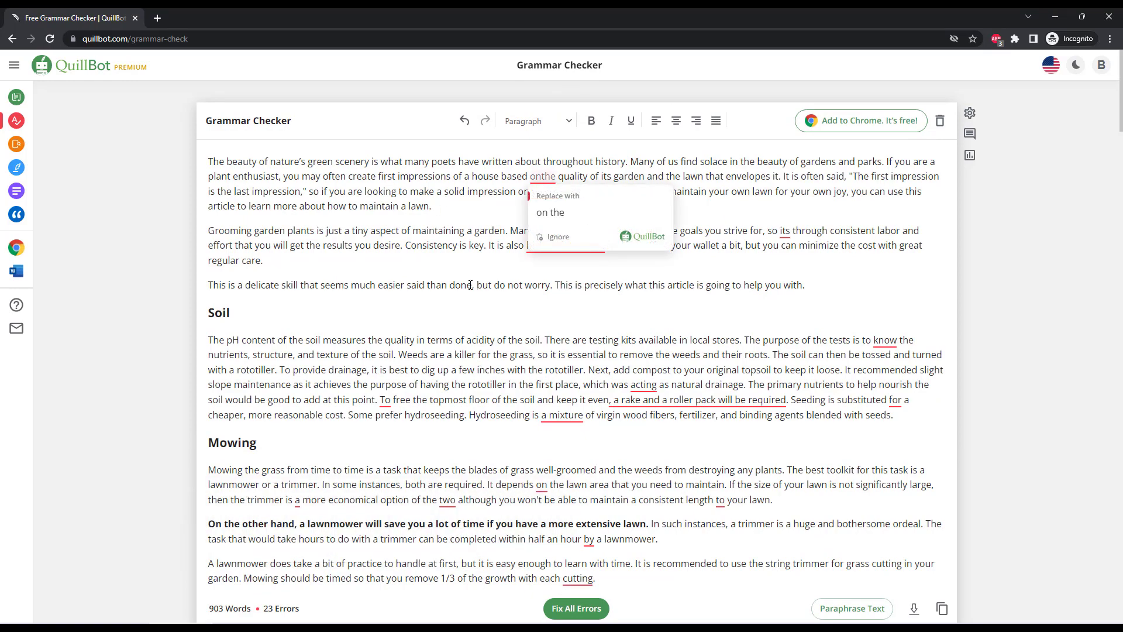
scroll("down", 3)
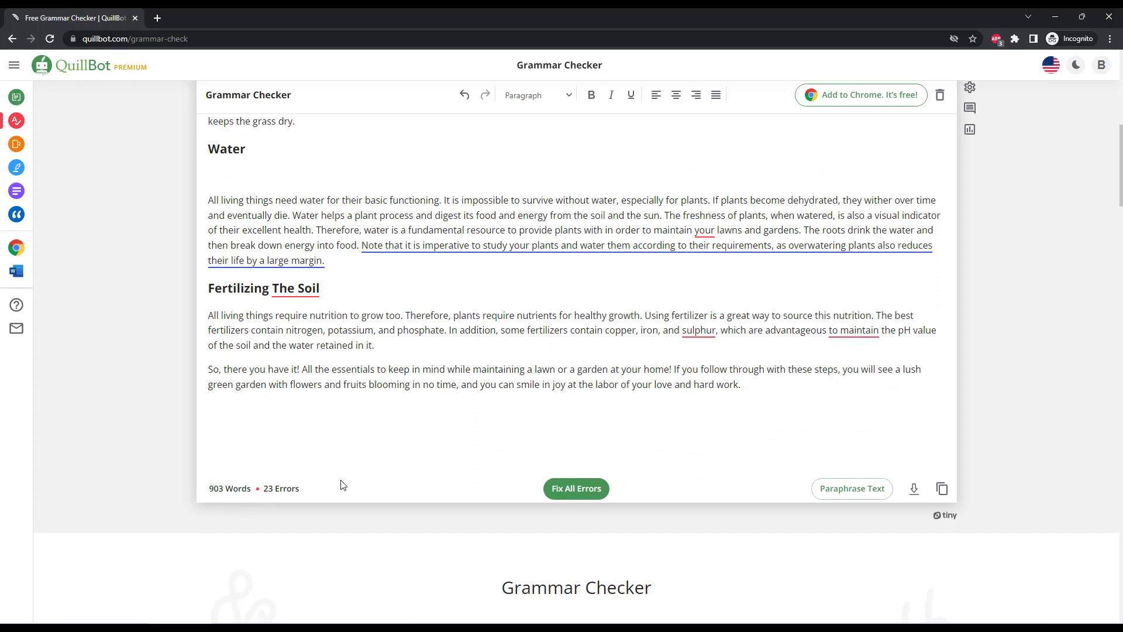
mouse_move(673, 502)
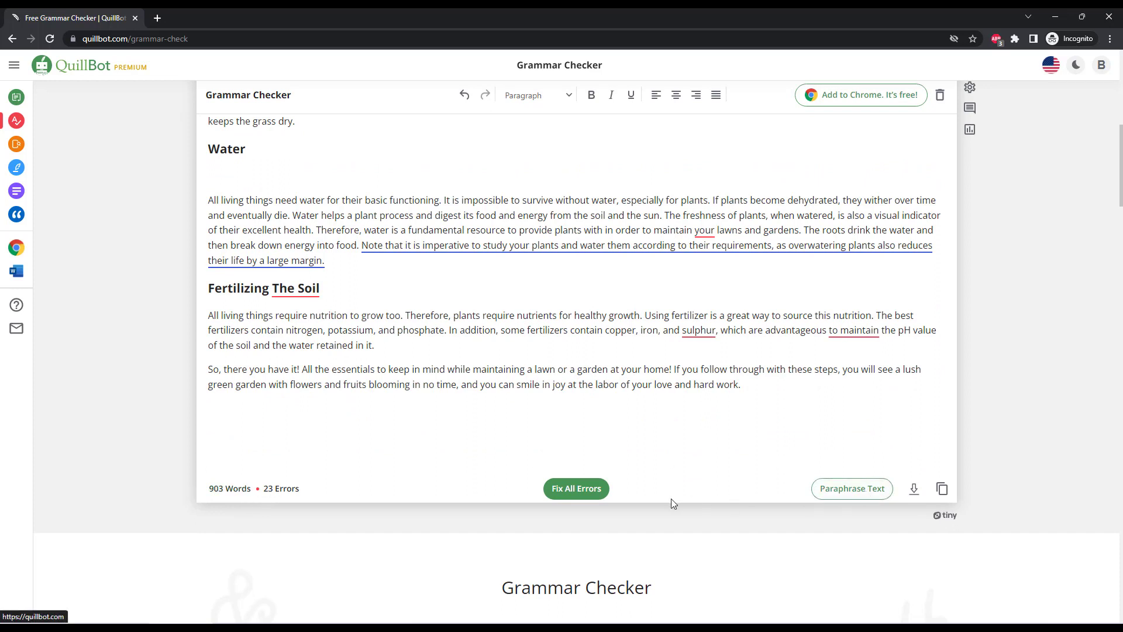
left_click(576, 488)
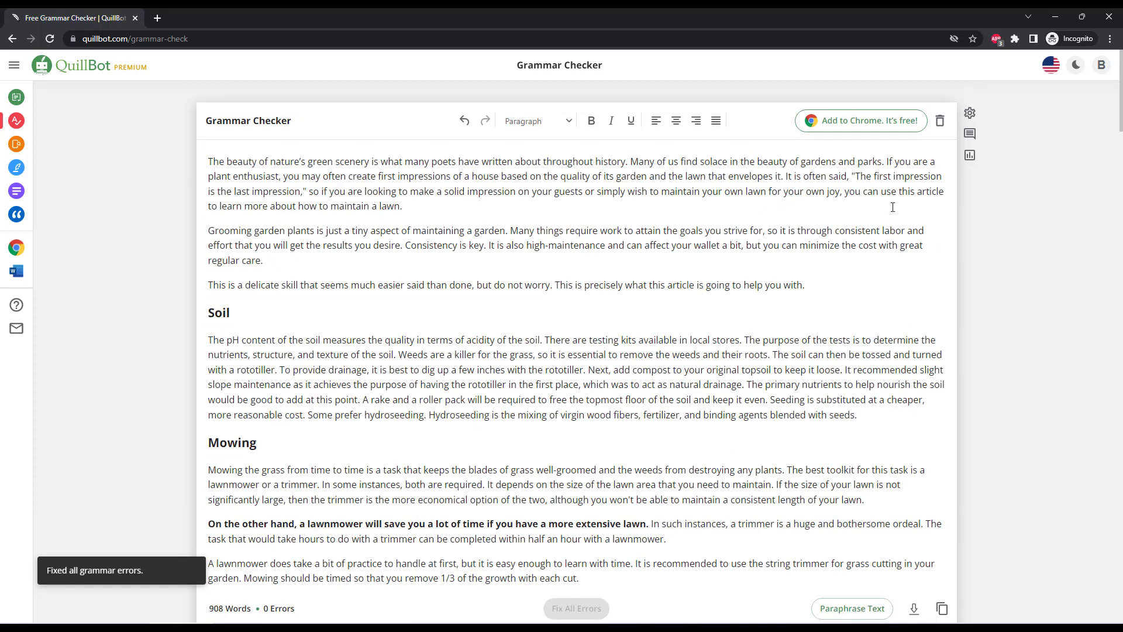
mouse_move(969, 134)
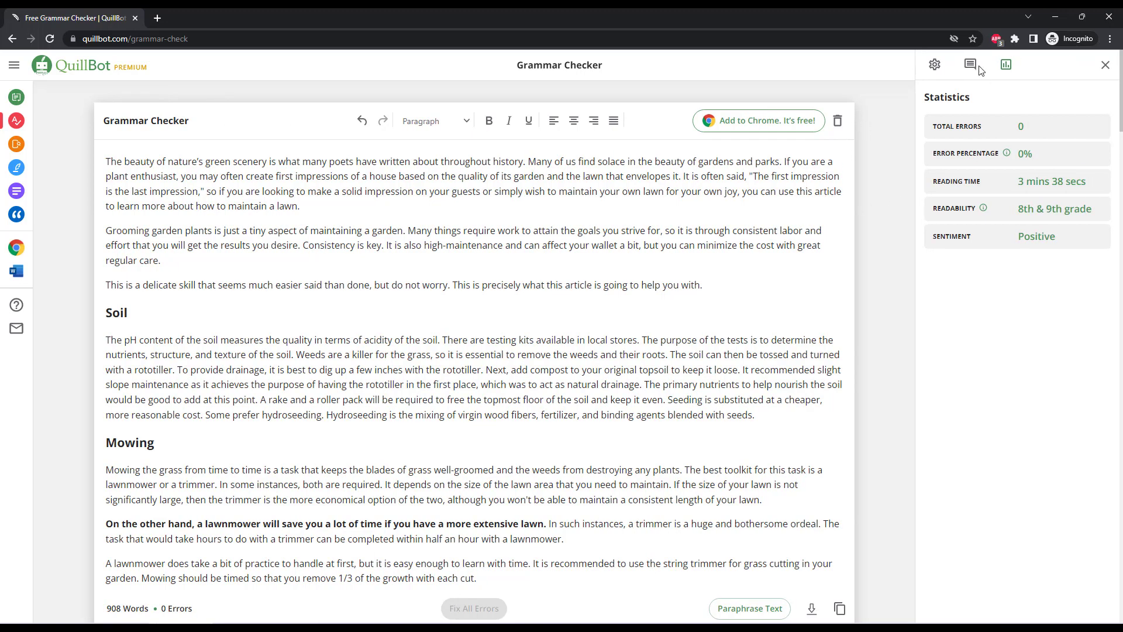
Show the grammar checker's settings after viewing the article statistics.
left_click(935, 64)
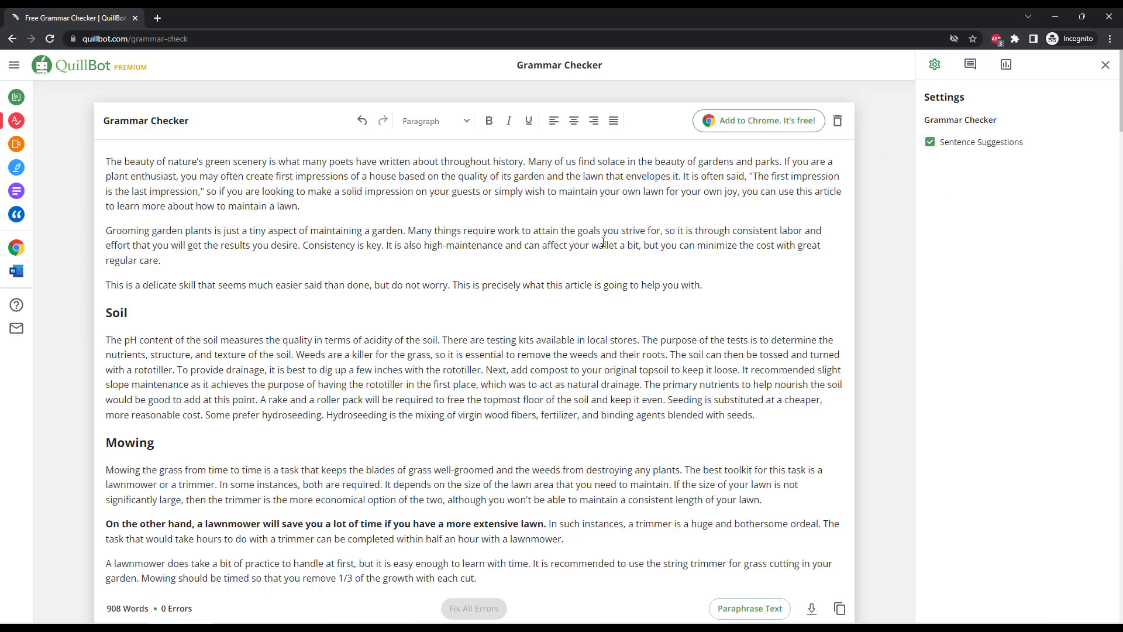
mouse_move(839, 607)
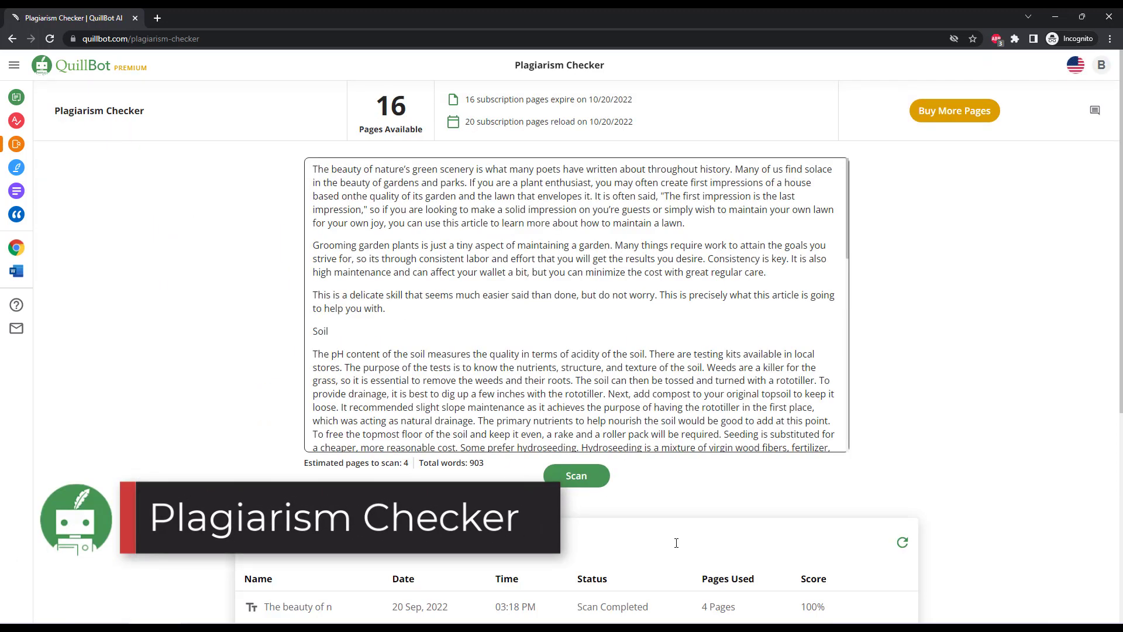
mouse_move(580, 484)
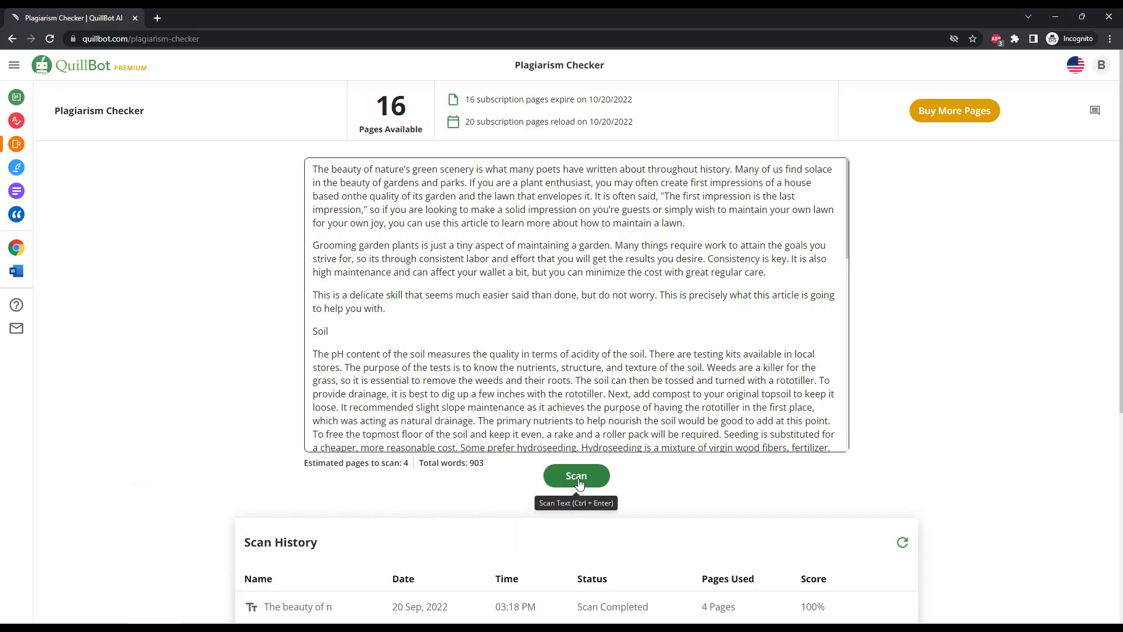
Start the plagiarism scan of the 903-word lawn-care article.
left_click(576, 476)
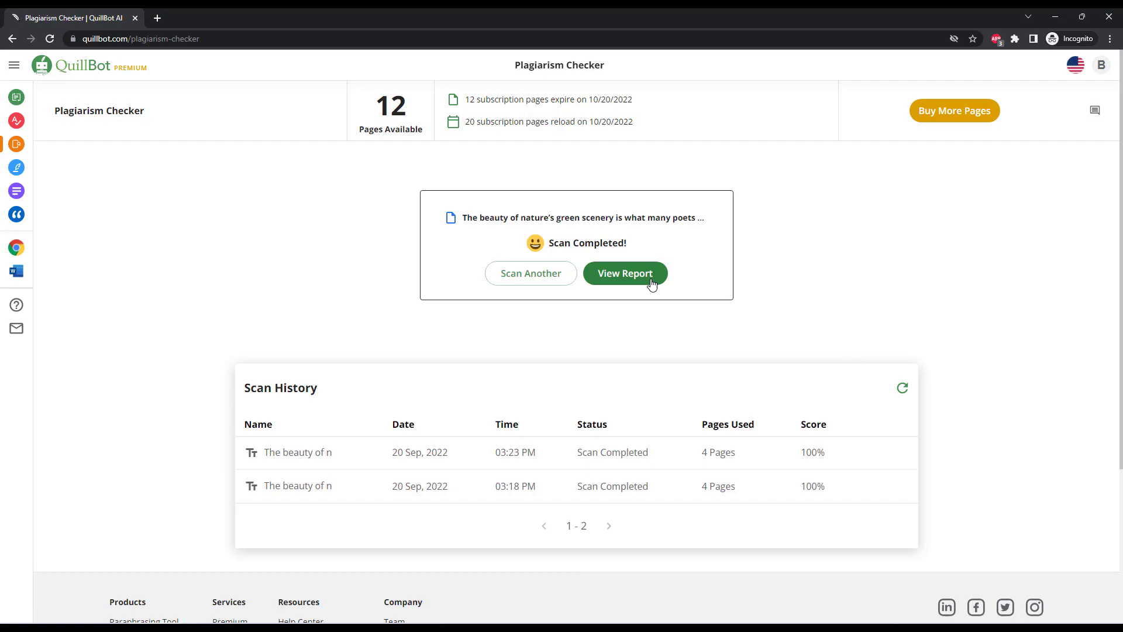
View the completed plagiarism report showing a 100% match with two sources.
left_click(626, 274)
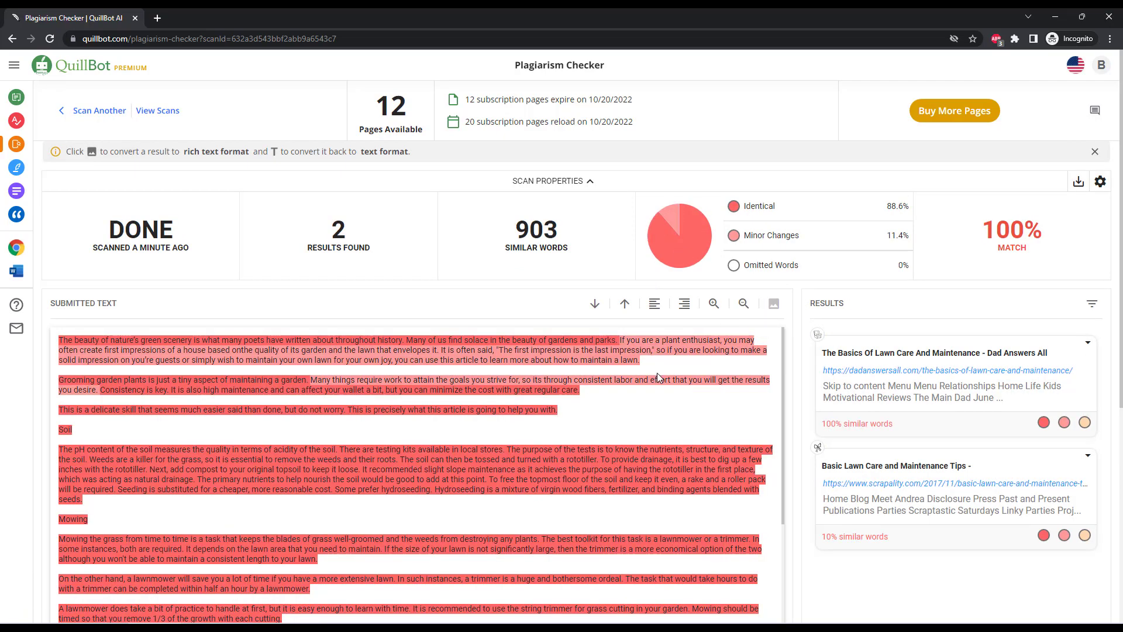
scroll("down", 3)
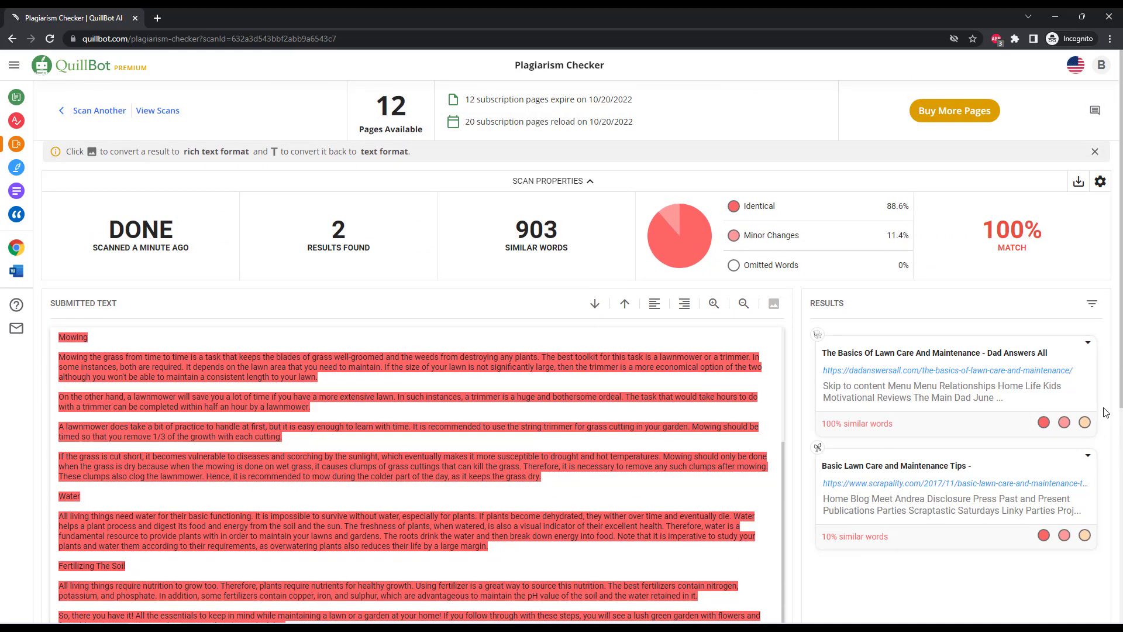
mouse_move(1085, 423)
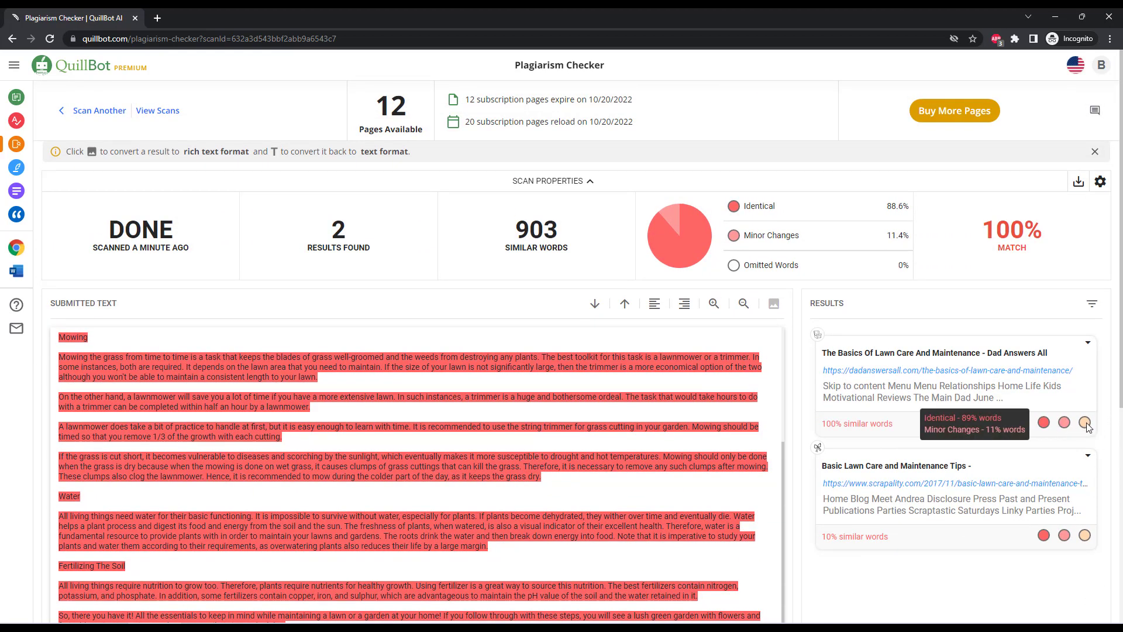
mouse_move(1085, 424)
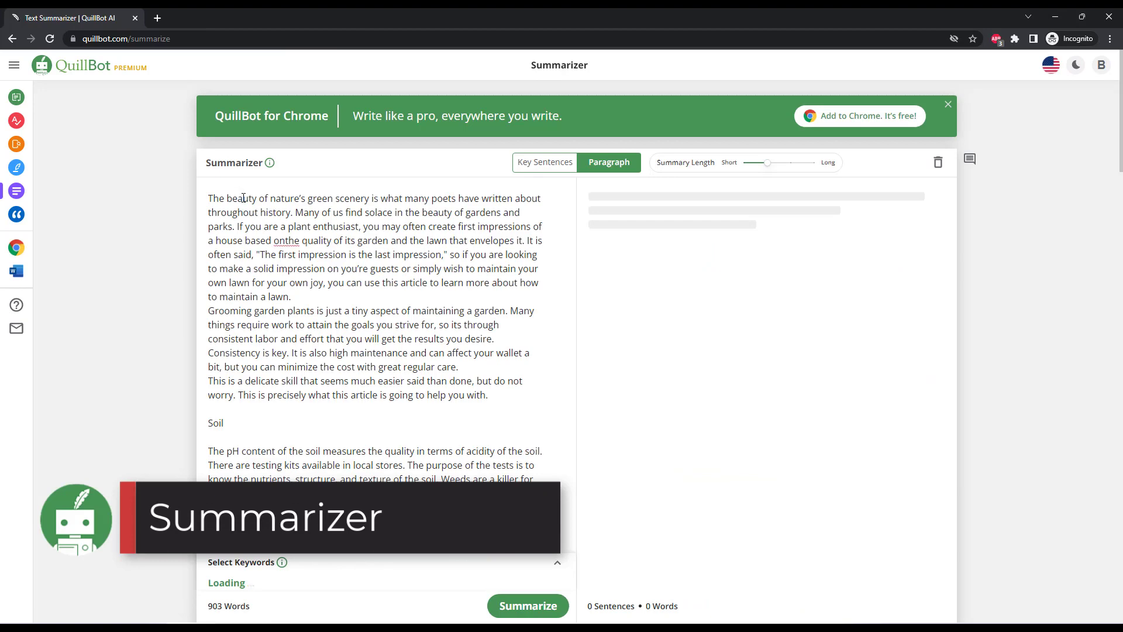
Summarize the full lawn-care article.
scroll("down", 3)
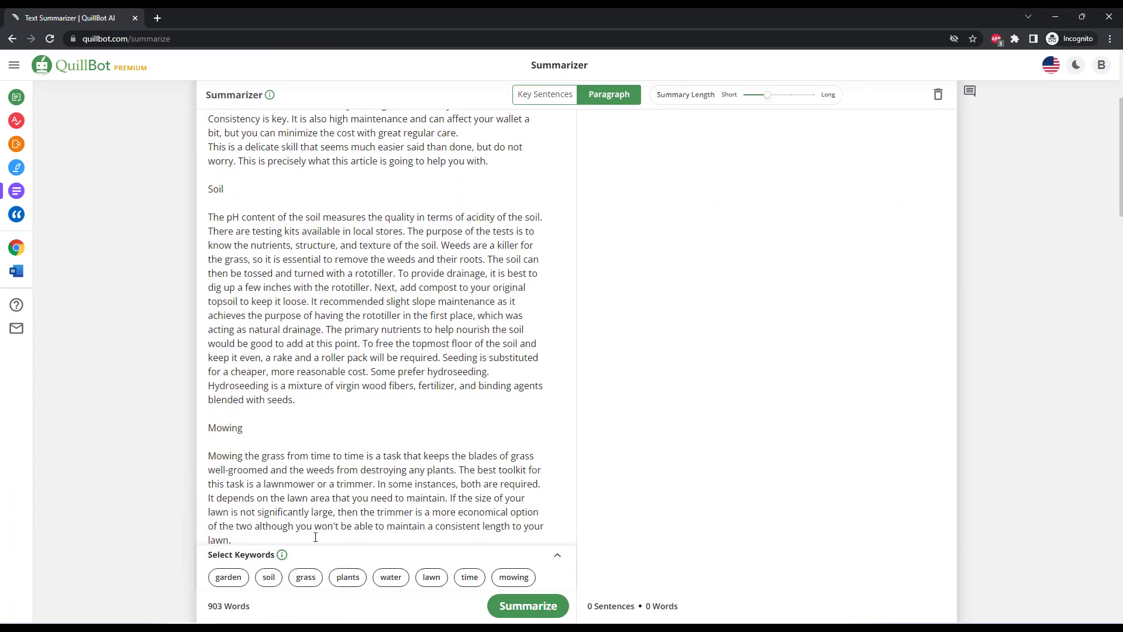
scroll("down", 3)
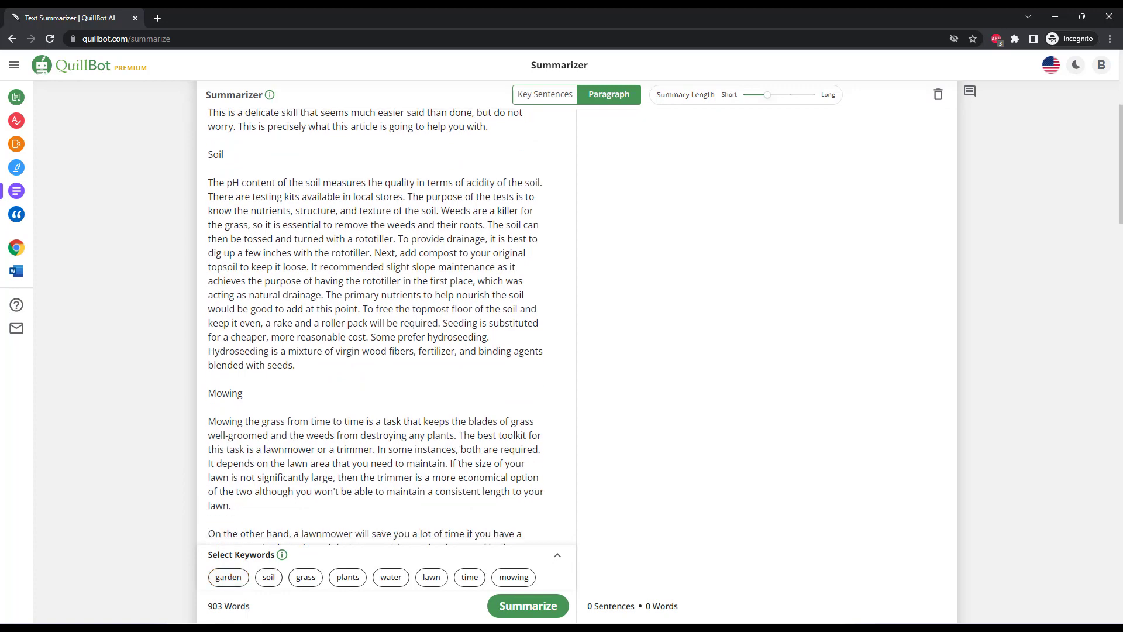
left_click(528, 605)
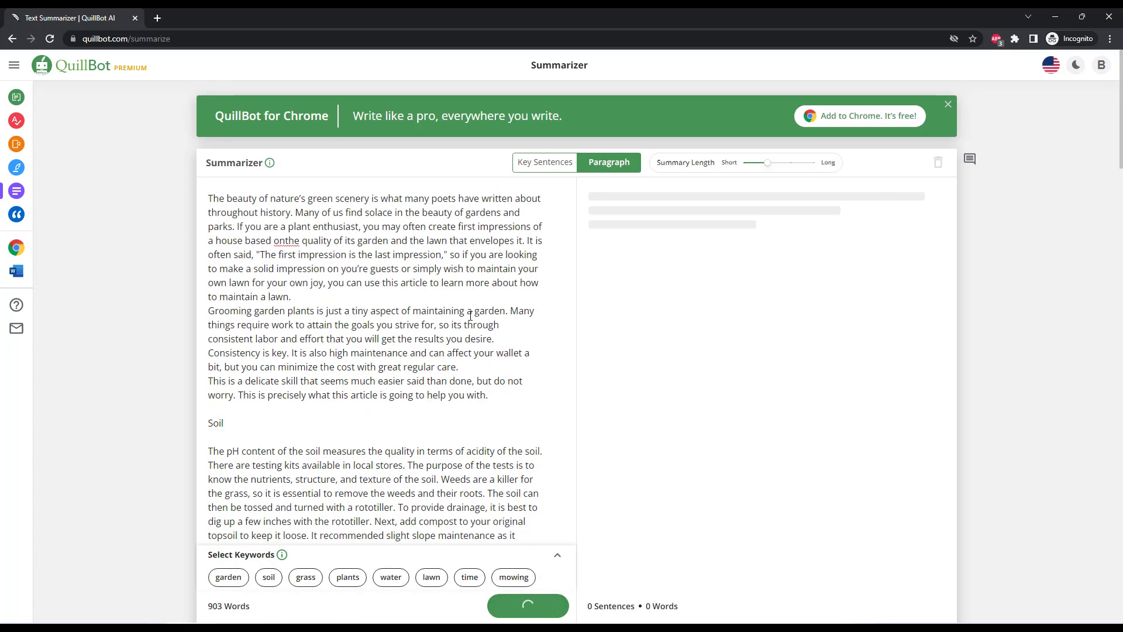
left_click(528, 605)
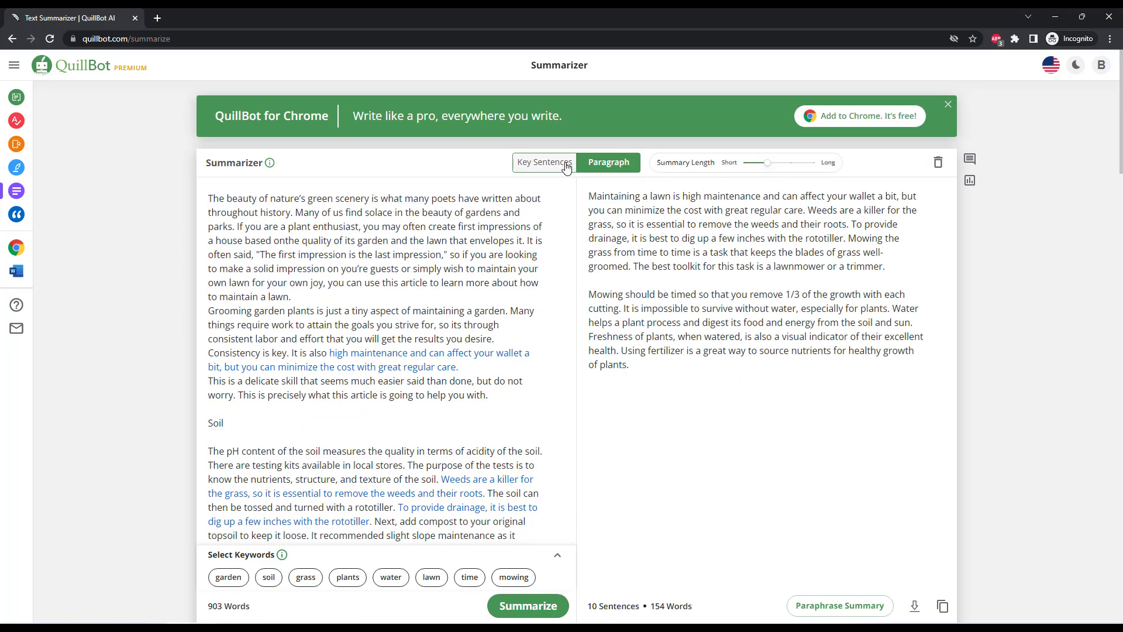
Show the summary as five short key-sentence bullets.
left_click(544, 162)
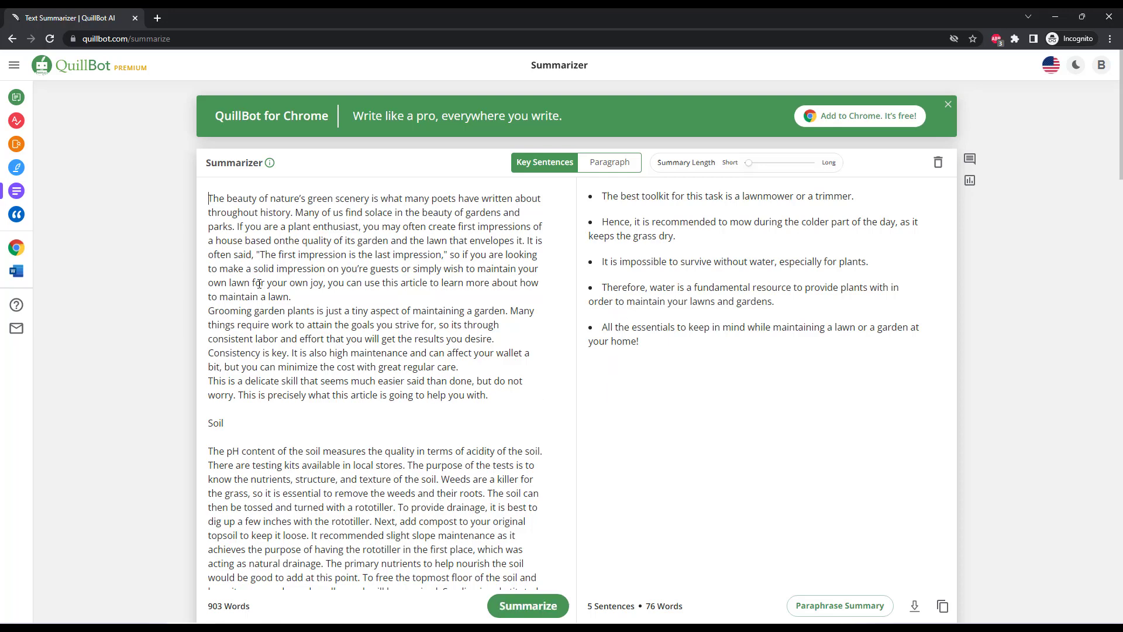
scroll("down", 3)
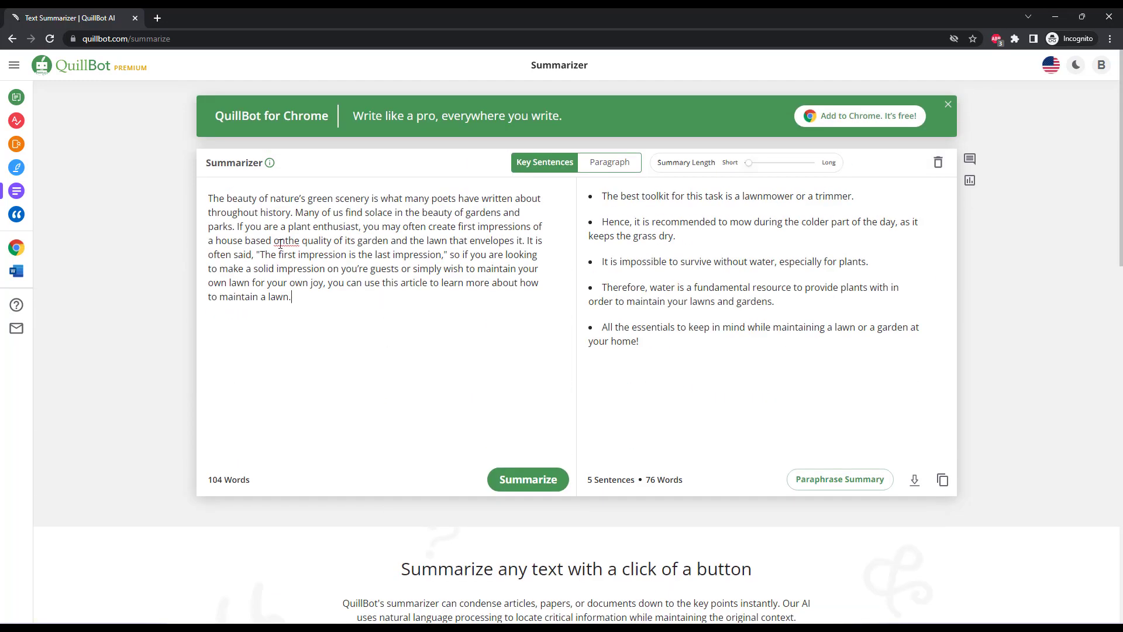
Summarize only the intro paragraph as key sentences, then as a paragraph-style summary.
left_click(528, 479)
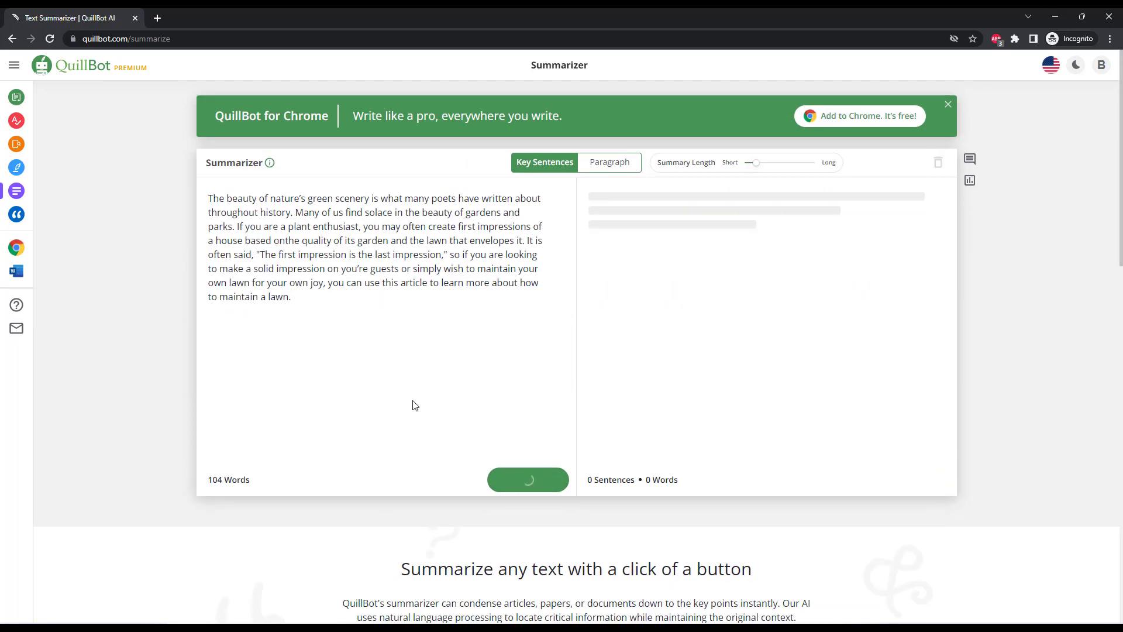
left_click(528, 479)
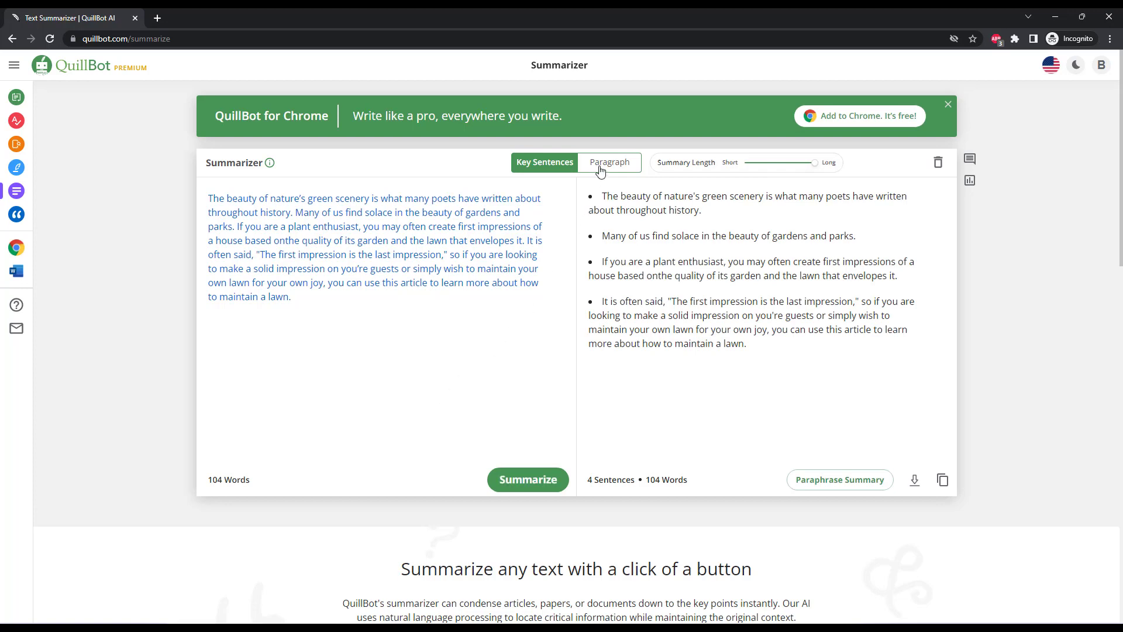
left_click(608, 162)
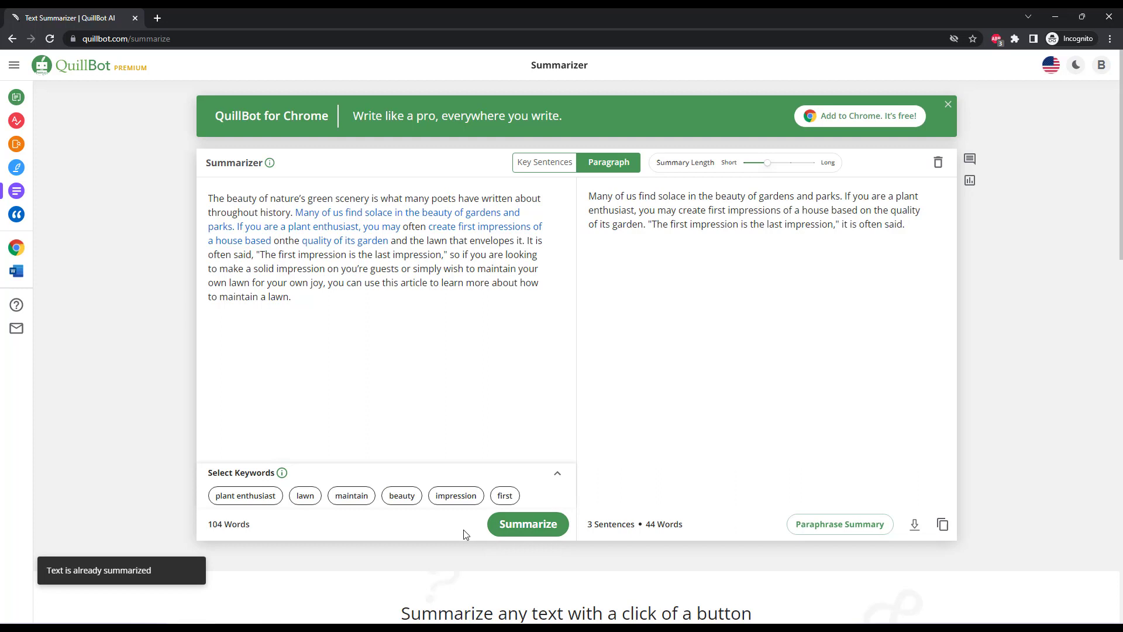
mouse_move(417, 543)
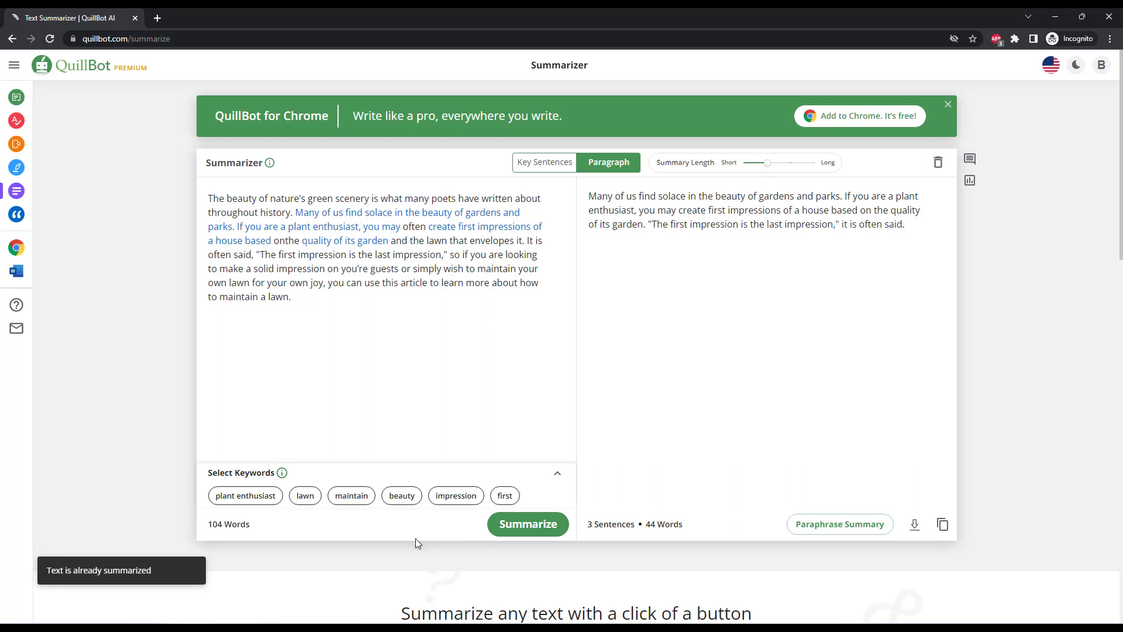
mouse_move(388, 555)
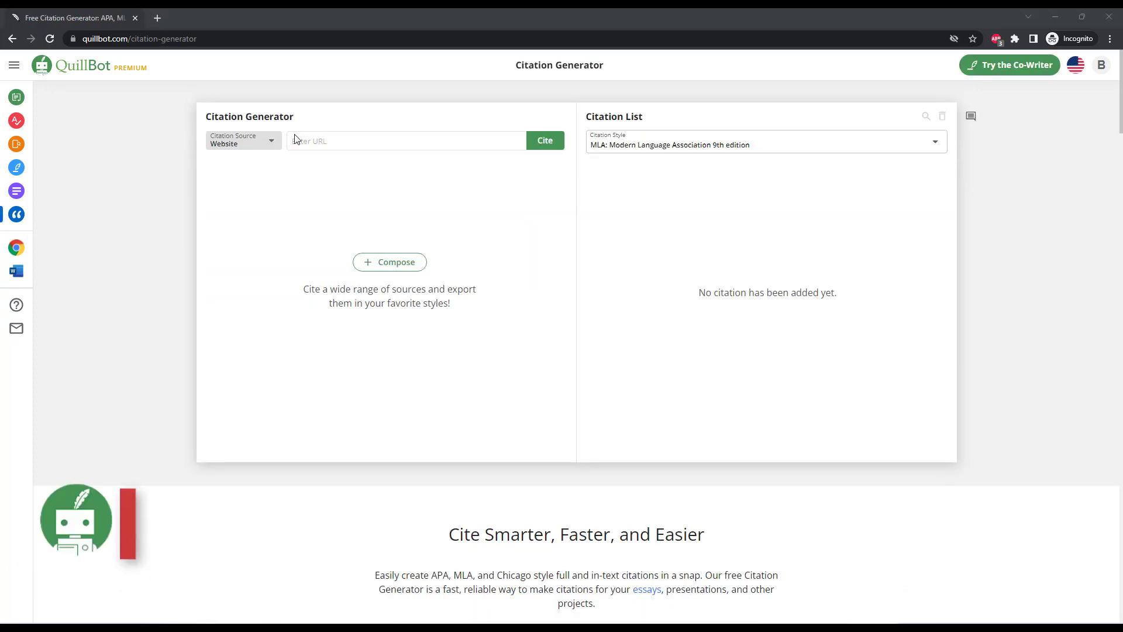
Generate and save an MLA website citation for capitalizemytitle.com.
type("capityalizemytitle.com")
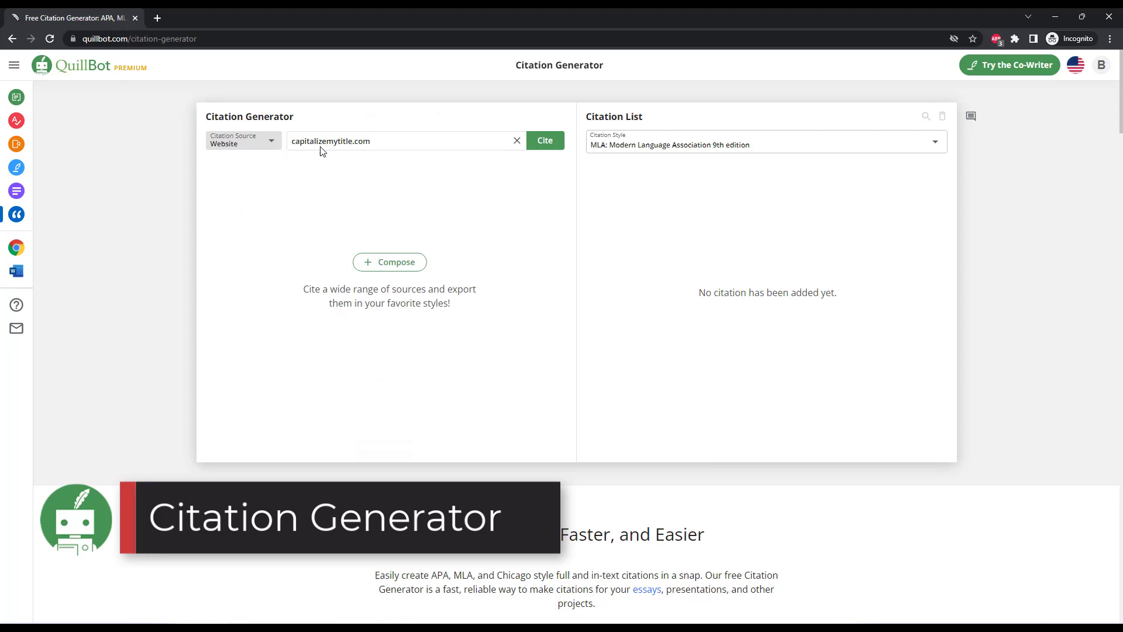
left_click(545, 141)
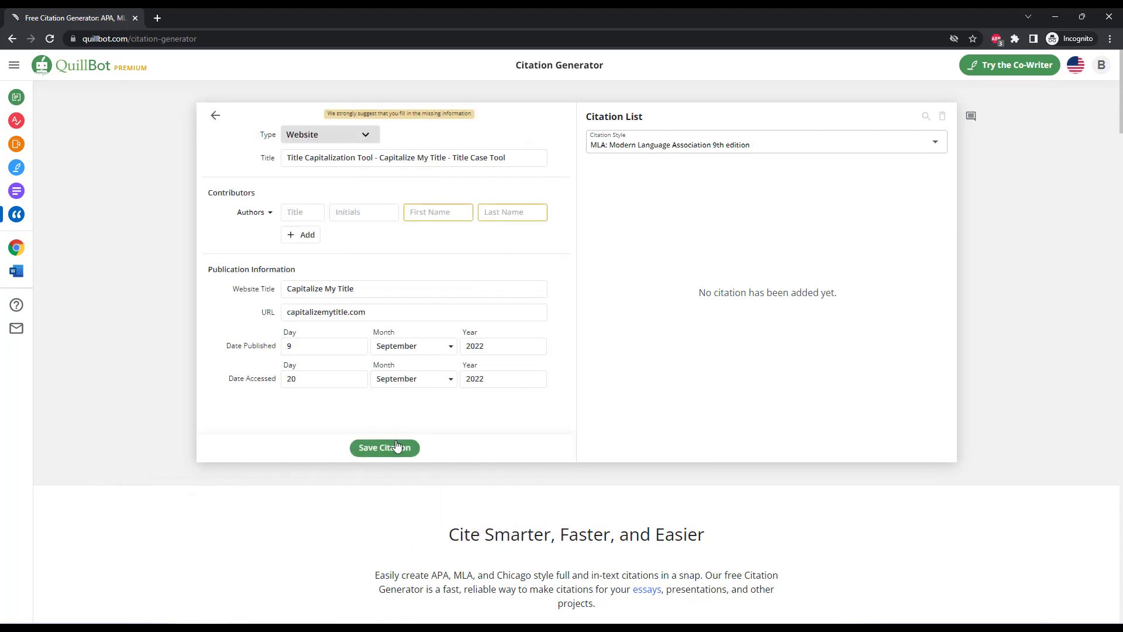
left_click(384, 448)
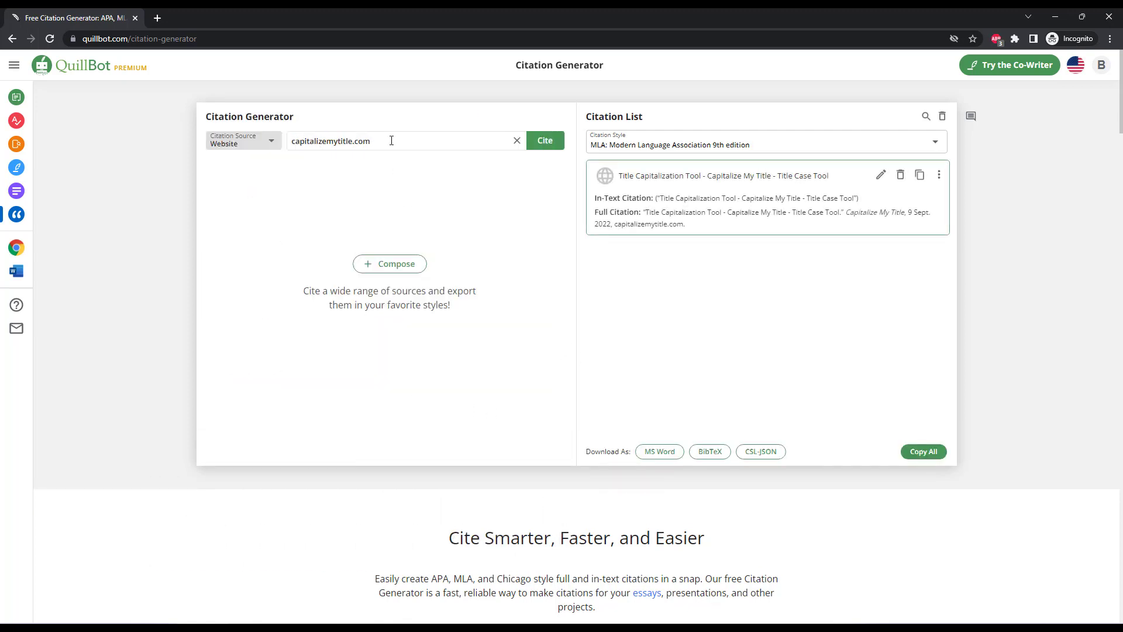
Generate and save an MLA website citation for google.com.
type("google.com")
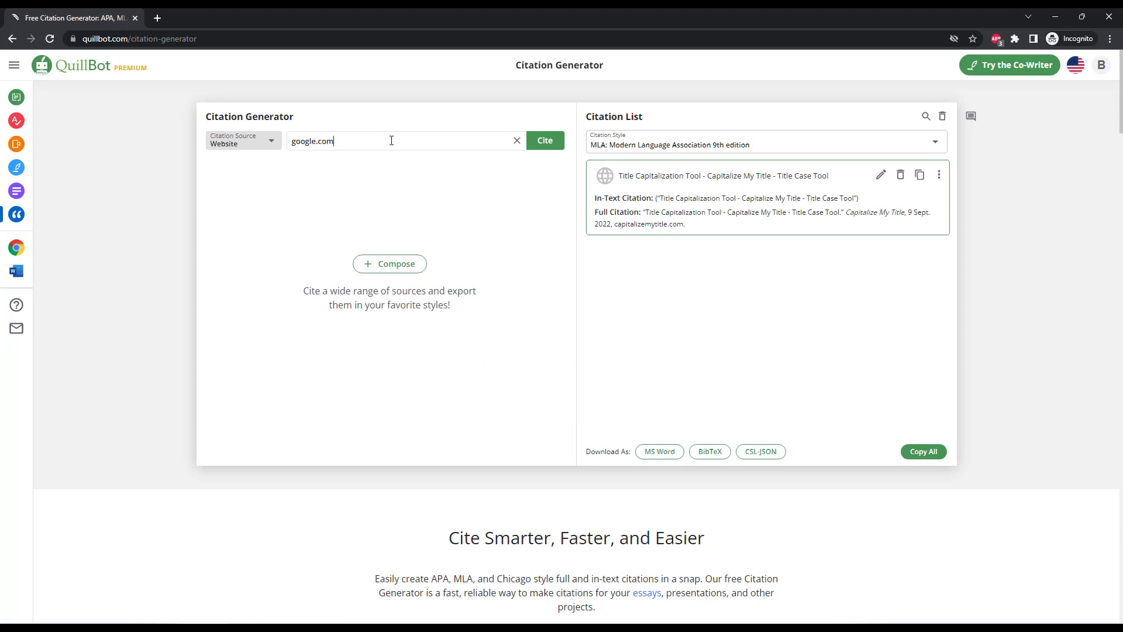
left_click(544, 140)
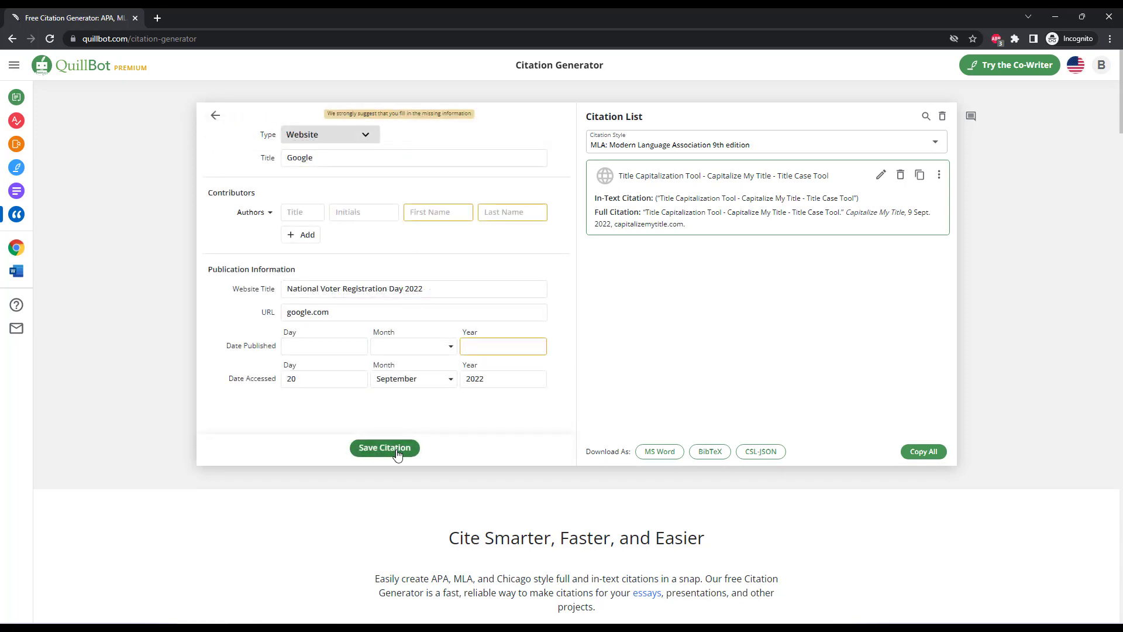
left_click(385, 447)
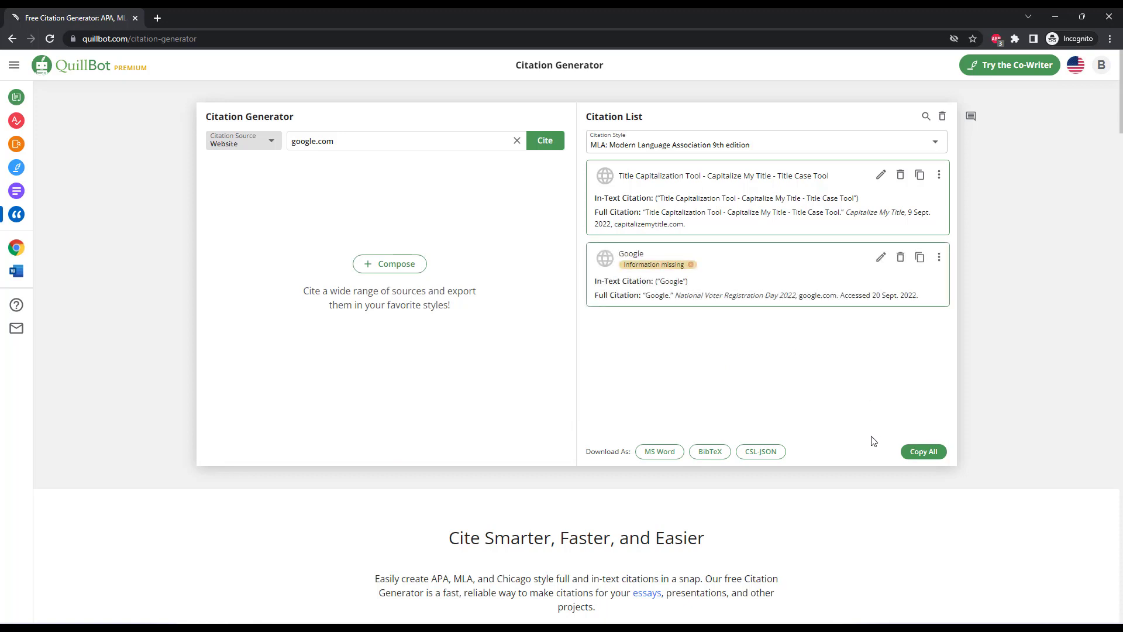
Copy all full citations to the clipboard and launch the Co-Writer workspace.
left_click(923, 452)
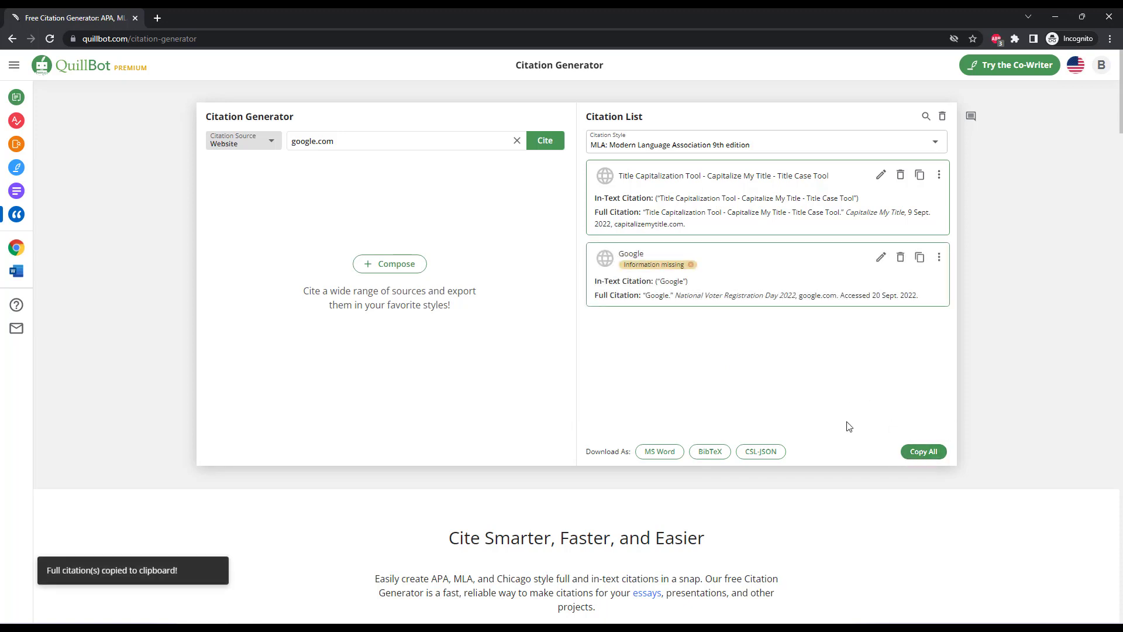
left_click(1009, 65)
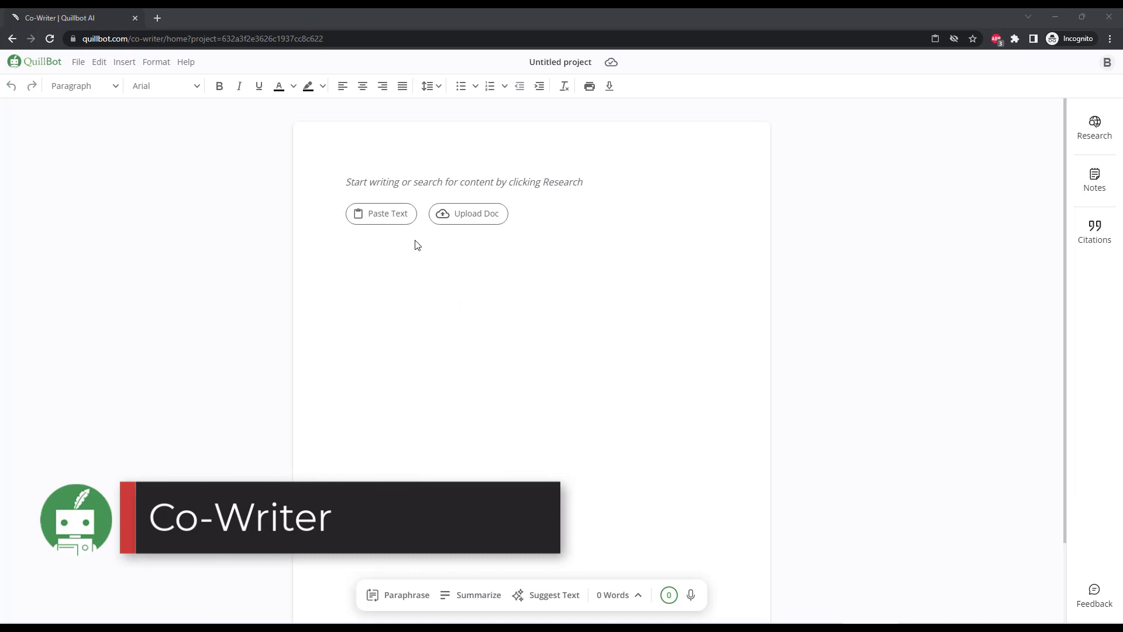
mouse_move(1095, 125)
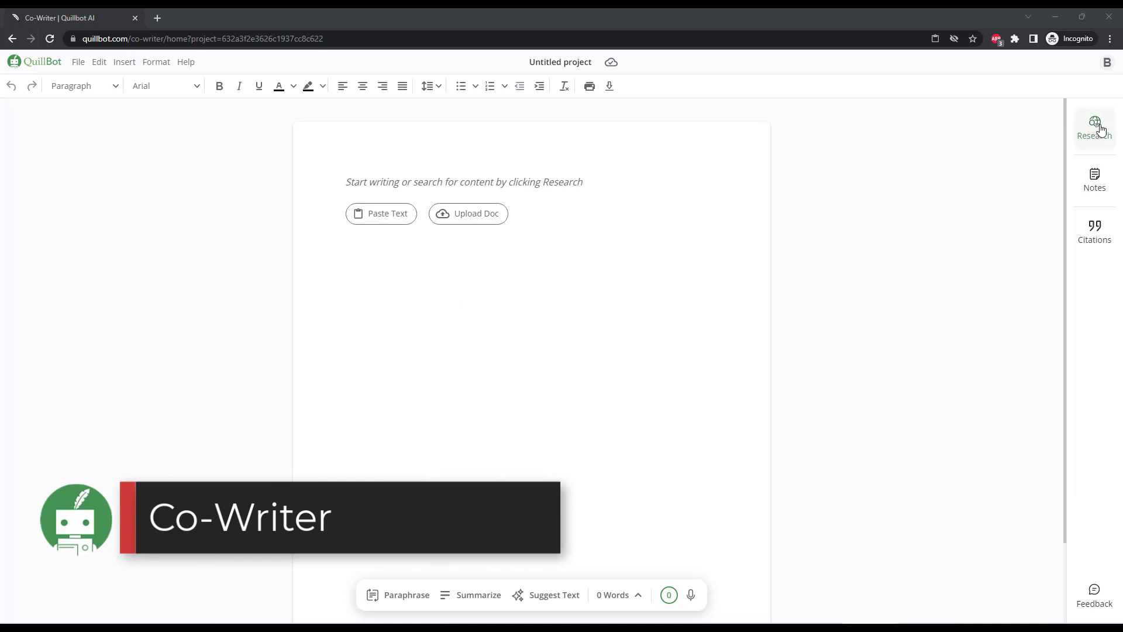
mouse_move(412, 103)
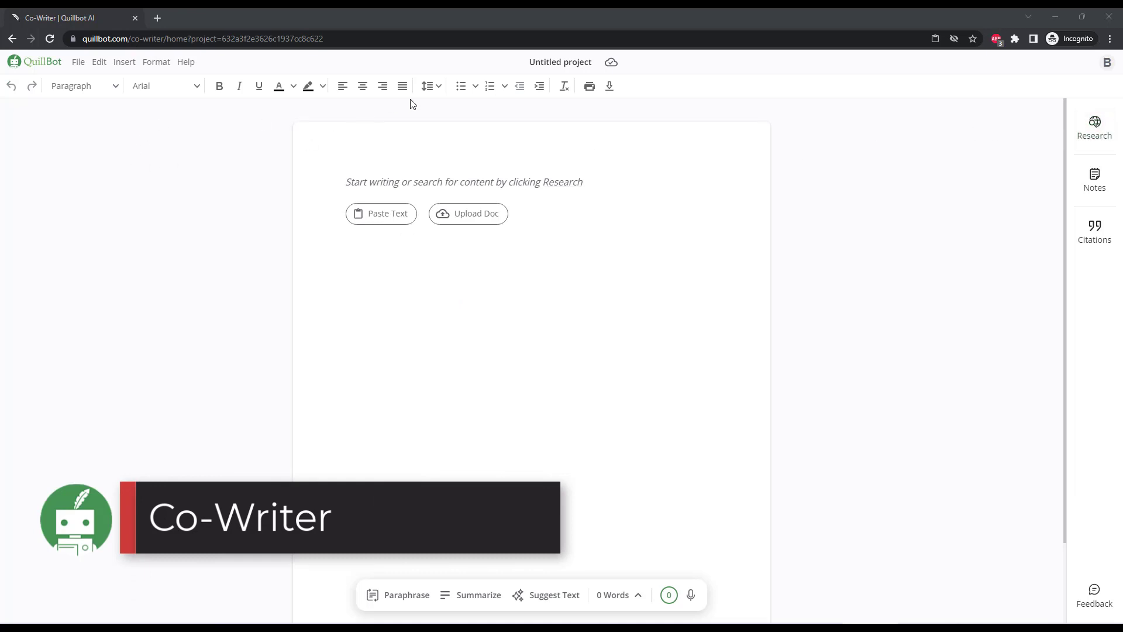
Search the web research panel for 'flu shot'.
left_click(1094, 126)
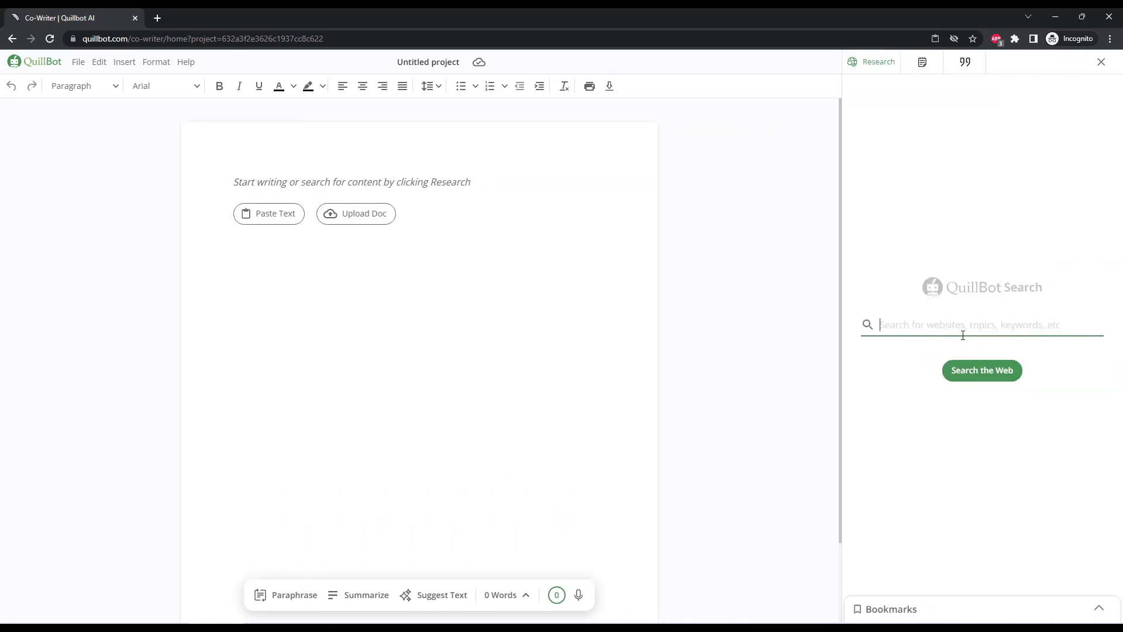
type("flu shot")
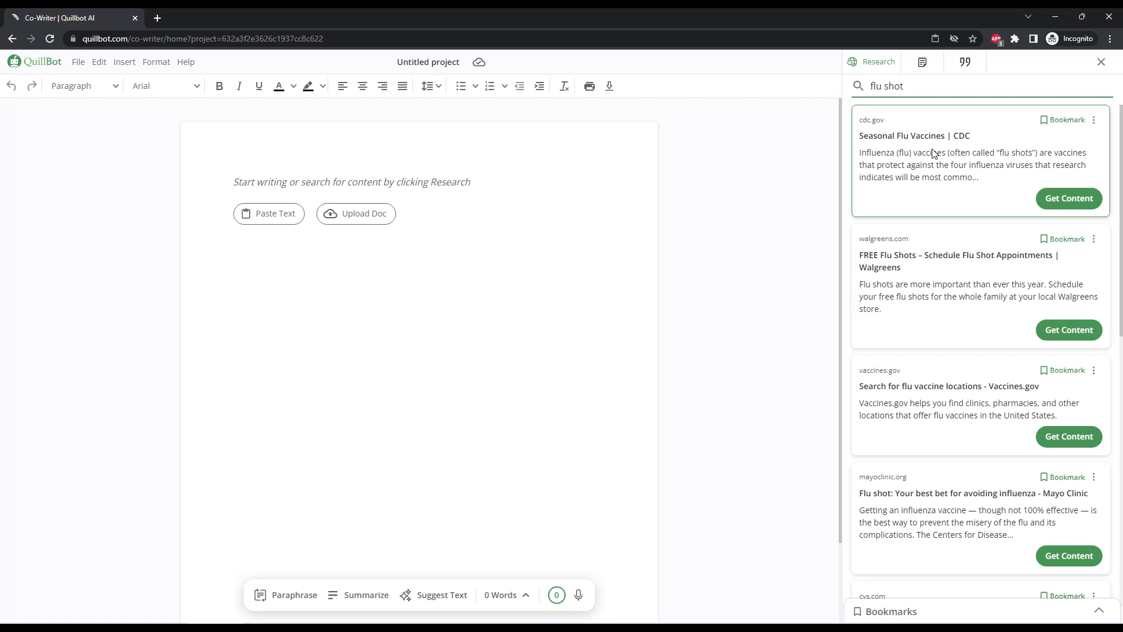
mouse_move(957, 528)
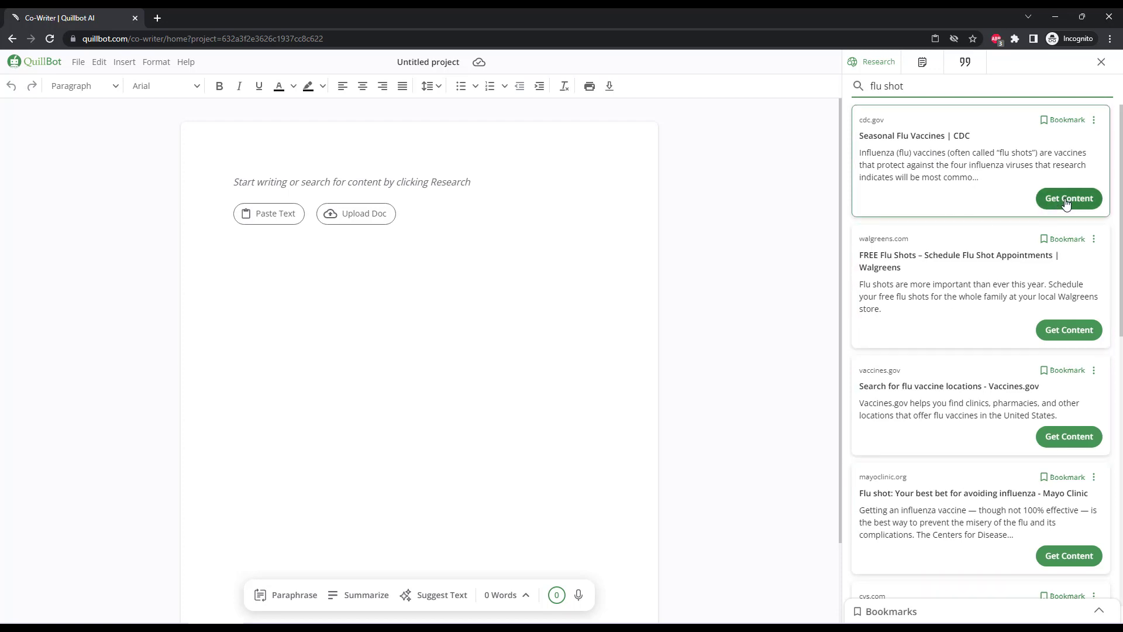
Get content from the CDC flu vaccine article and drag its opening vaccine paragraph into the document.
left_click(1069, 198)
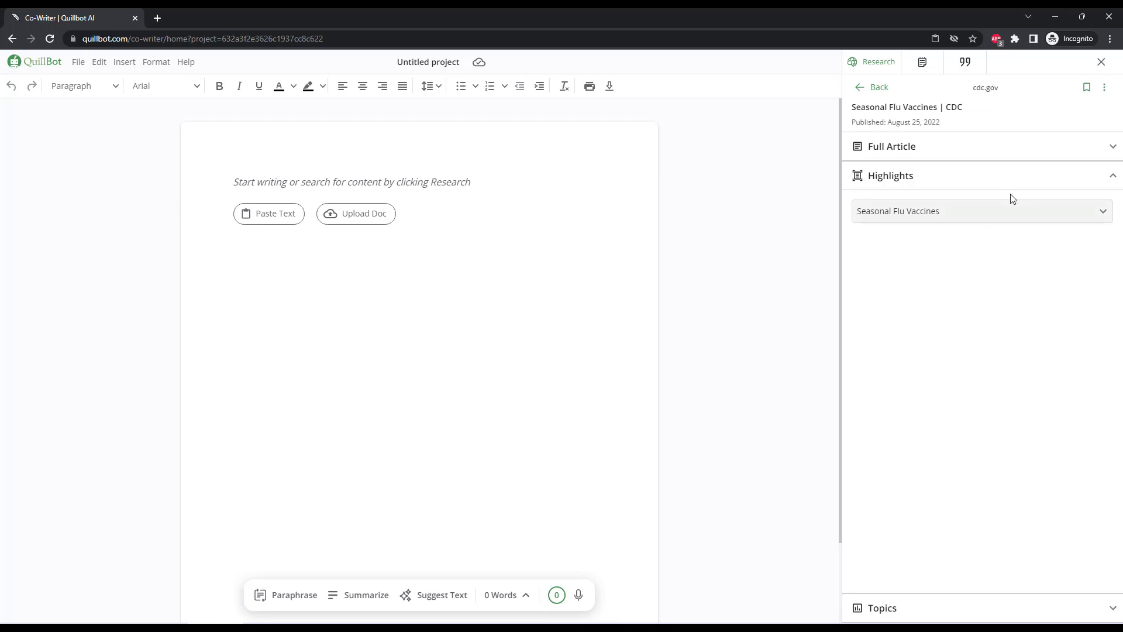
left_click(901, 176)
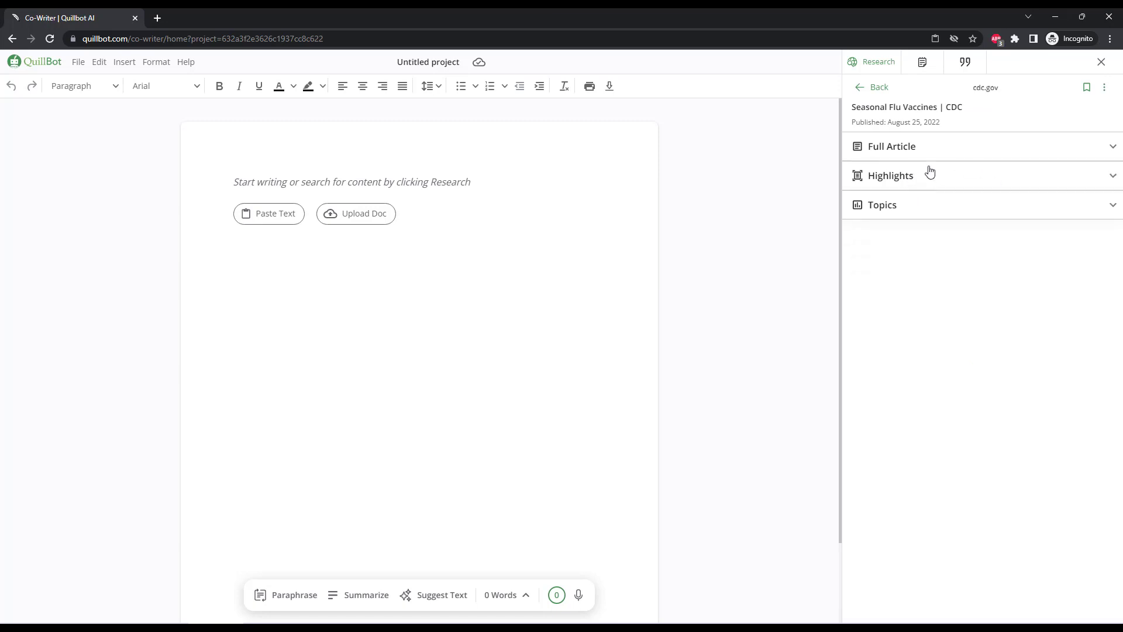
left_click(890, 175)
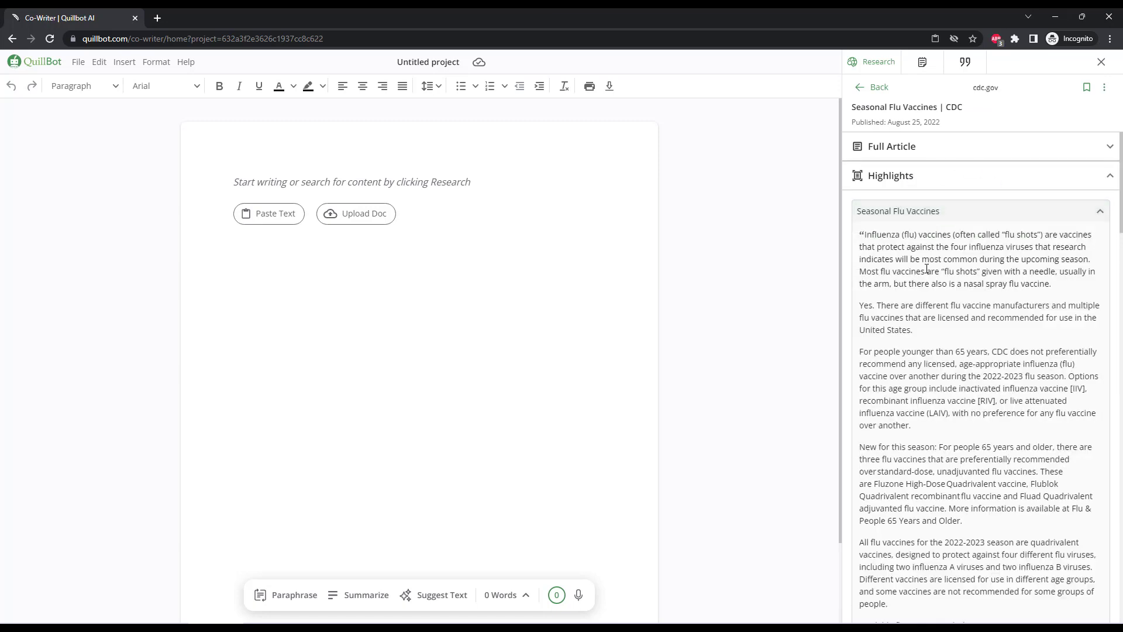
scroll("down", 3)
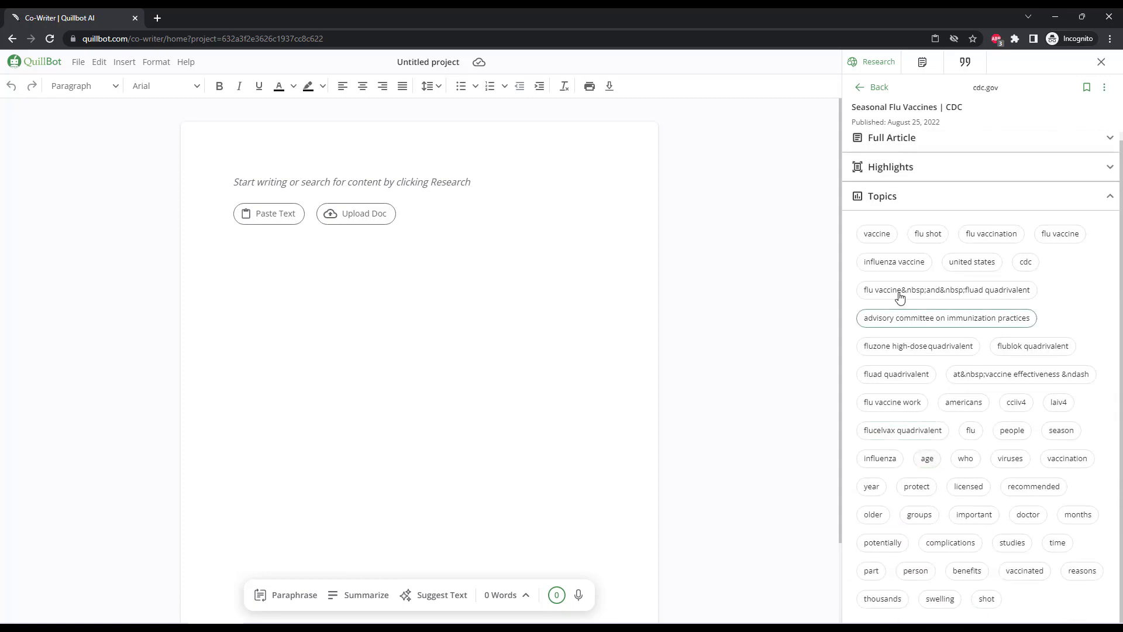
scroll("down", 3)
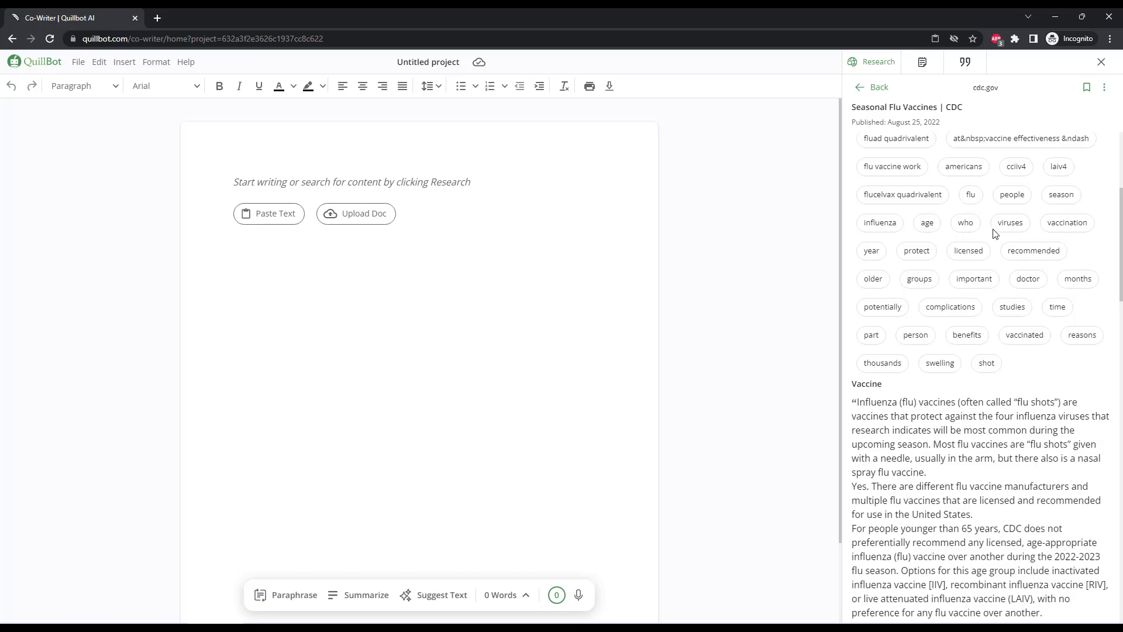
scroll("down", 3)
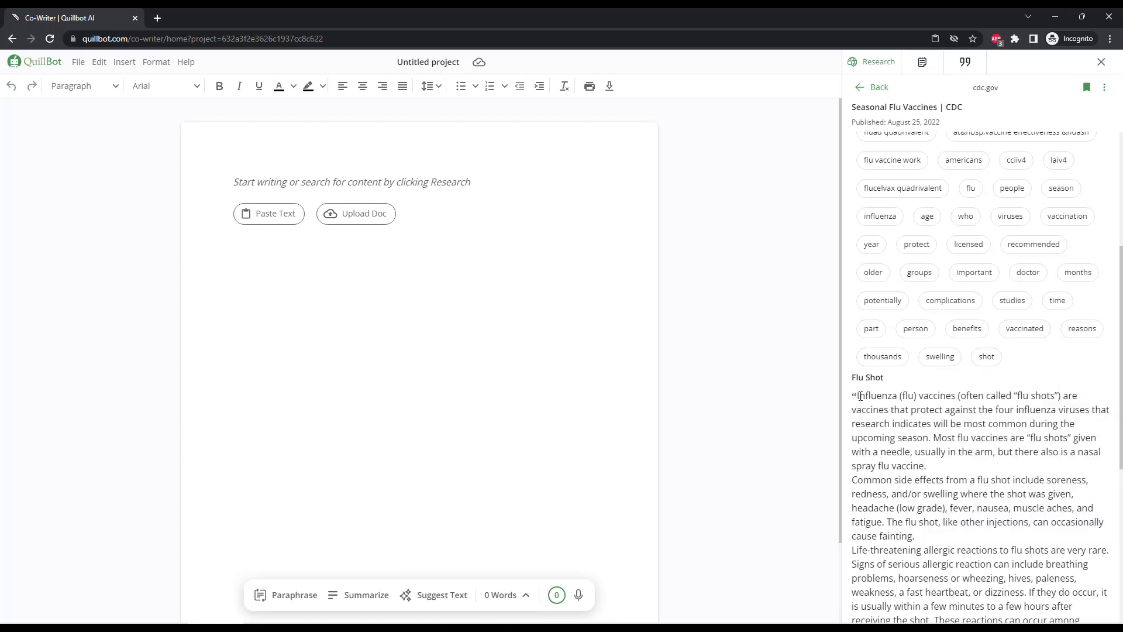
left_click_drag(859, 395, 941, 479)
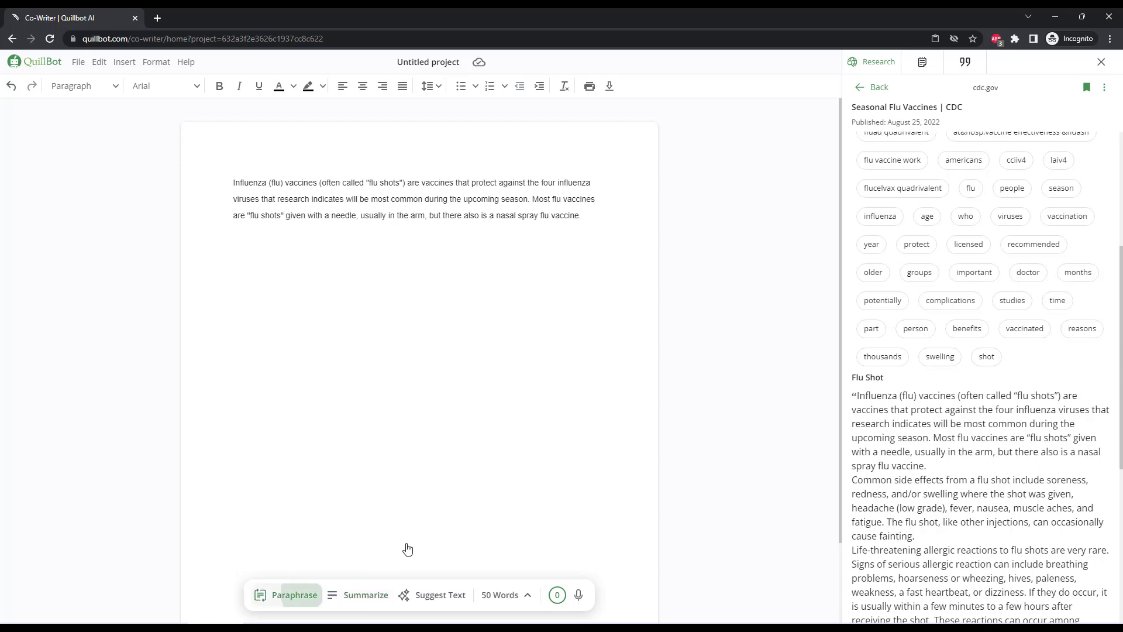
Paraphrase the flu vaccine paragraph, then switch the side panel to Citations.
left_click(294, 595)
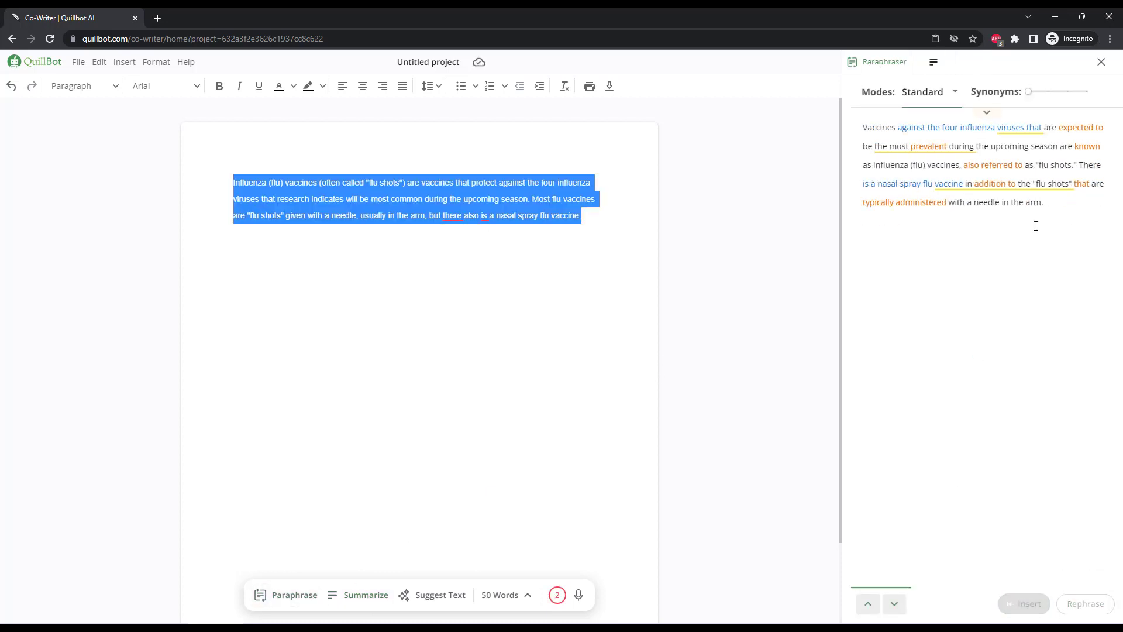
left_click(1101, 62)
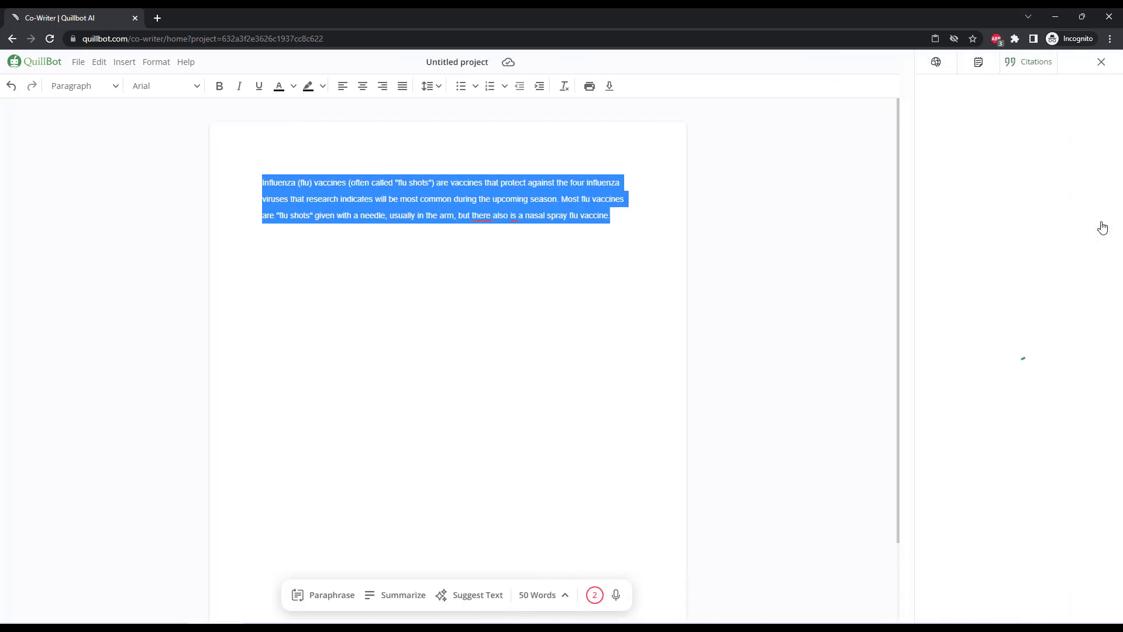
left_click(1035, 62)
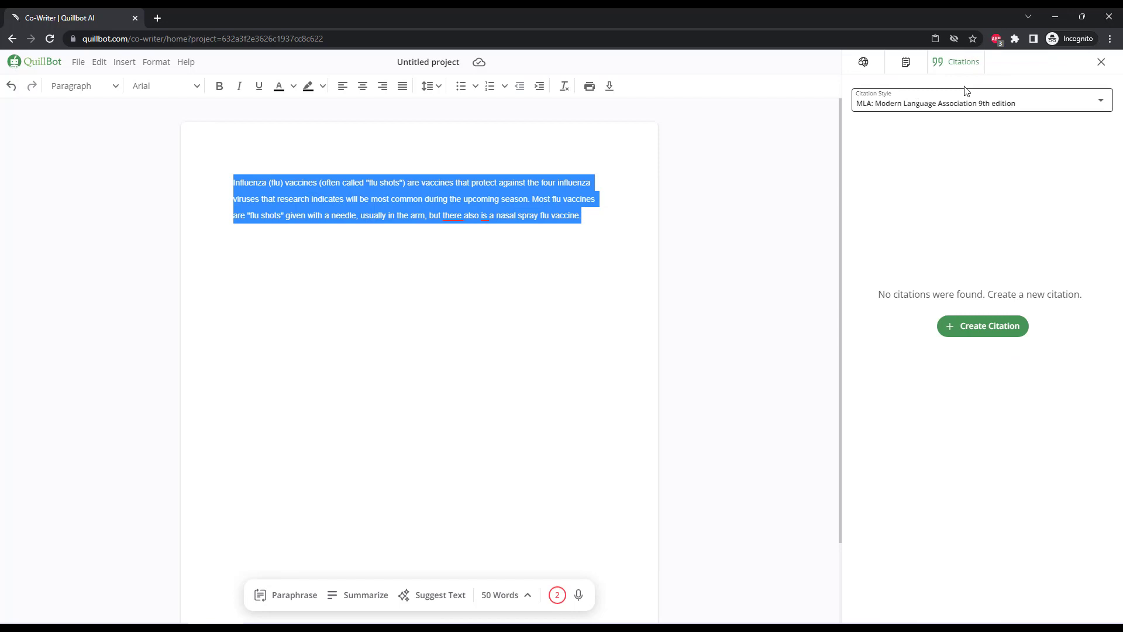
Check the citation style list and the empty Notes panel, then close the side panel.
left_click(982, 100)
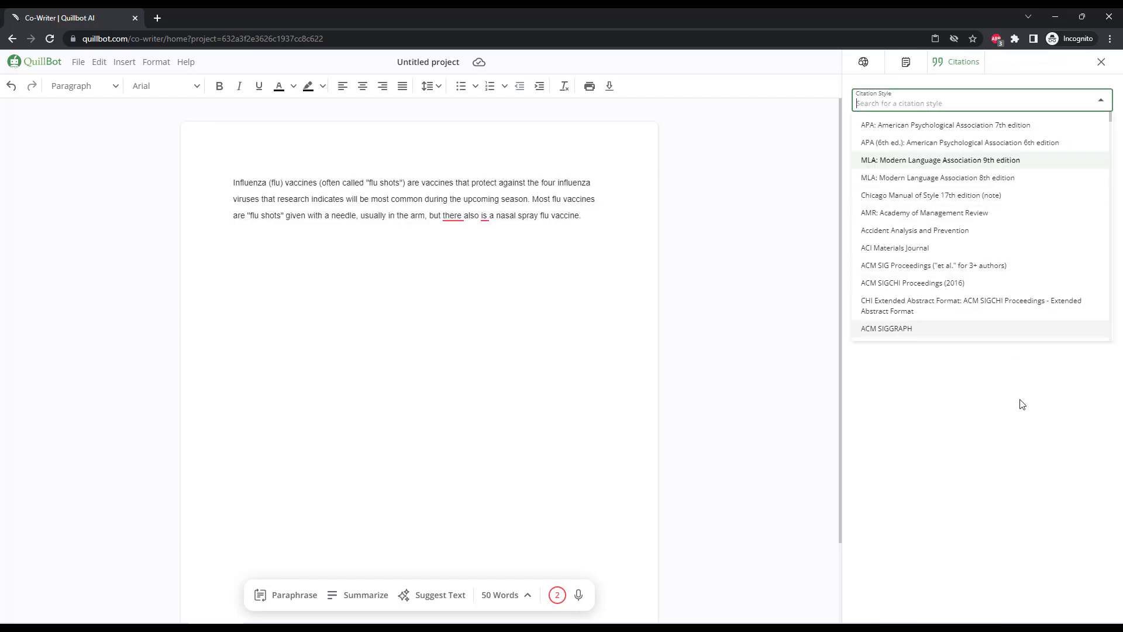
left_click(944, 160)
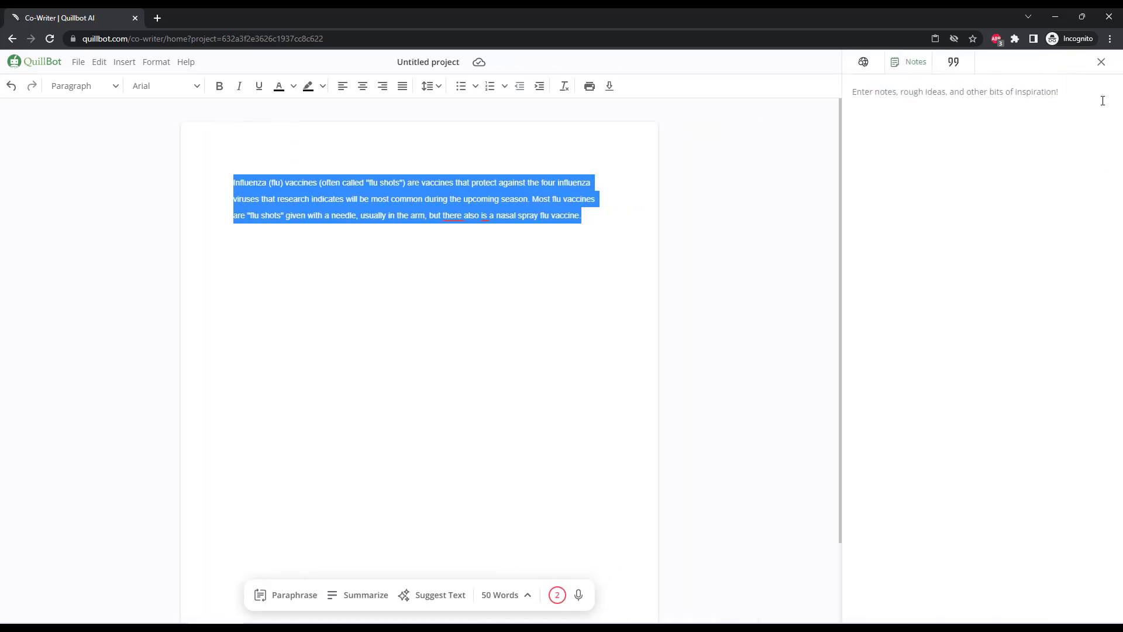
left_click(1101, 62)
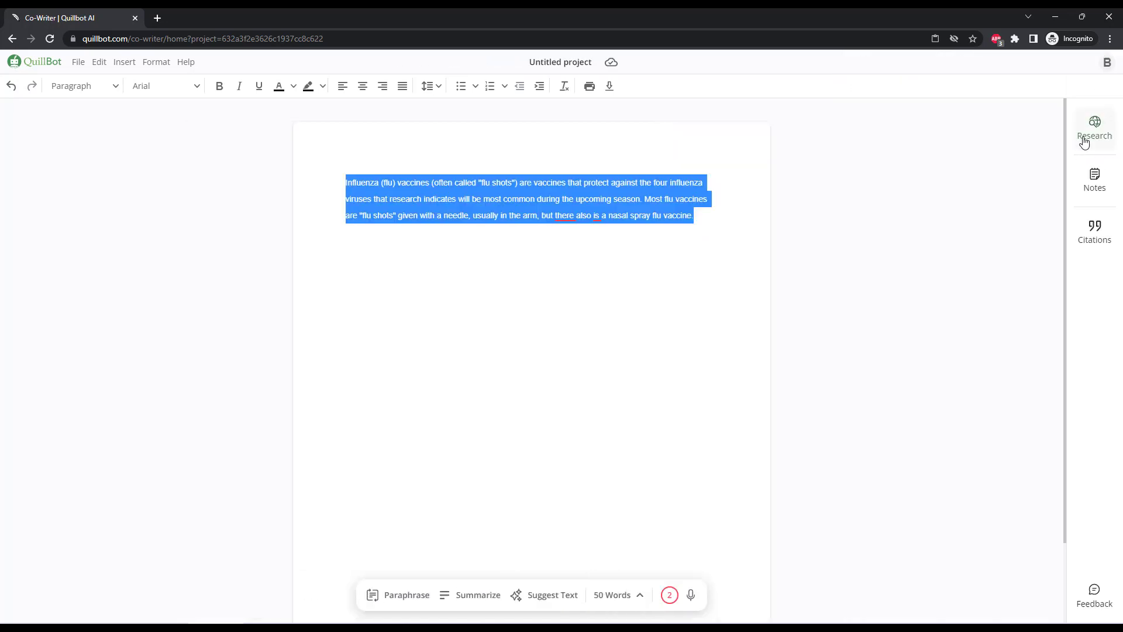
From the 'flu shot' research results, open the CVS Pharmacy article and show its full text.
left_click(1095, 121)
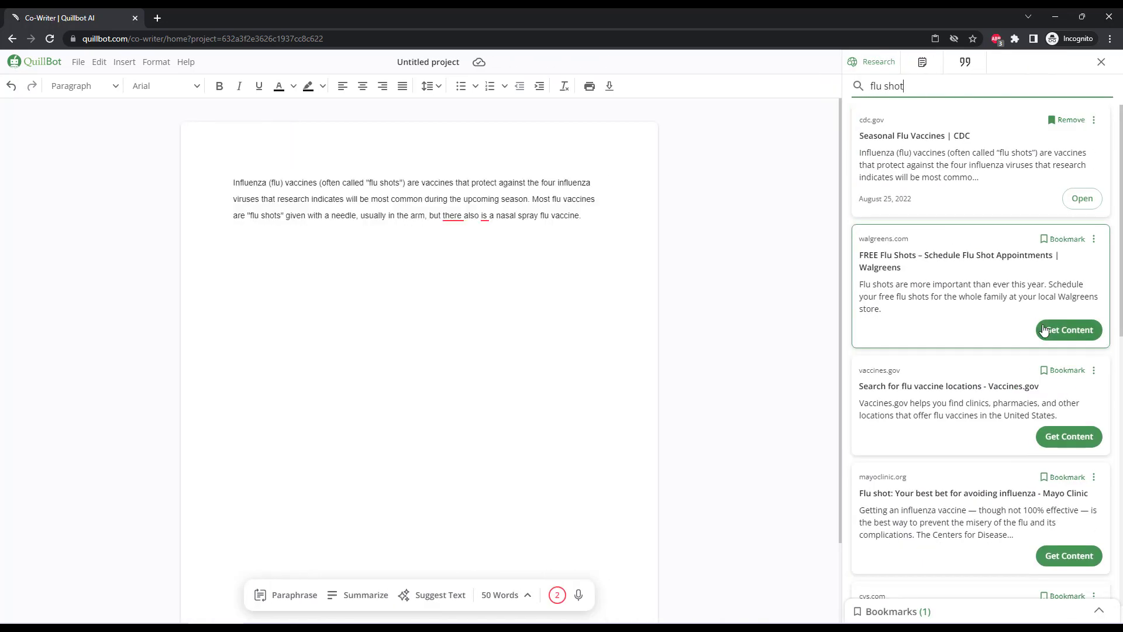
scroll("down", 3)
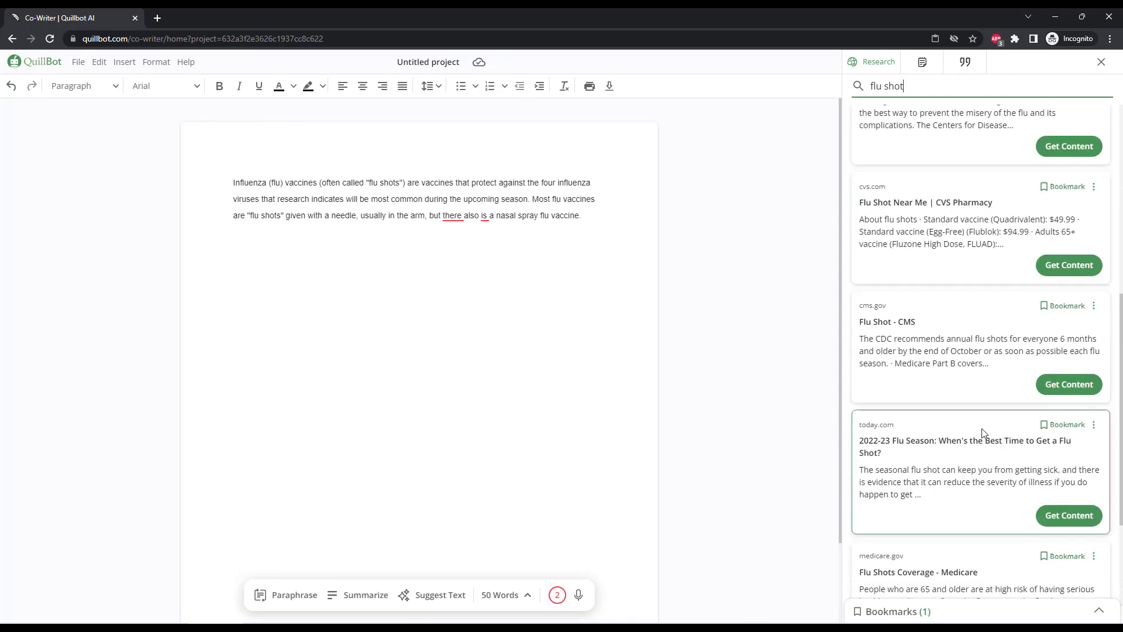
left_click(926, 202)
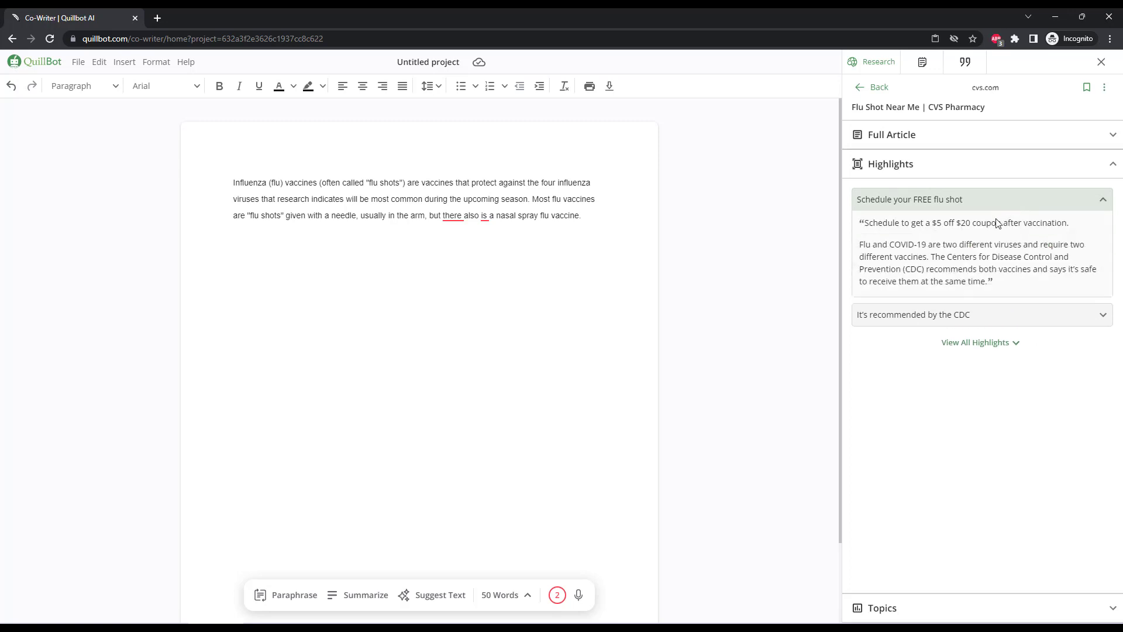
left_click(892, 134)
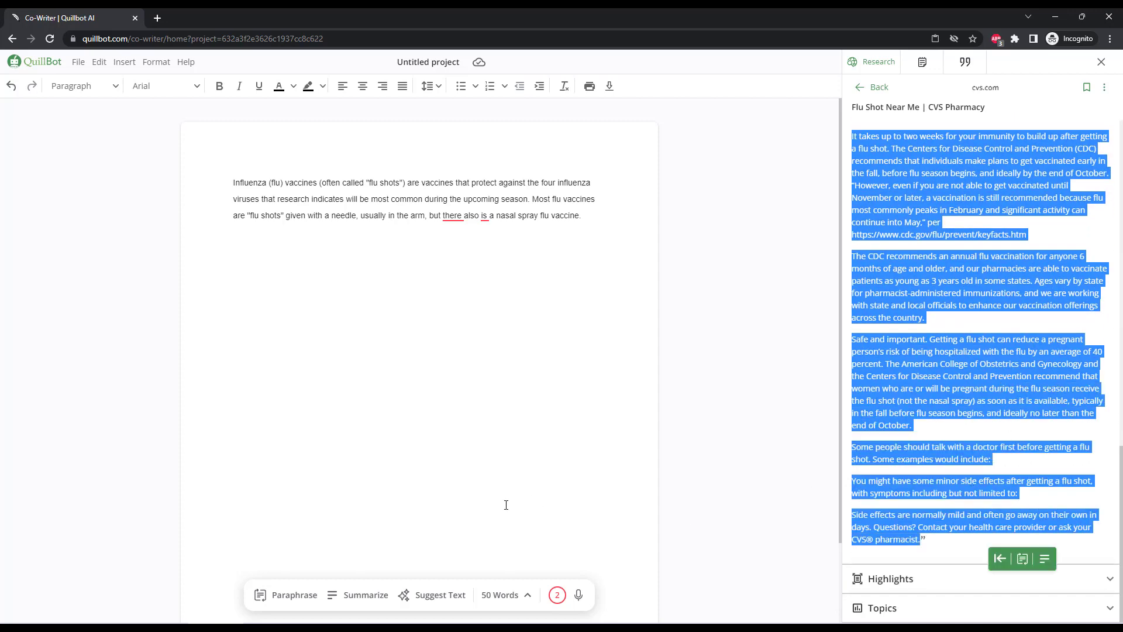
mouse_move(557, 594)
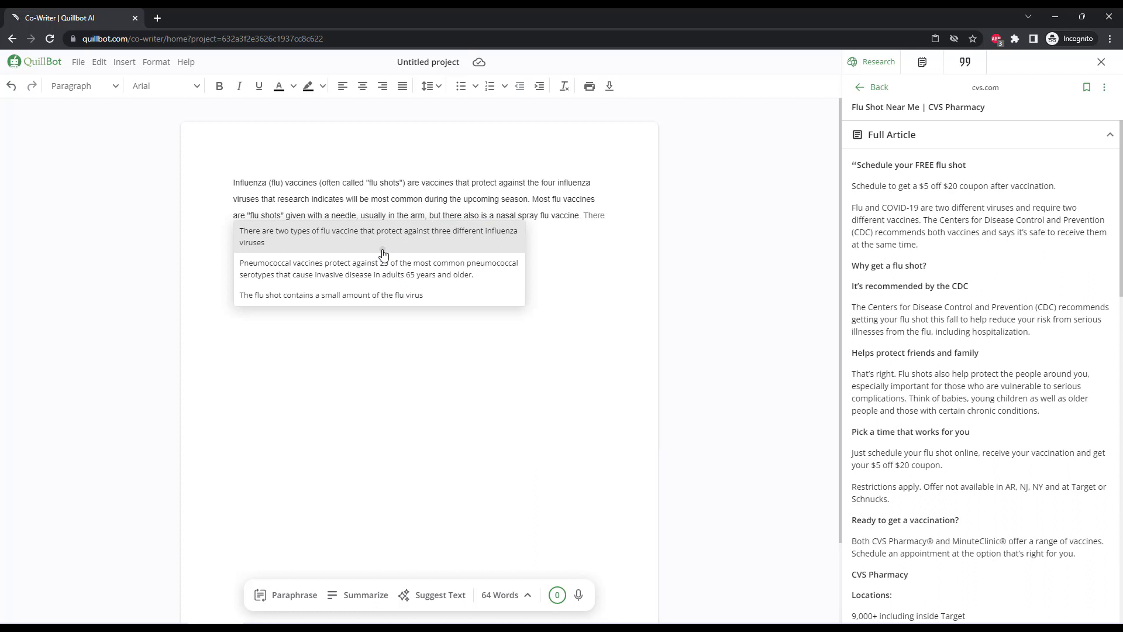
Add the suggested sentence about two flu vaccine types and accept the trivalent vaccine continuation.
left_click(377, 237)
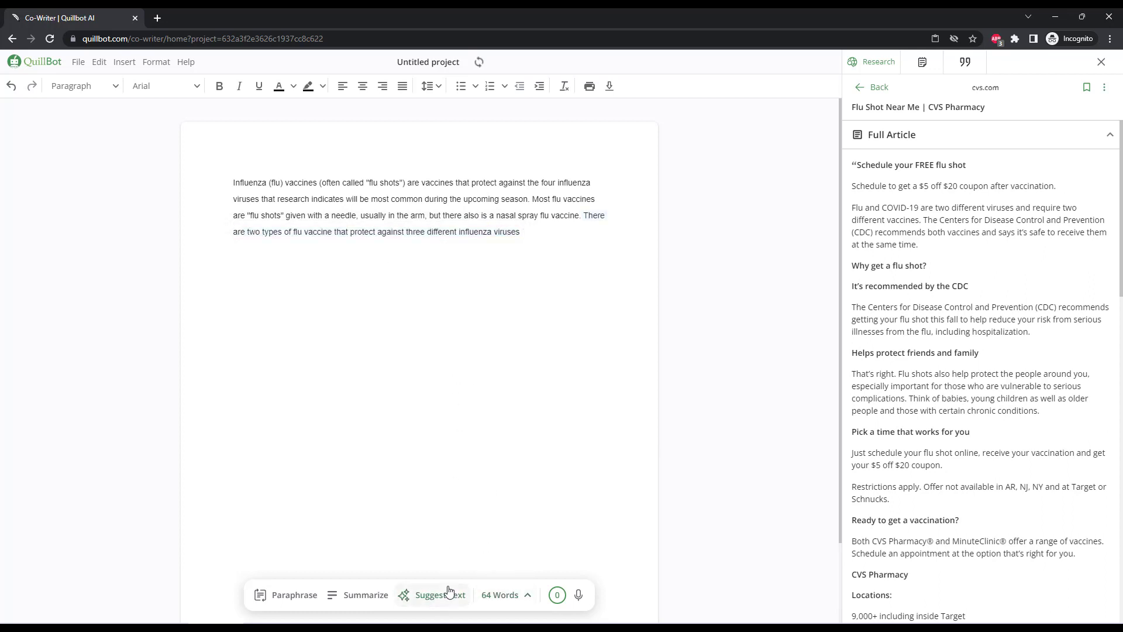
left_click(440, 594)
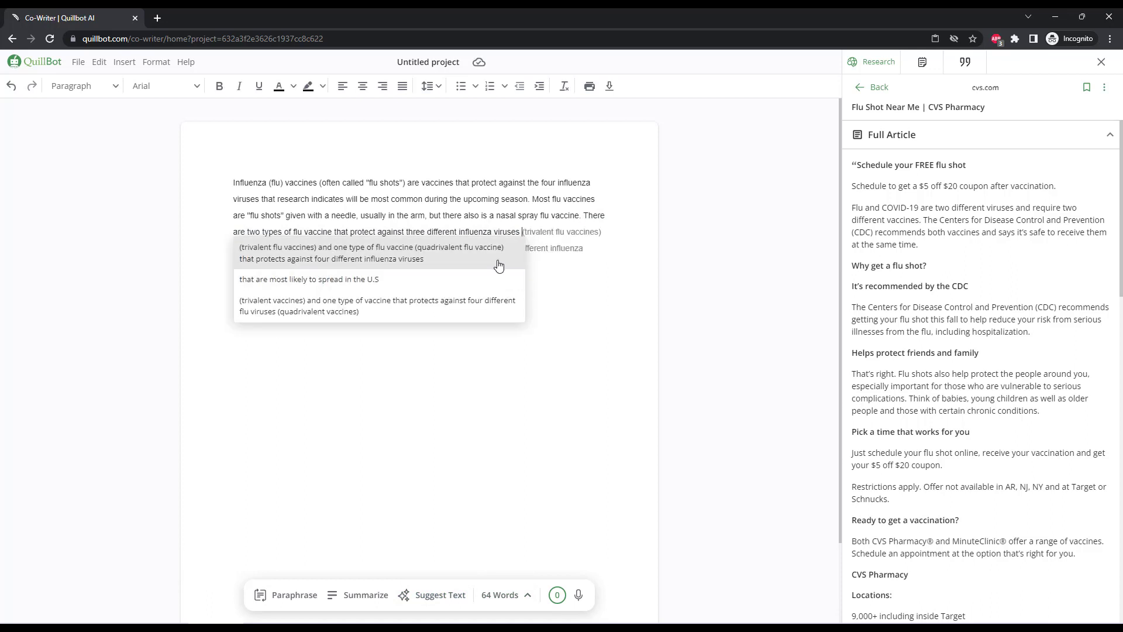
left_click(372, 251)
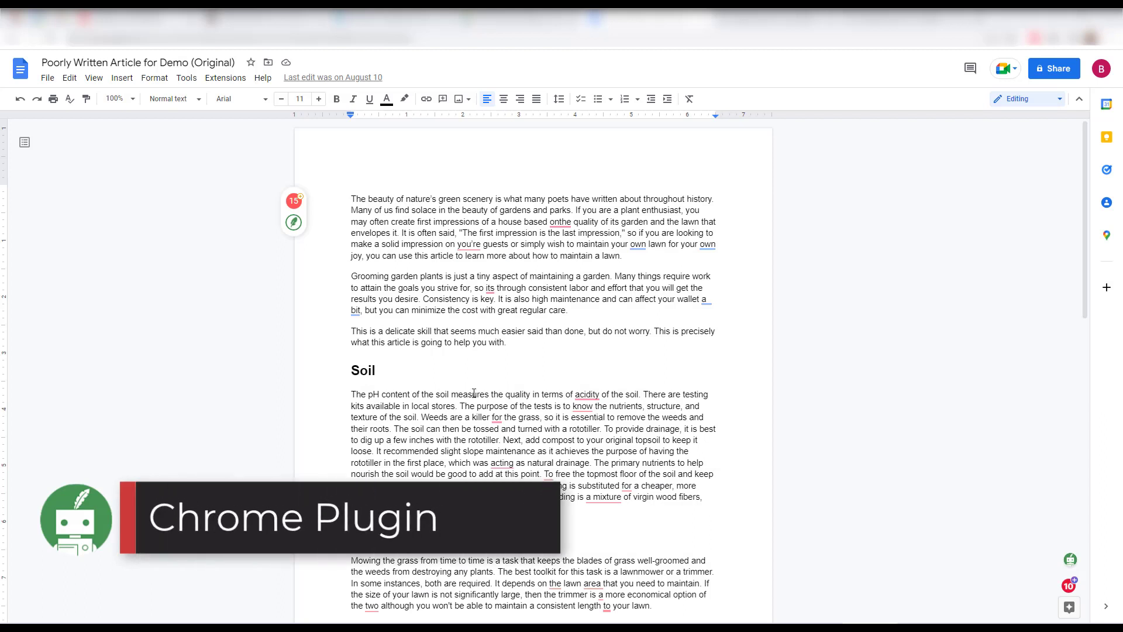
View all QuillBot suggestions for the article and accept the 'onthe' → 'on the' fix.
left_click(1071, 560)
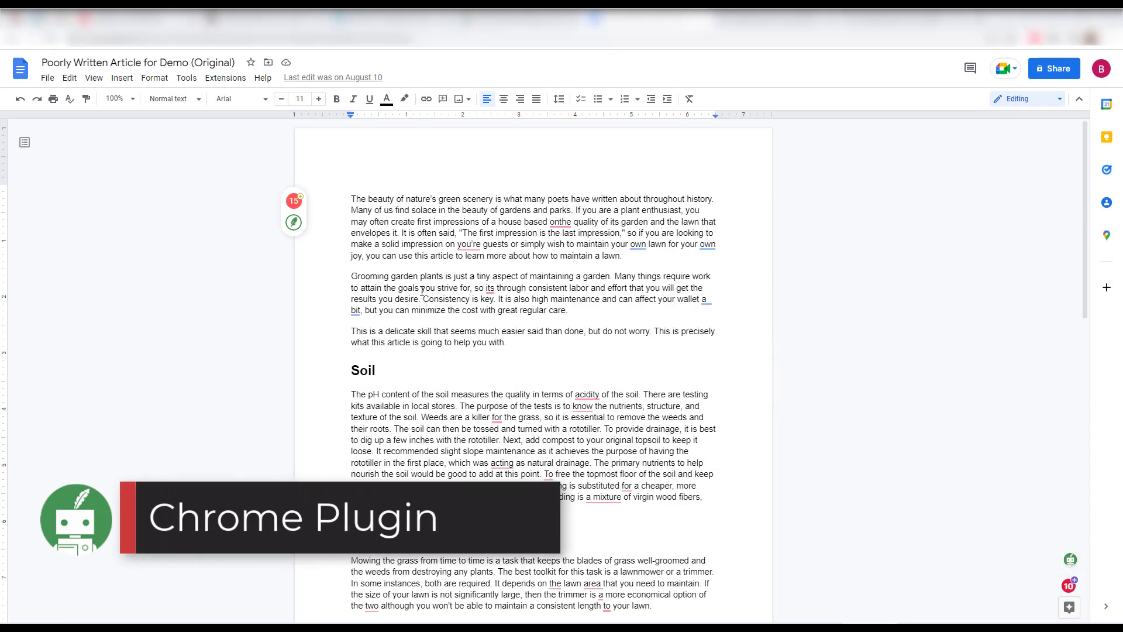
mouse_move(293, 203)
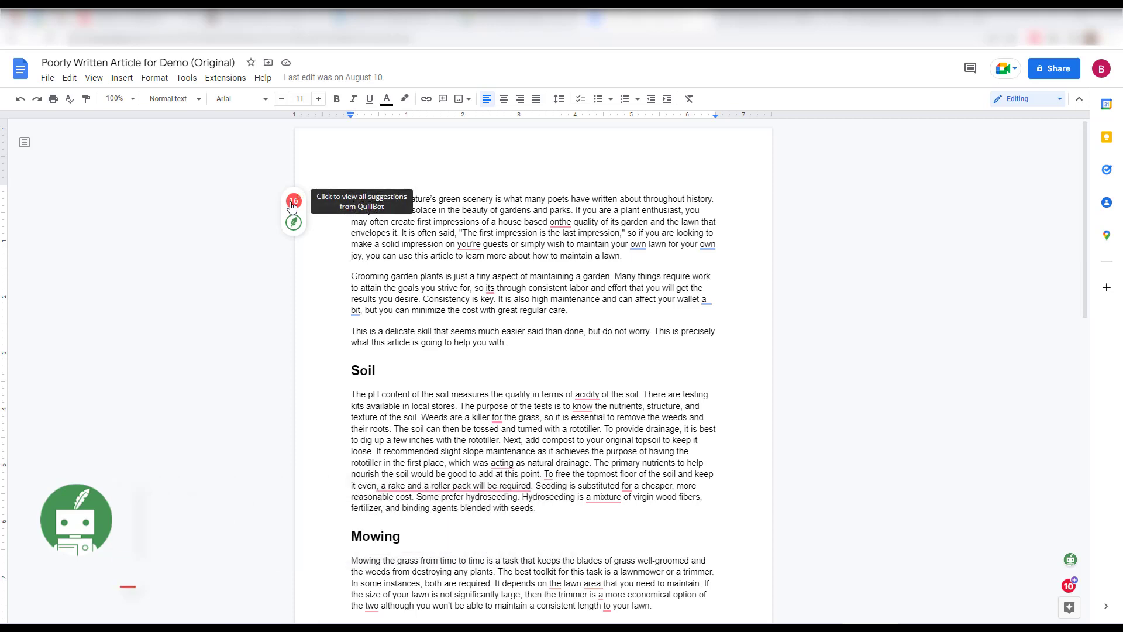
left_click(292, 205)
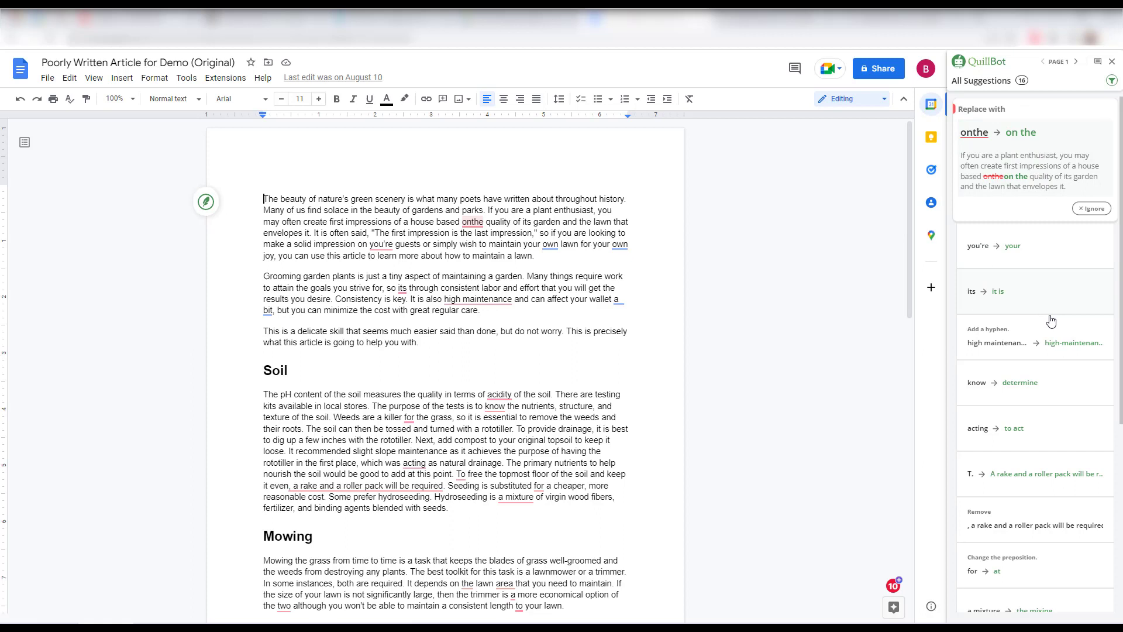
scroll("down", 3)
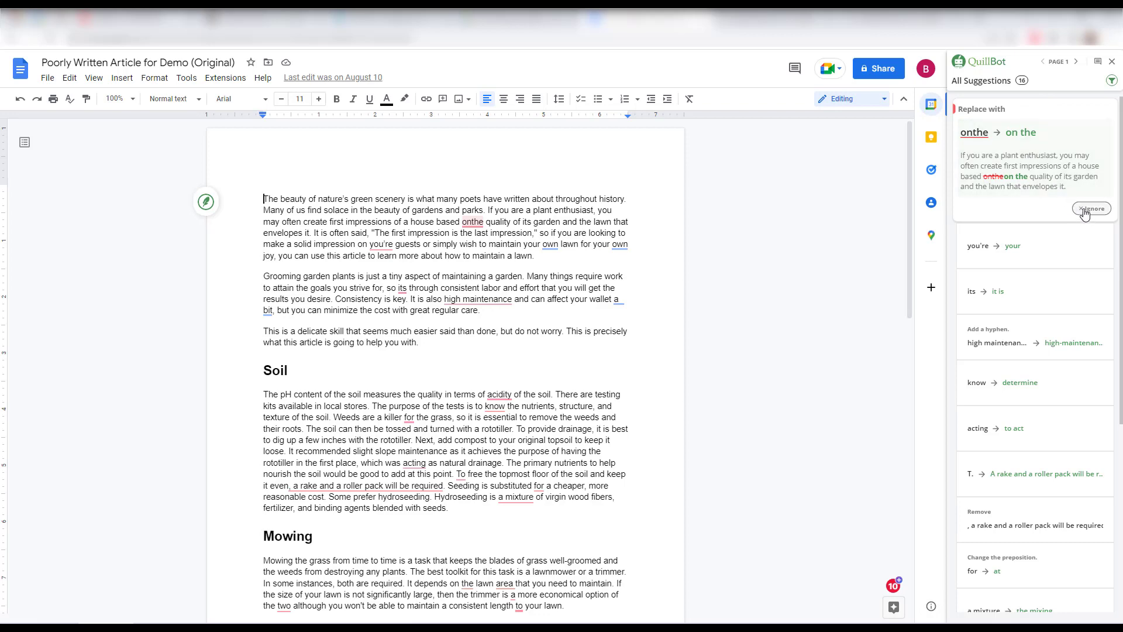
mouse_move(1005, 218)
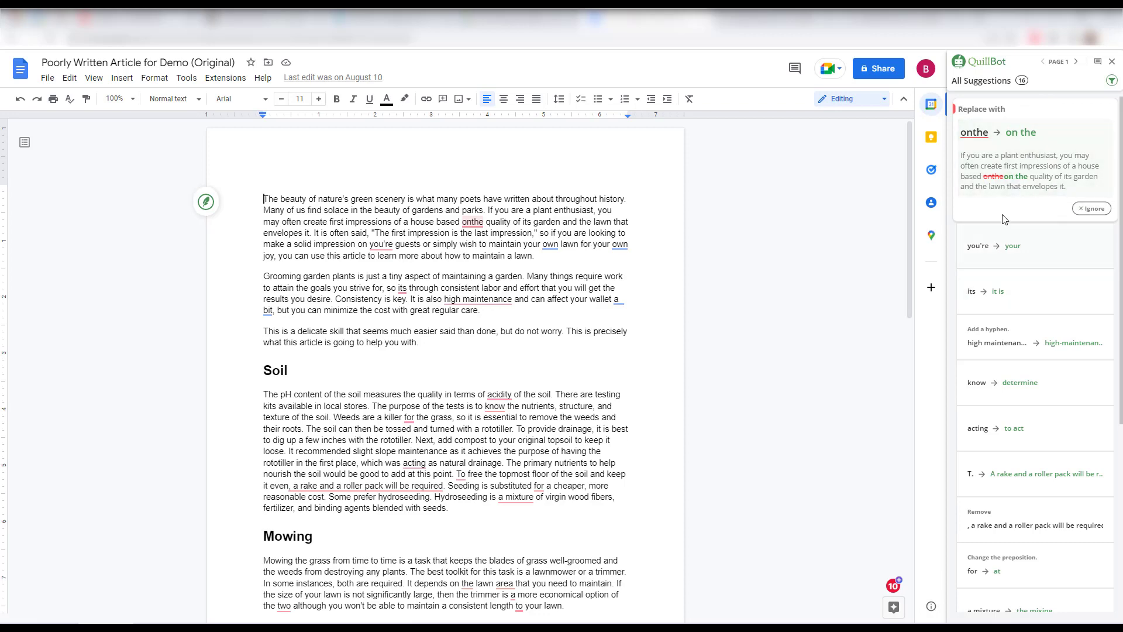
left_click(1021, 132)
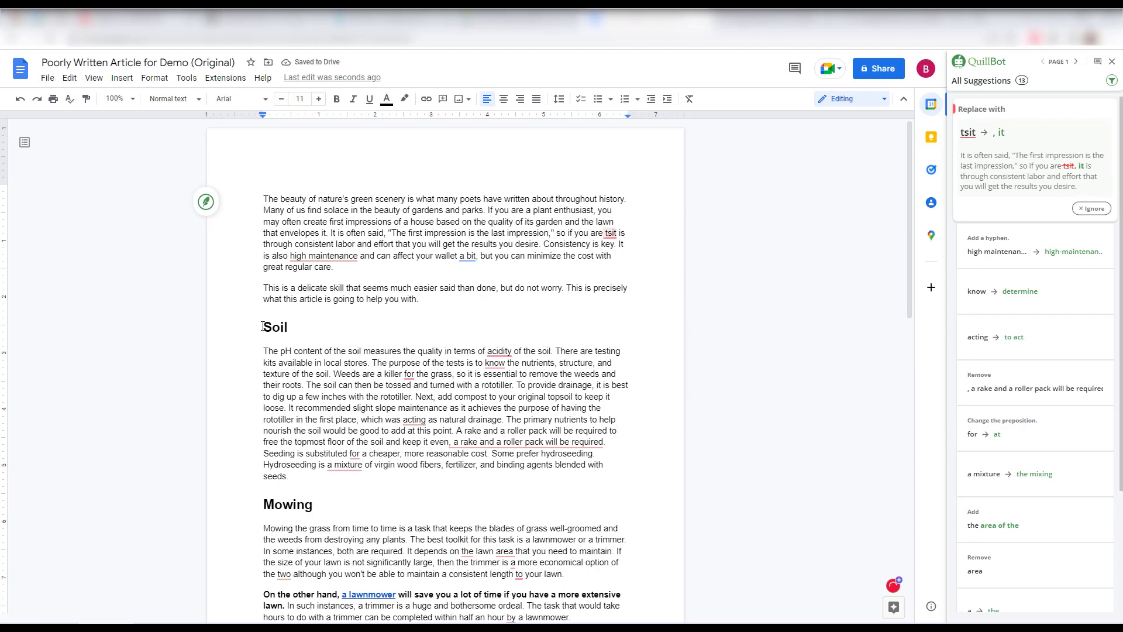
Paraphrase the article's first sentence and switch the rewrite to Formal mode.
left_click(205, 201)
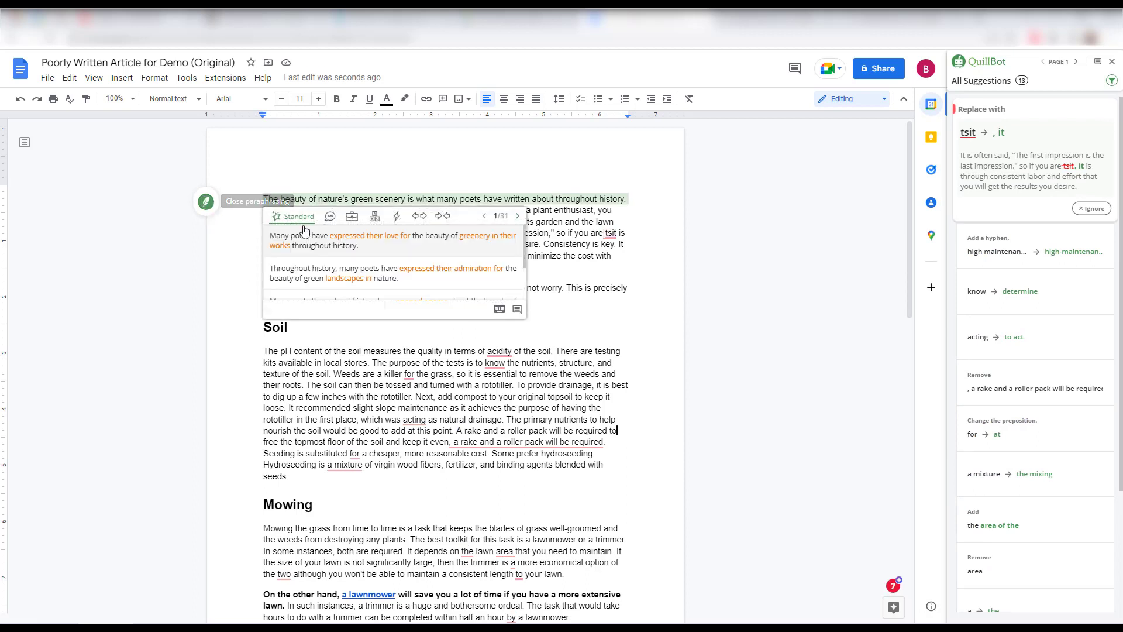
mouse_move(395, 244)
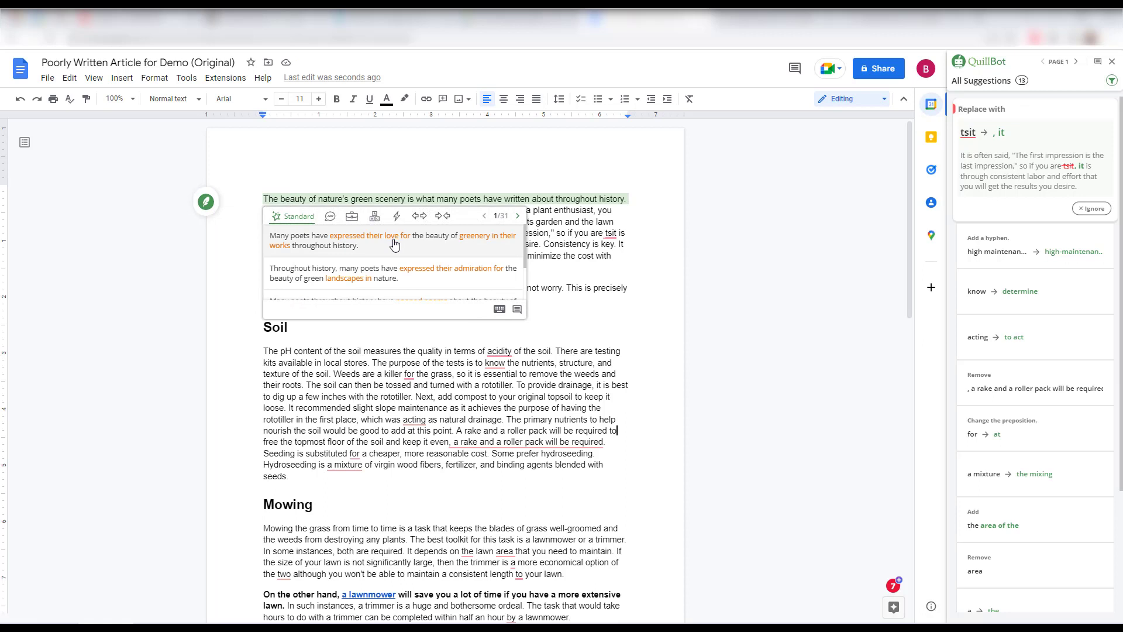
mouse_move(400, 249)
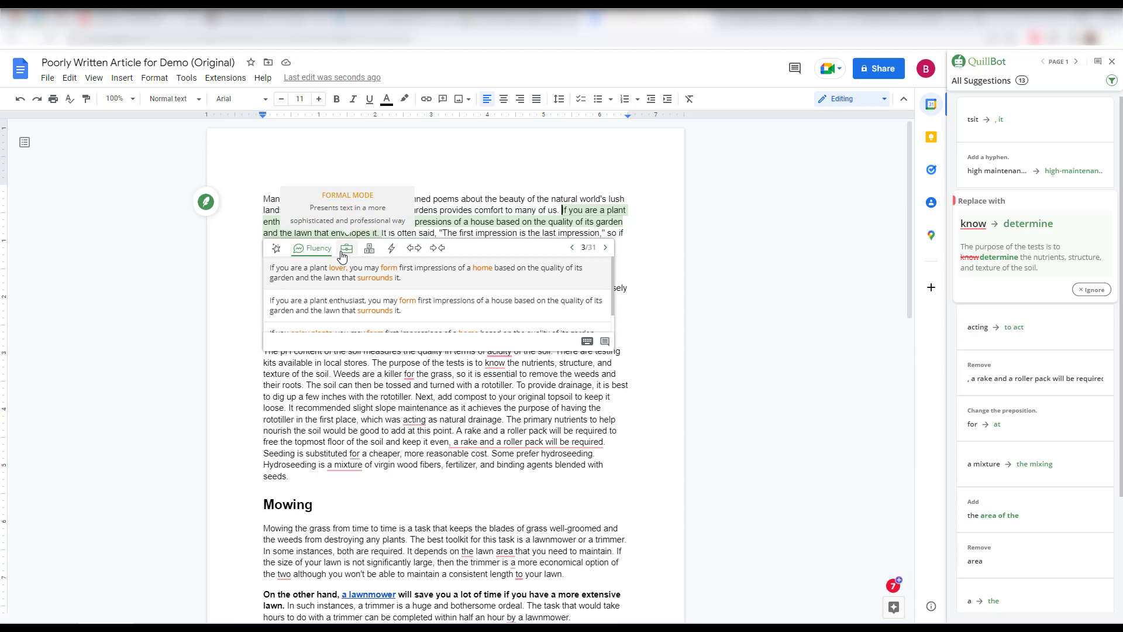
left_click(347, 248)
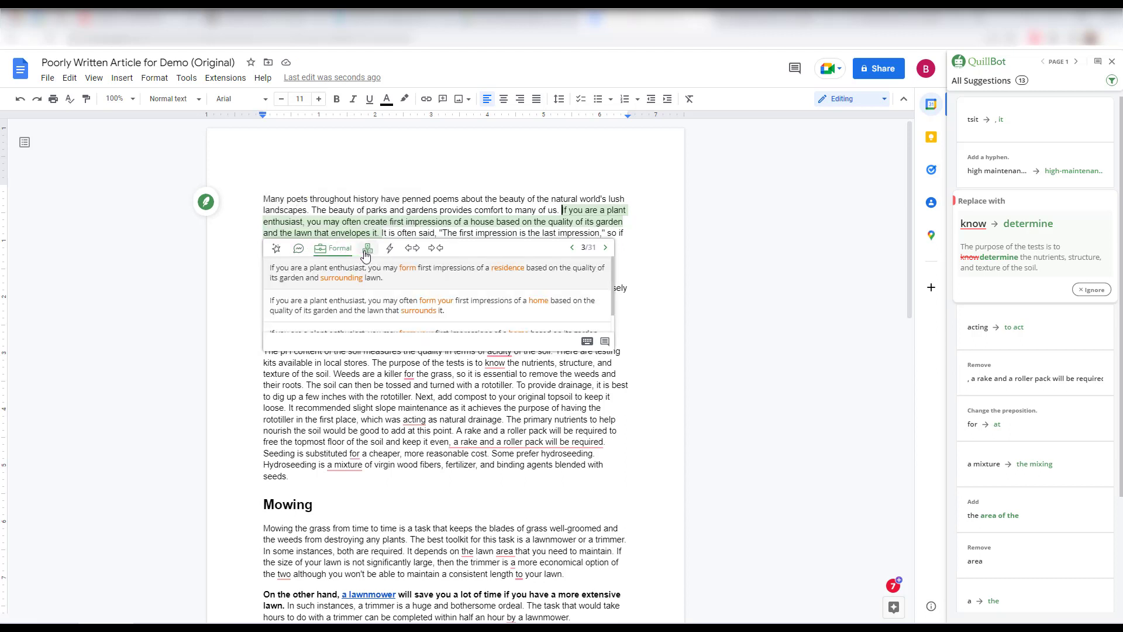
left_click(389, 248)
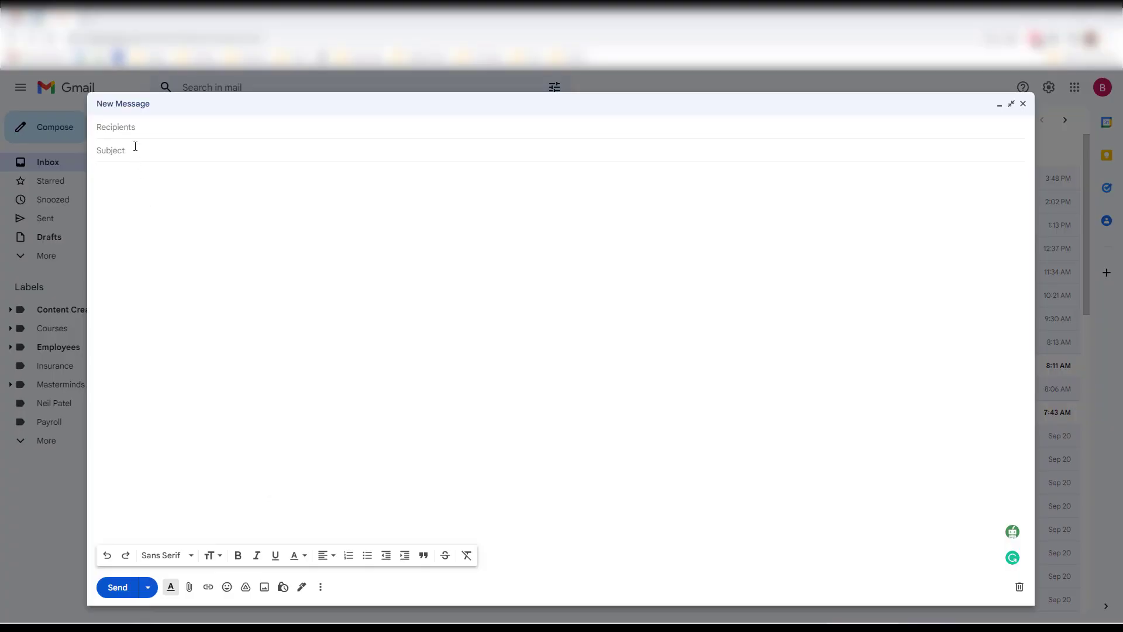
Give the message the subject 'Hello' and begin the body 'Hi Jen, reminder that we'.
left_click(135, 150)
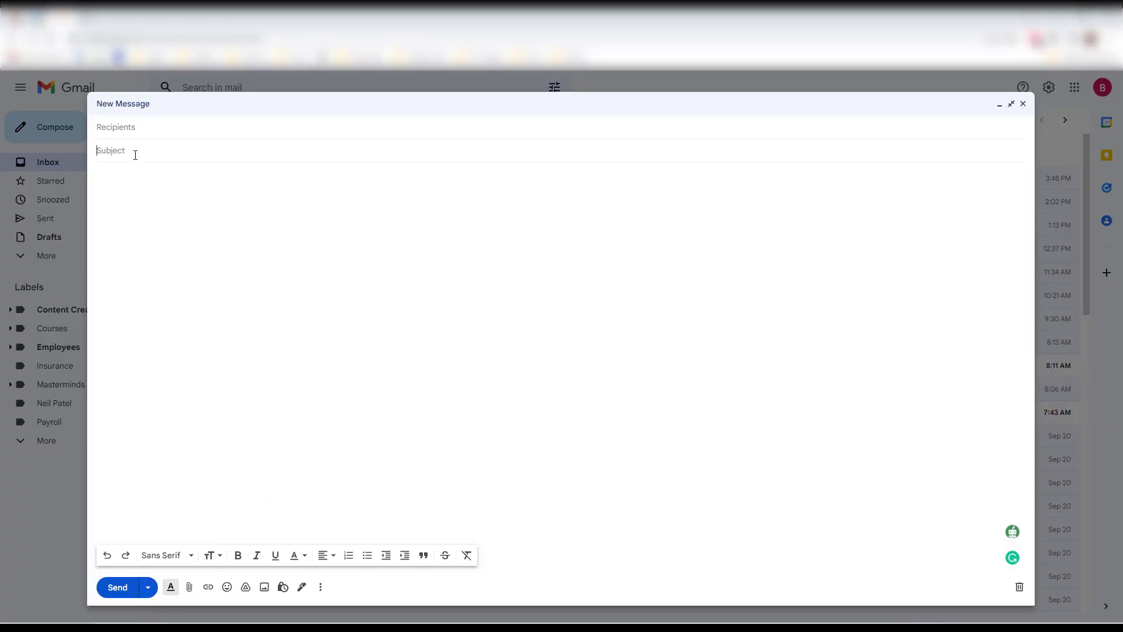
type("Hello")
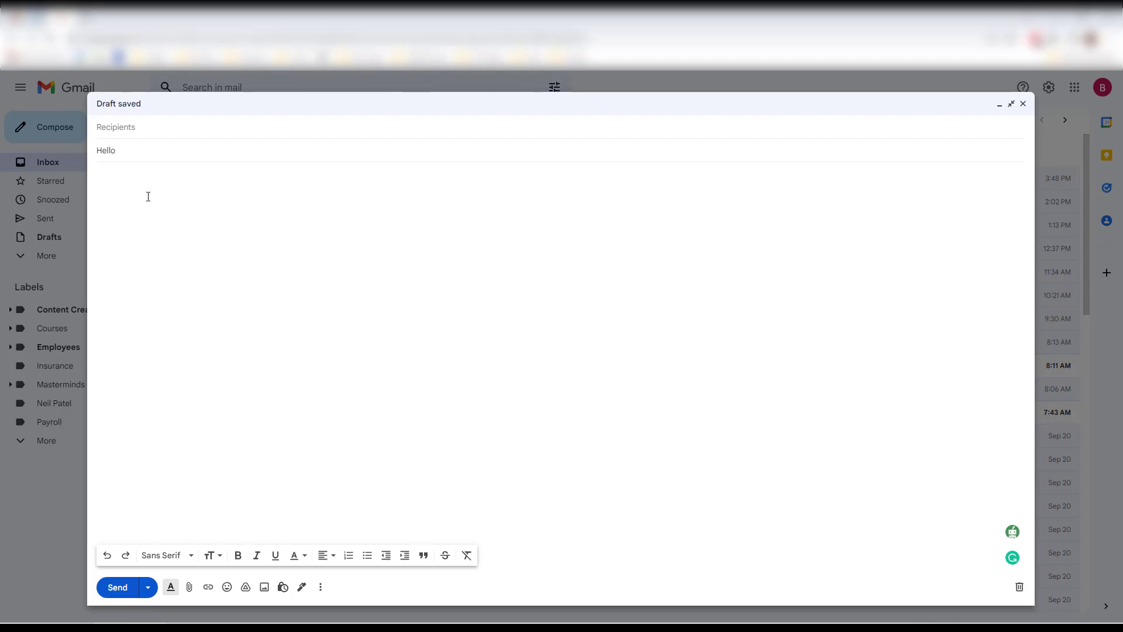
type("Hi Jen,")
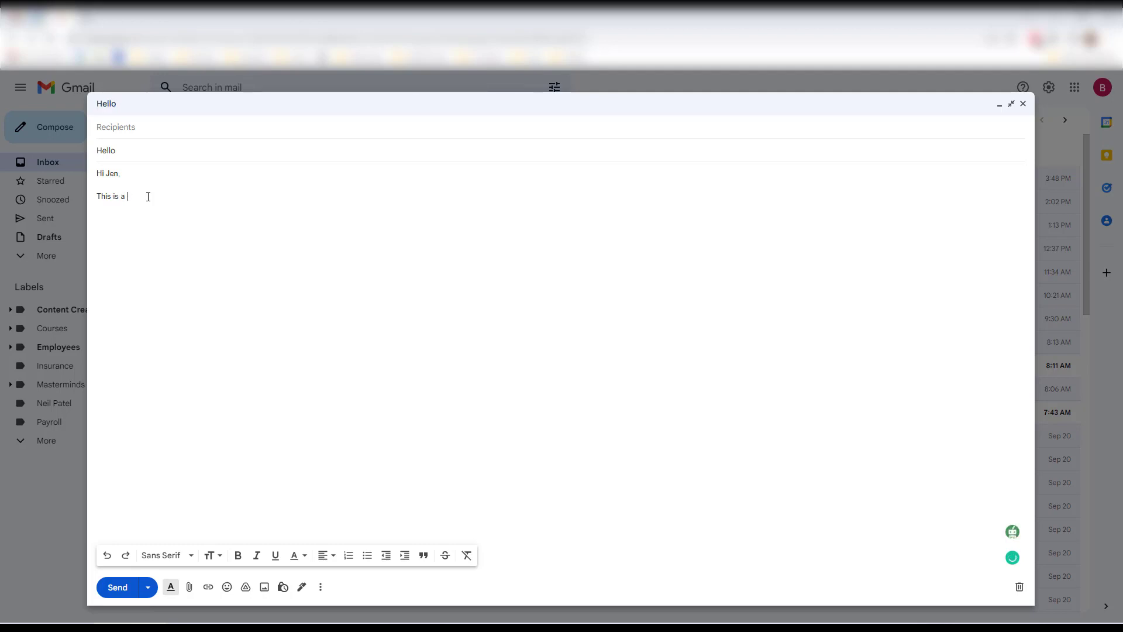
type("reminder that we")
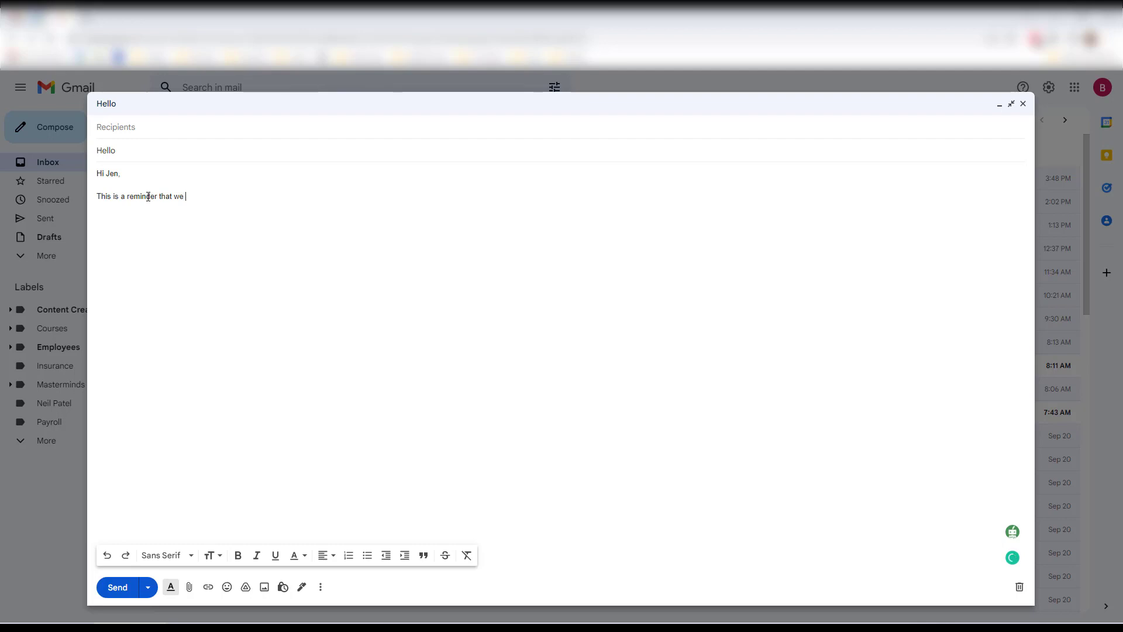
Finish the body: 'have a meeting at 8 am tomorrow. Can ... notes over ahead of time?'.
type("have a meeting at 8")
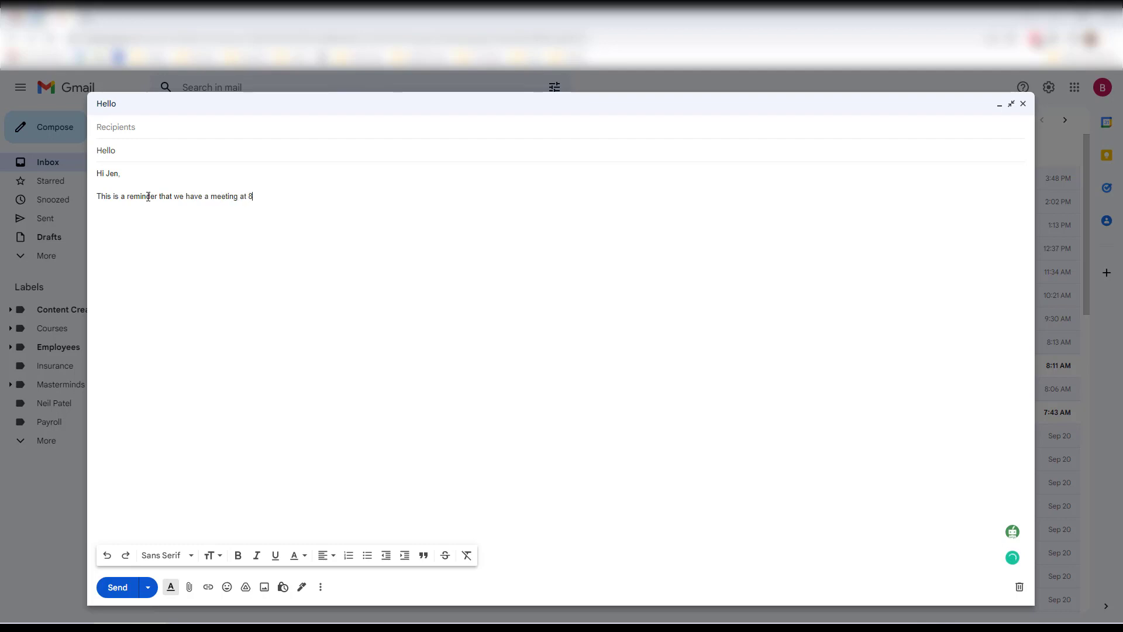
type("am tomorrow. Can you please send the")
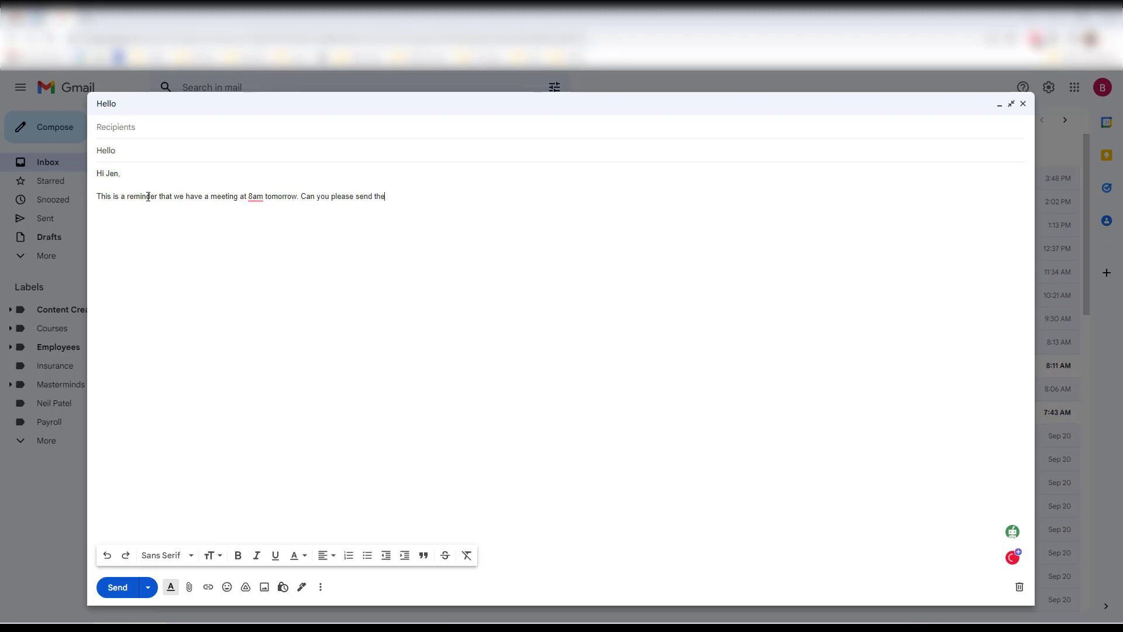
type("notes over ahead")
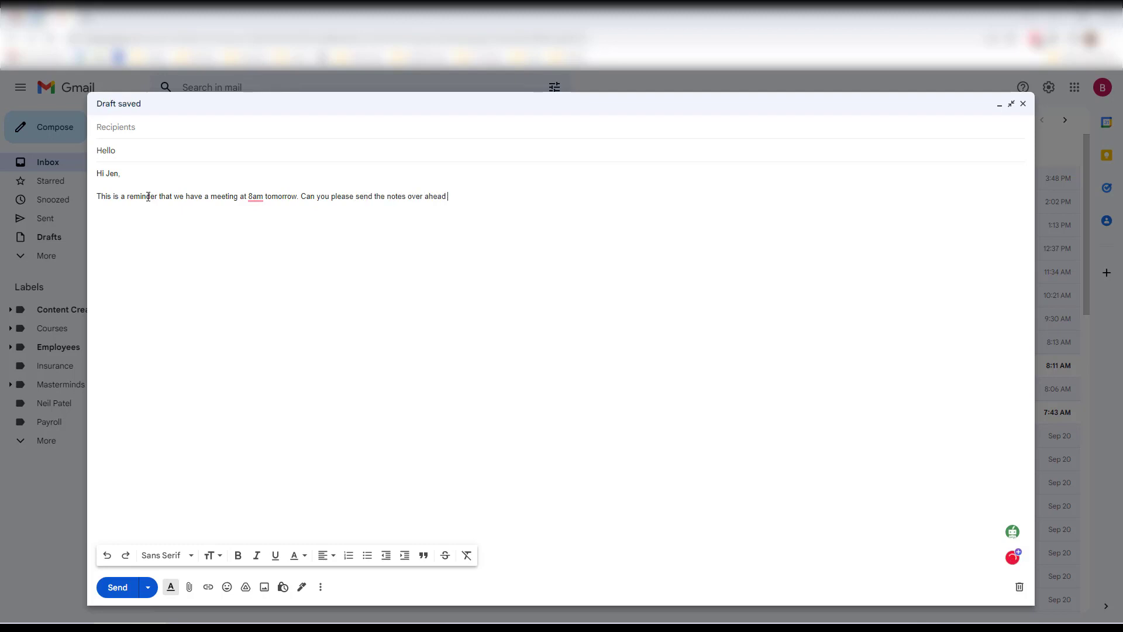
type("of time?")
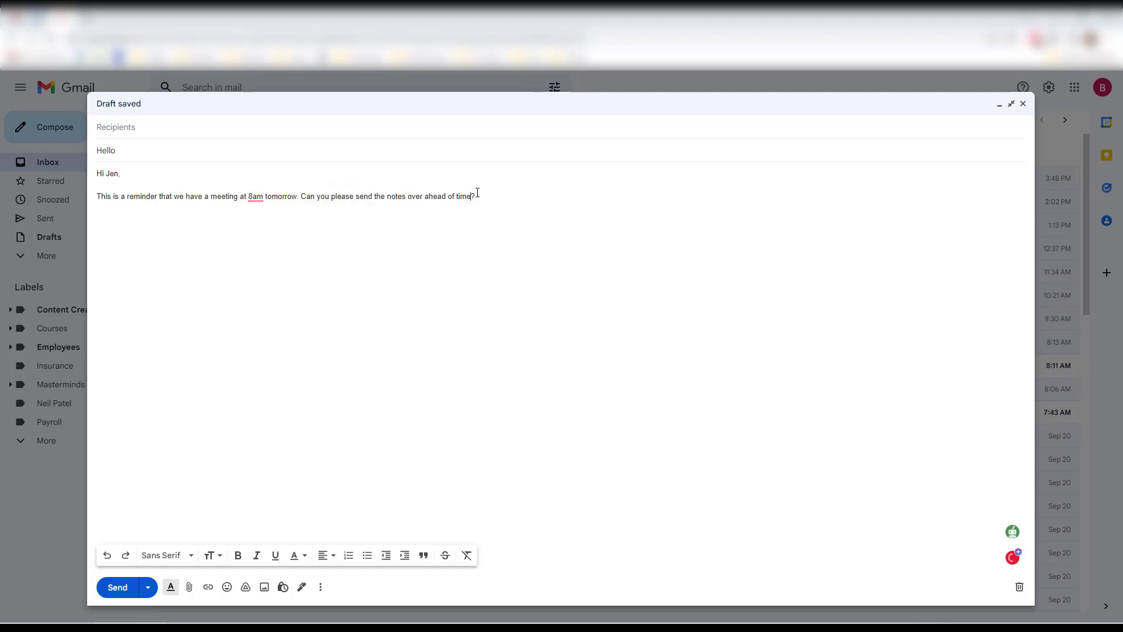
type("Ch")
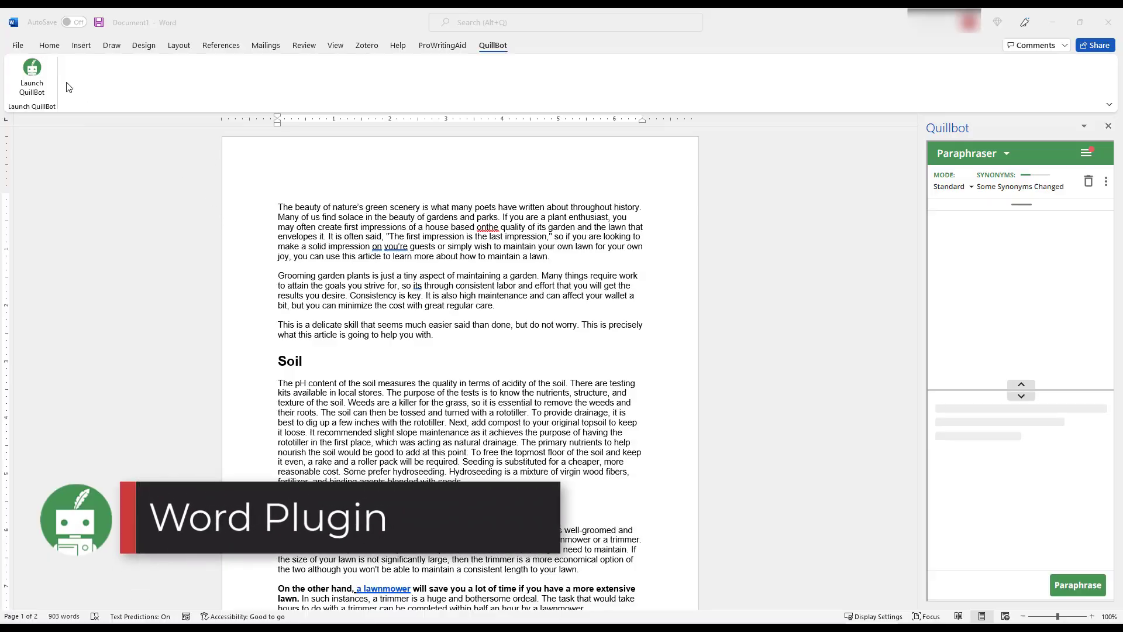
From Insert, open the Office add-ins store and search for 'quillbot'.
left_click(49, 45)
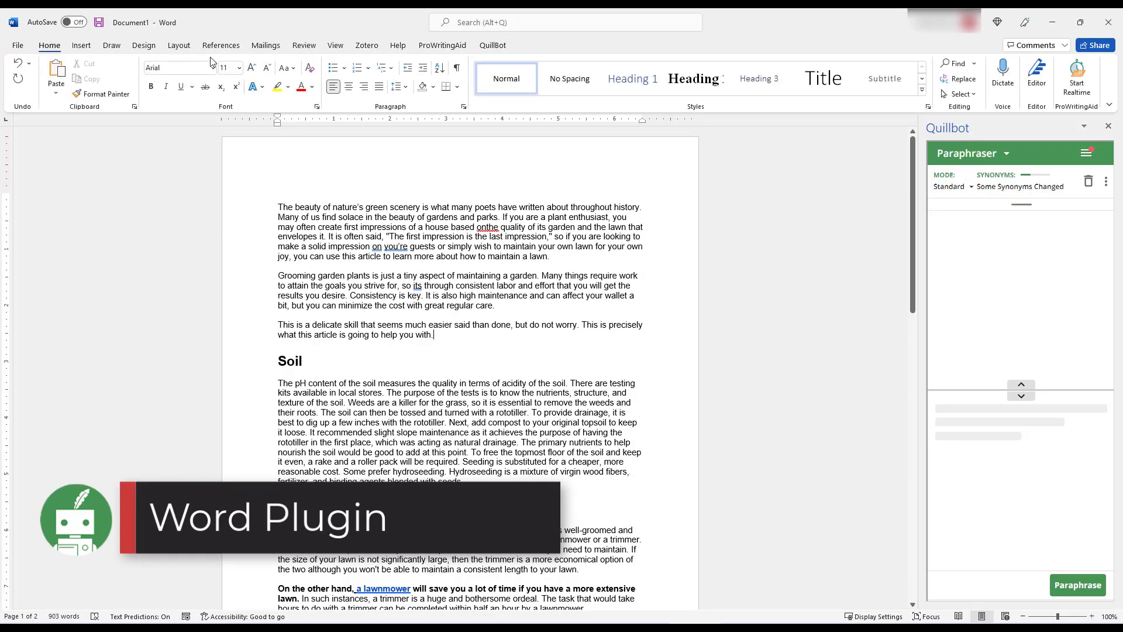
left_click(81, 45)
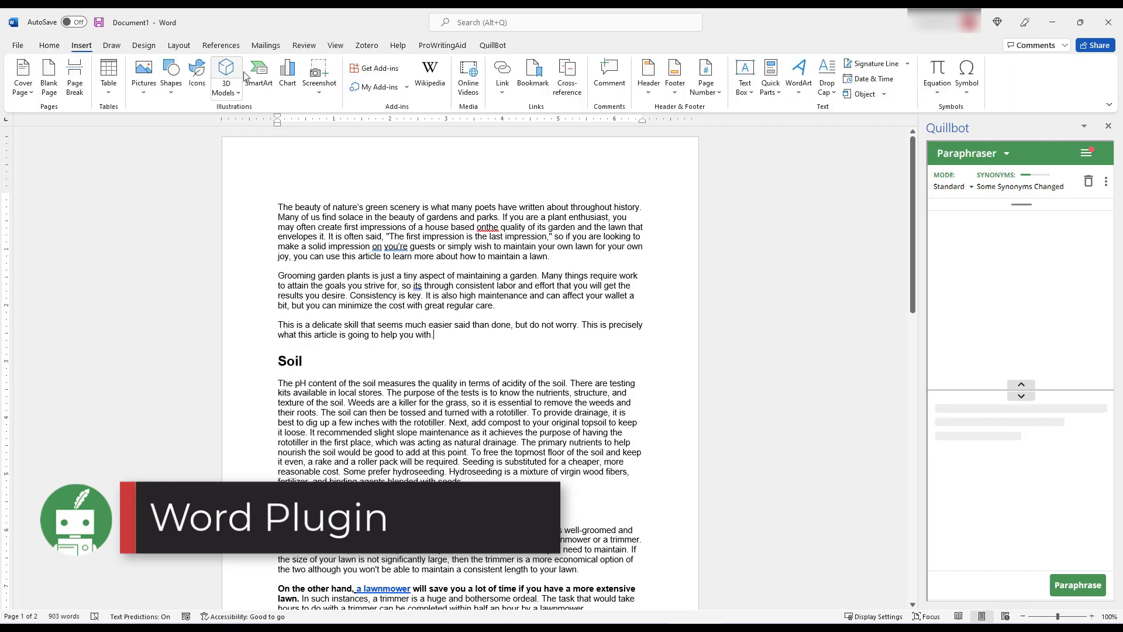
left_click(379, 69)
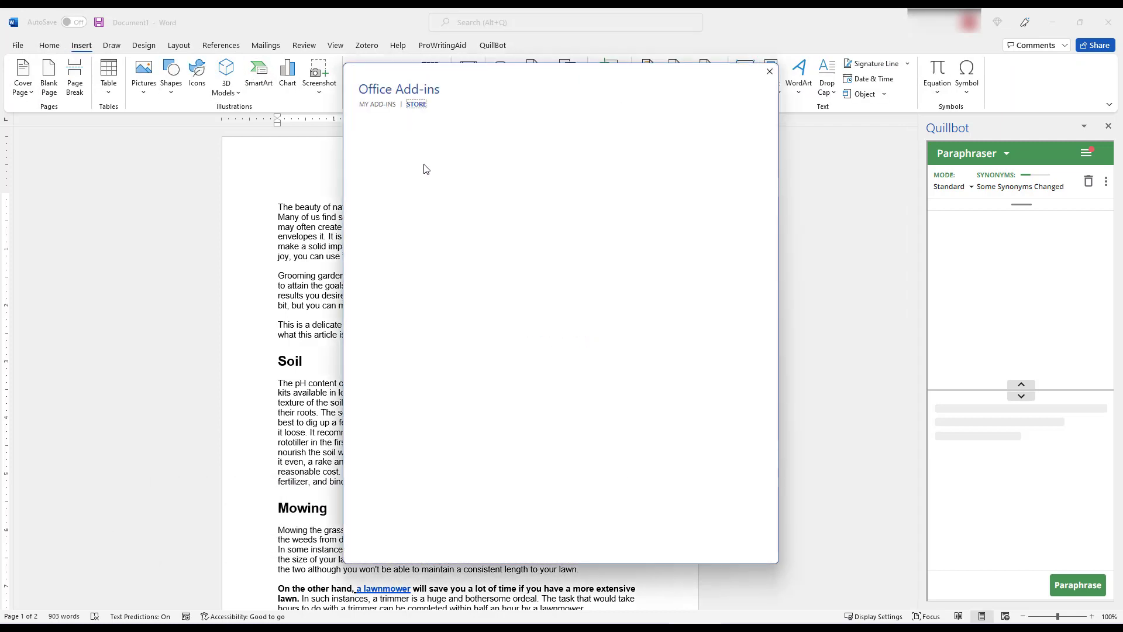
type("qui")
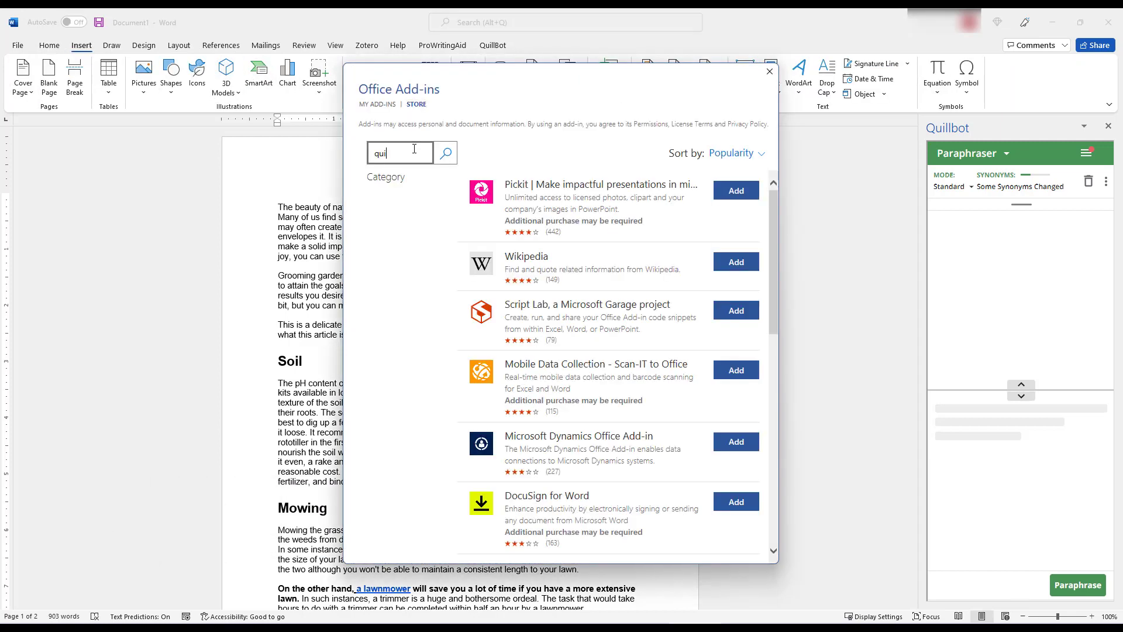
type("quillbot")
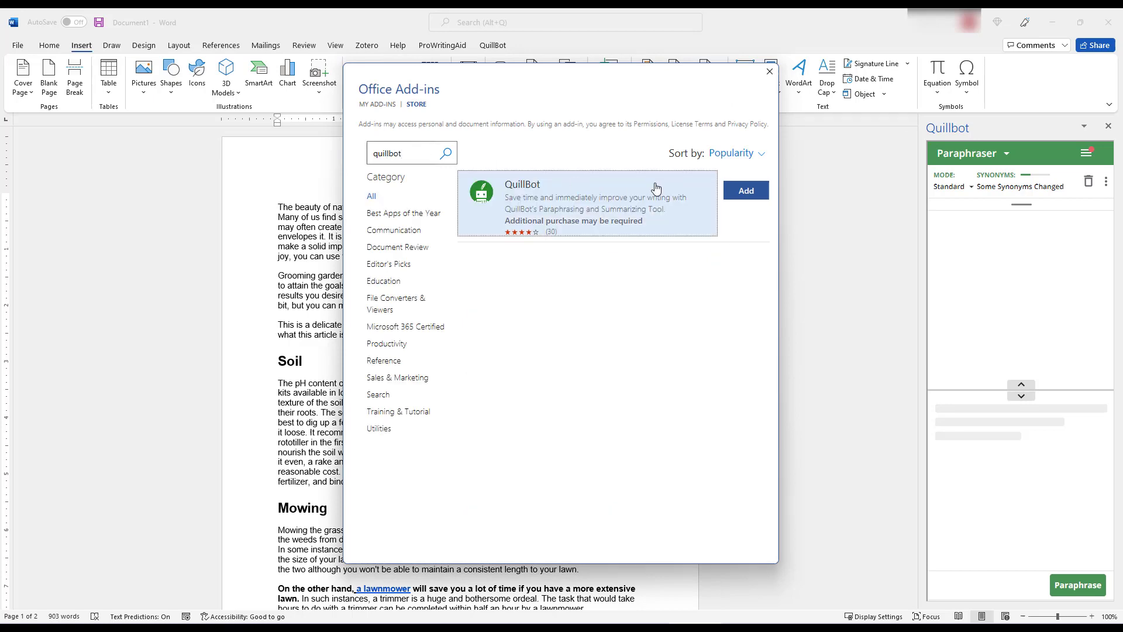
Add the QuillBot add-in to Word and confirm the install.
left_click(746, 190)
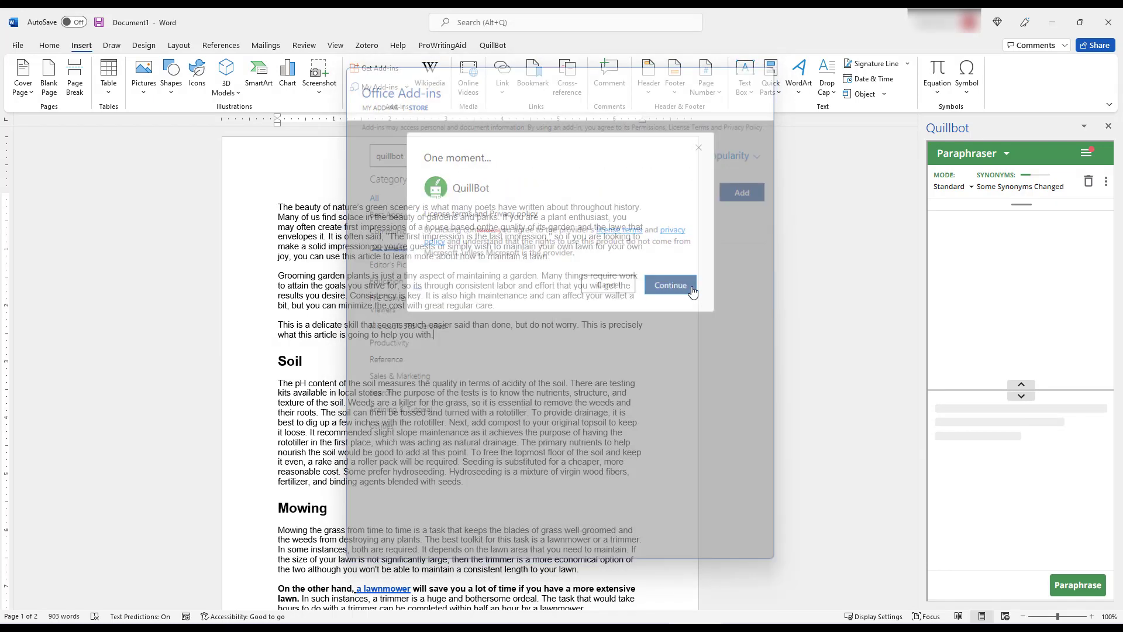
left_click(670, 285)
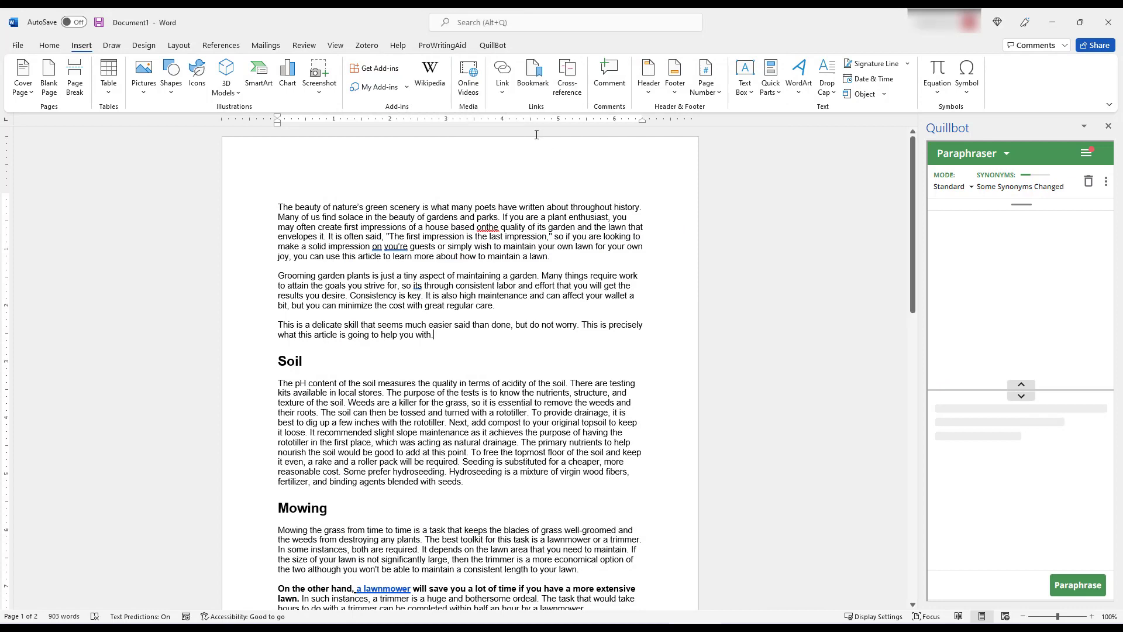
left_click(493, 45)
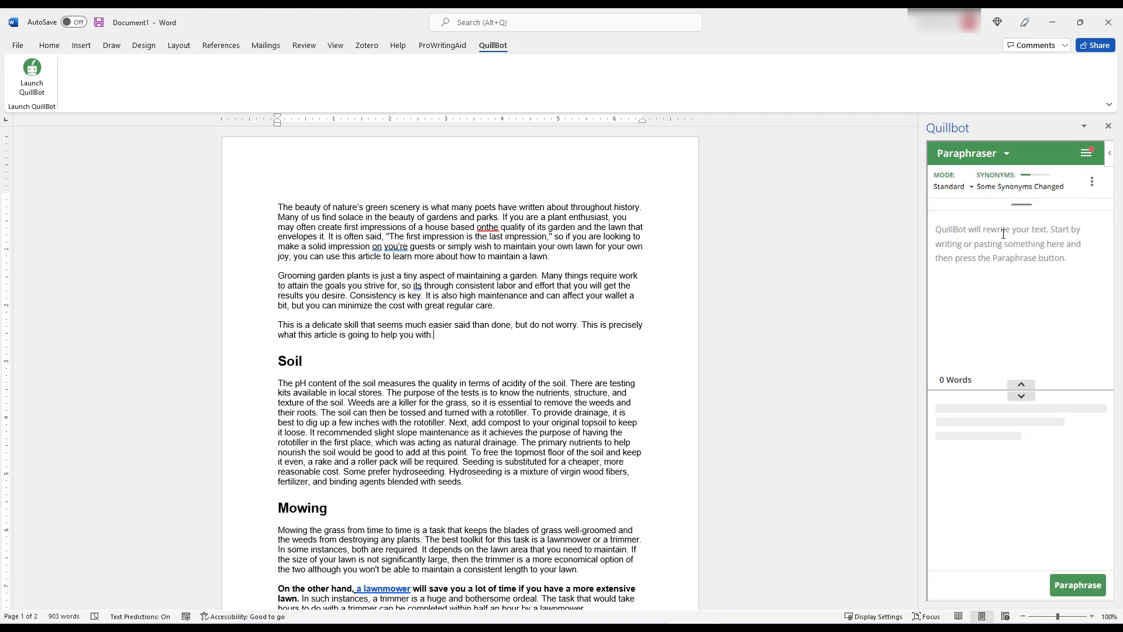
Paraphrase the selected first paragraph in the QuillBot pane.
left_click(979, 153)
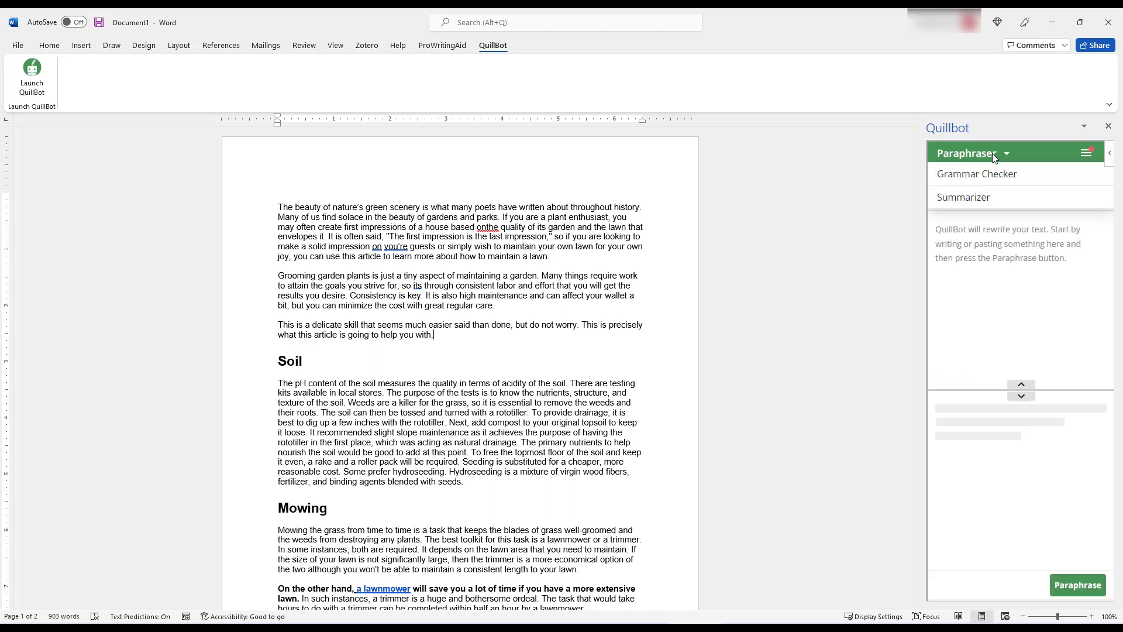
left_click(1002, 244)
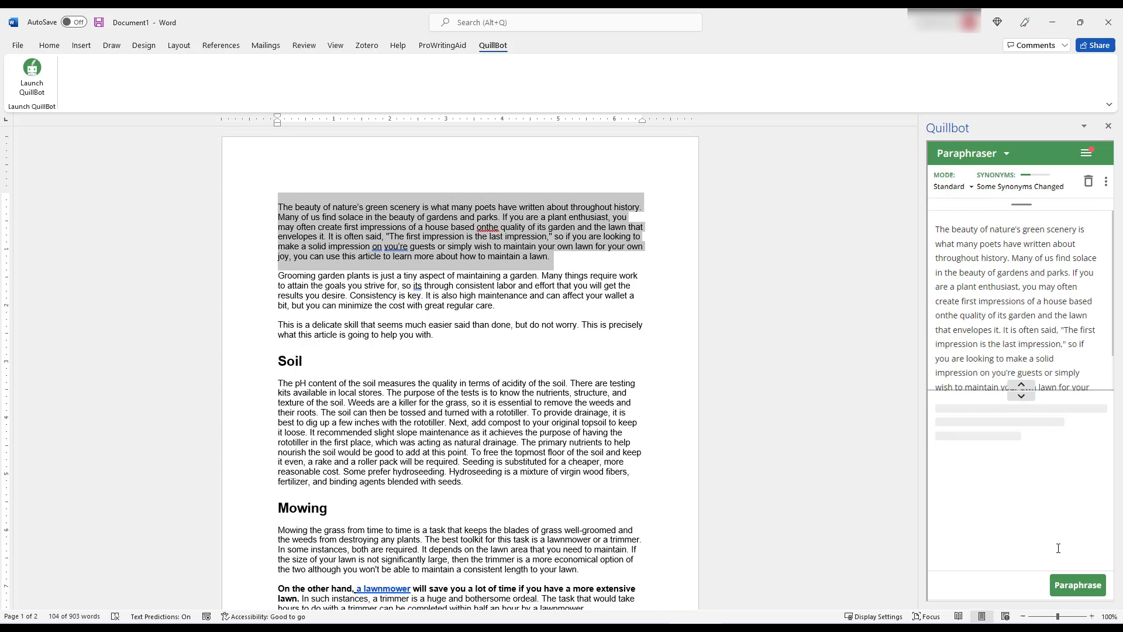
left_click(1078, 584)
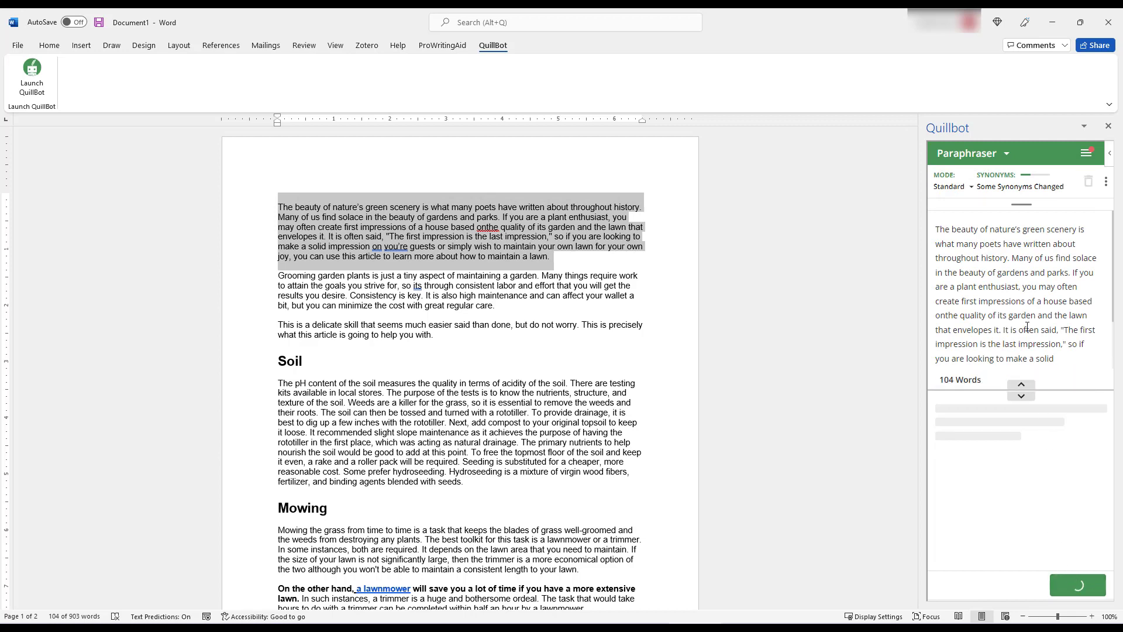
left_click(1078, 584)
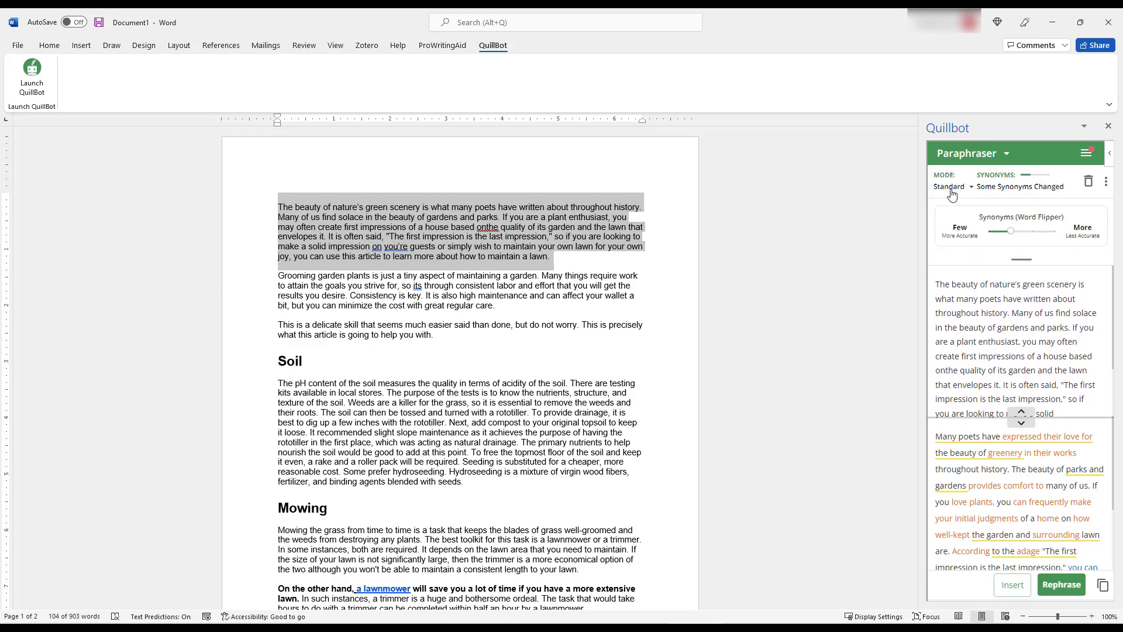
Switch the mode to Formal and rephrase the paragraph.
left_click(950, 186)
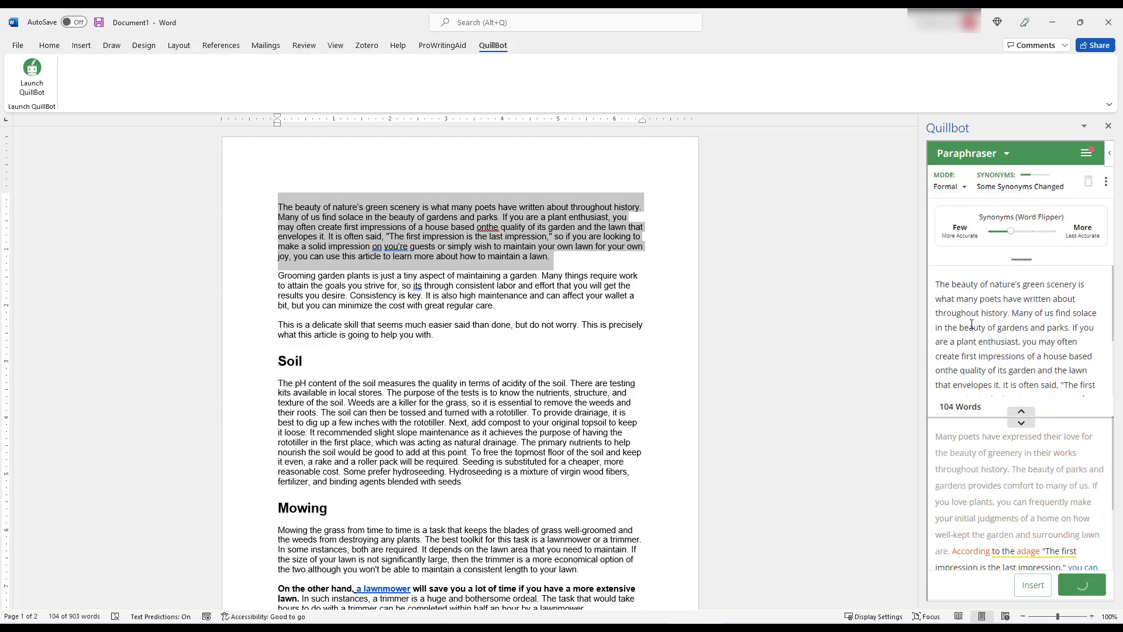
left_click(1082, 585)
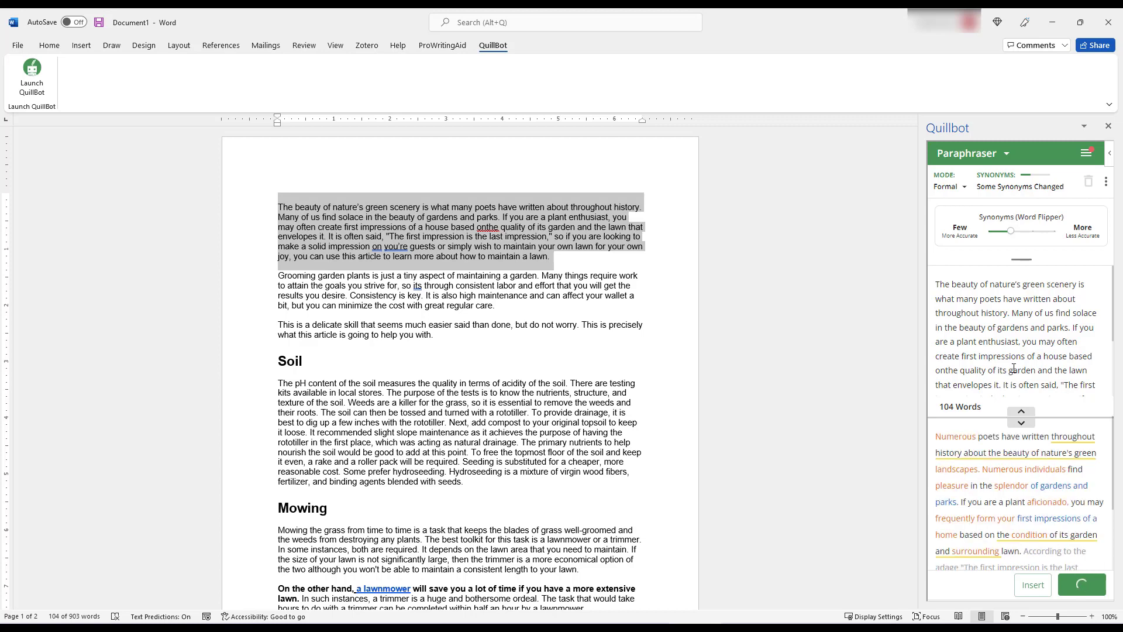